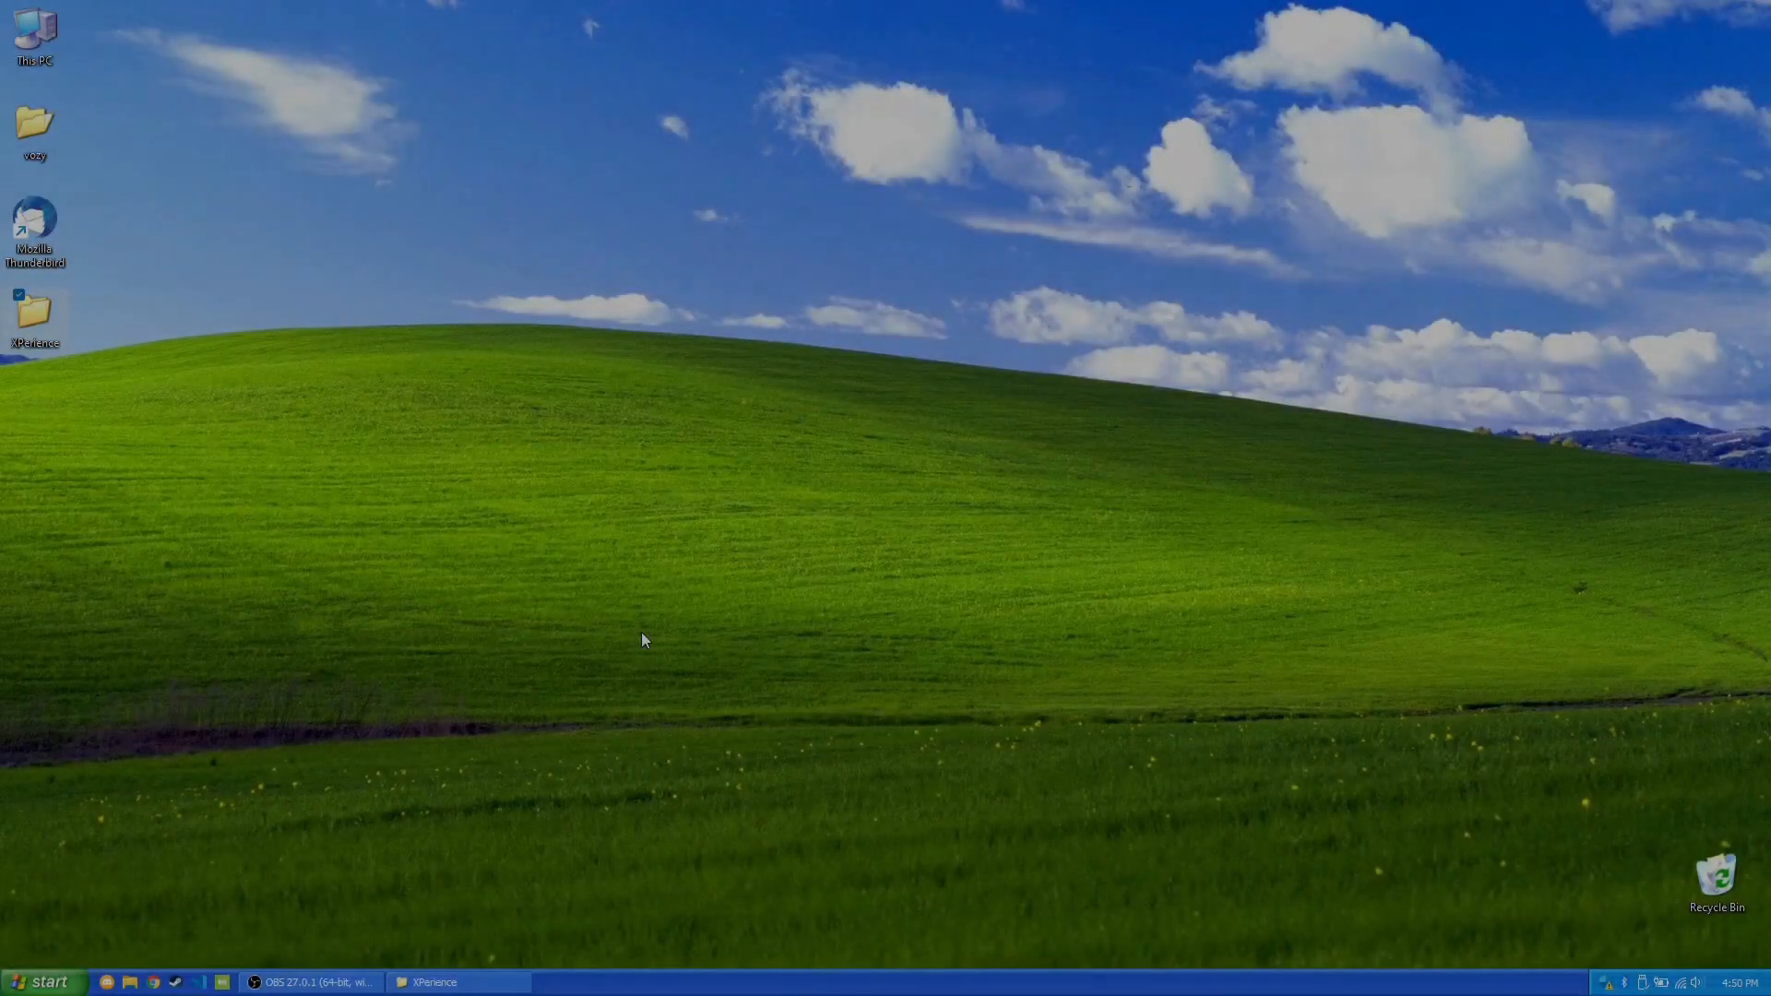
mouse_move(648, 721)
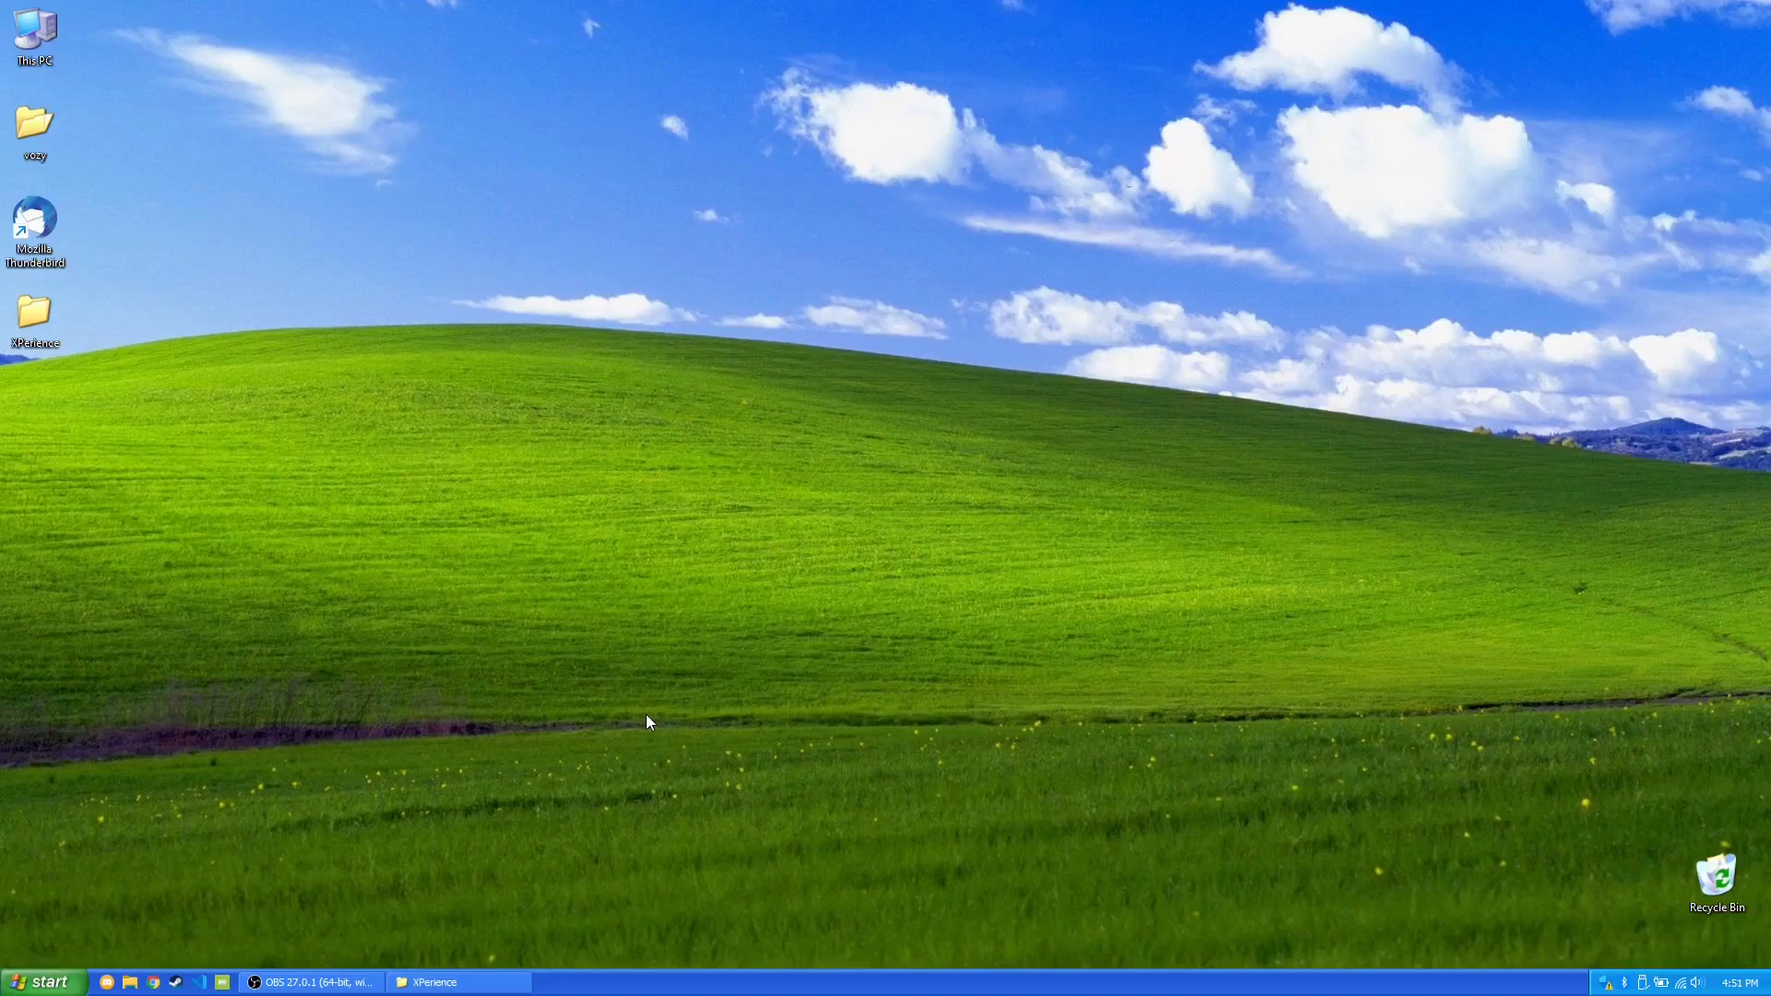
mouse_move(707, 751)
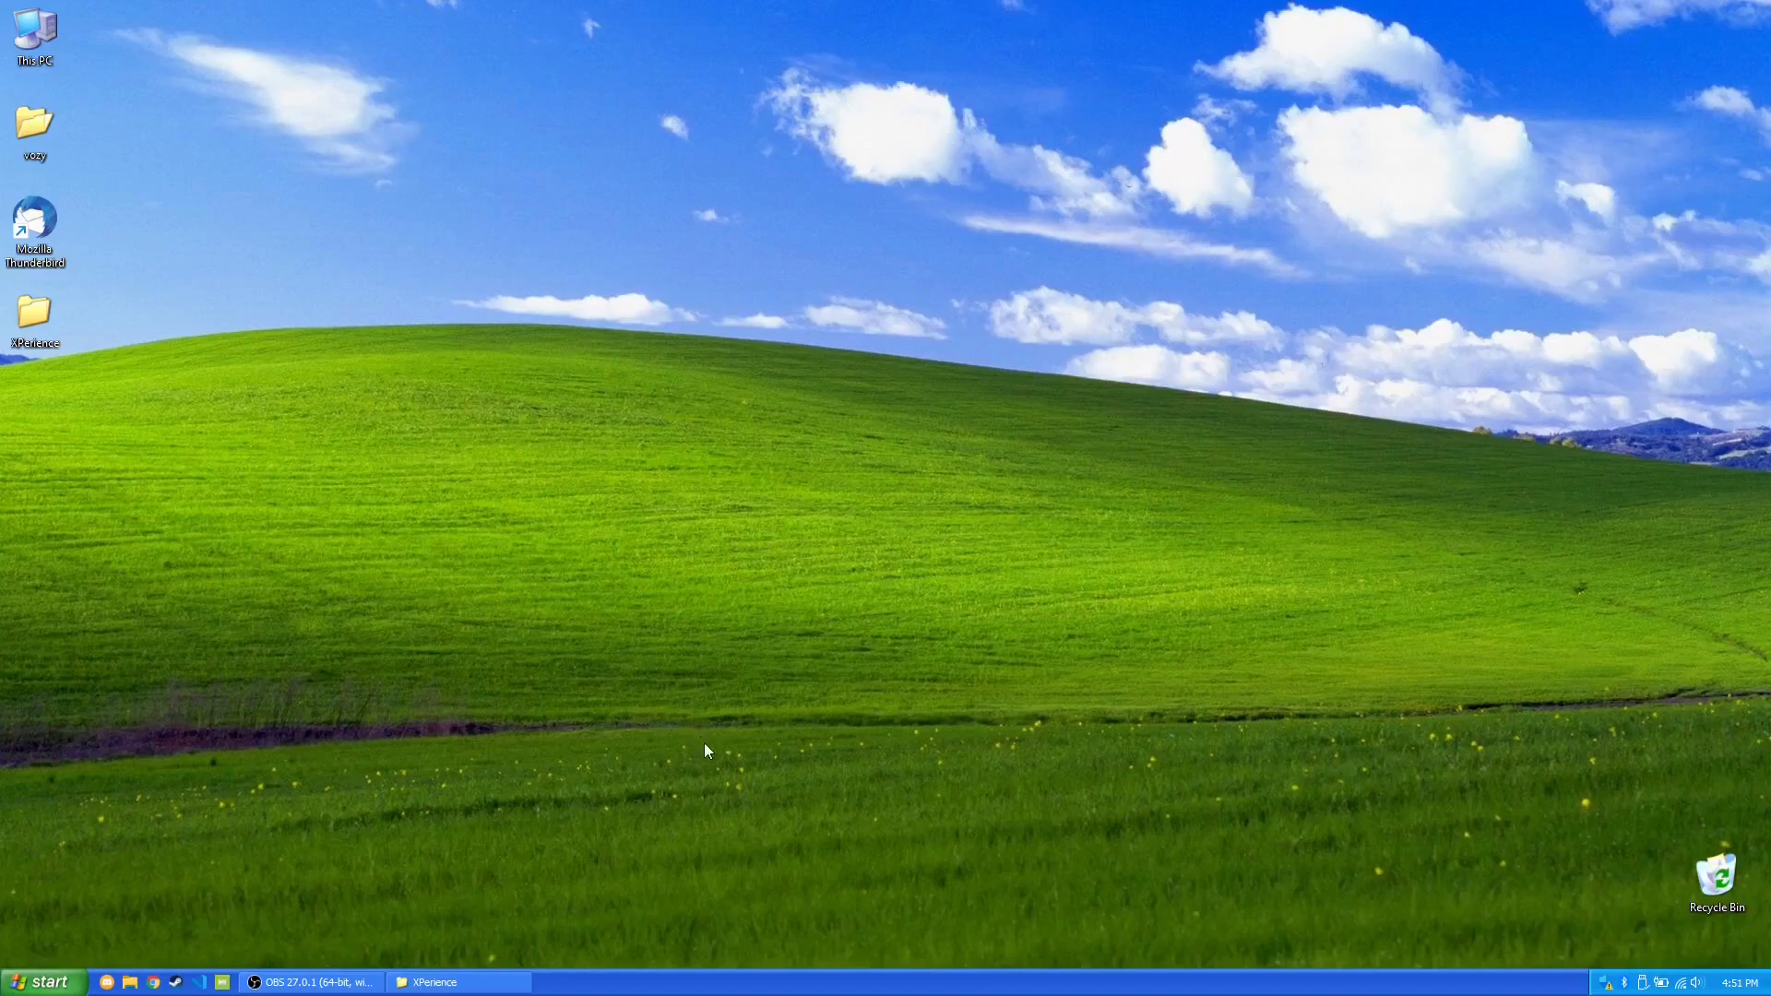
Bring the XPerience downloads folder to the front, showing its four shortcuts and shell32xp.dll.
click(457, 981)
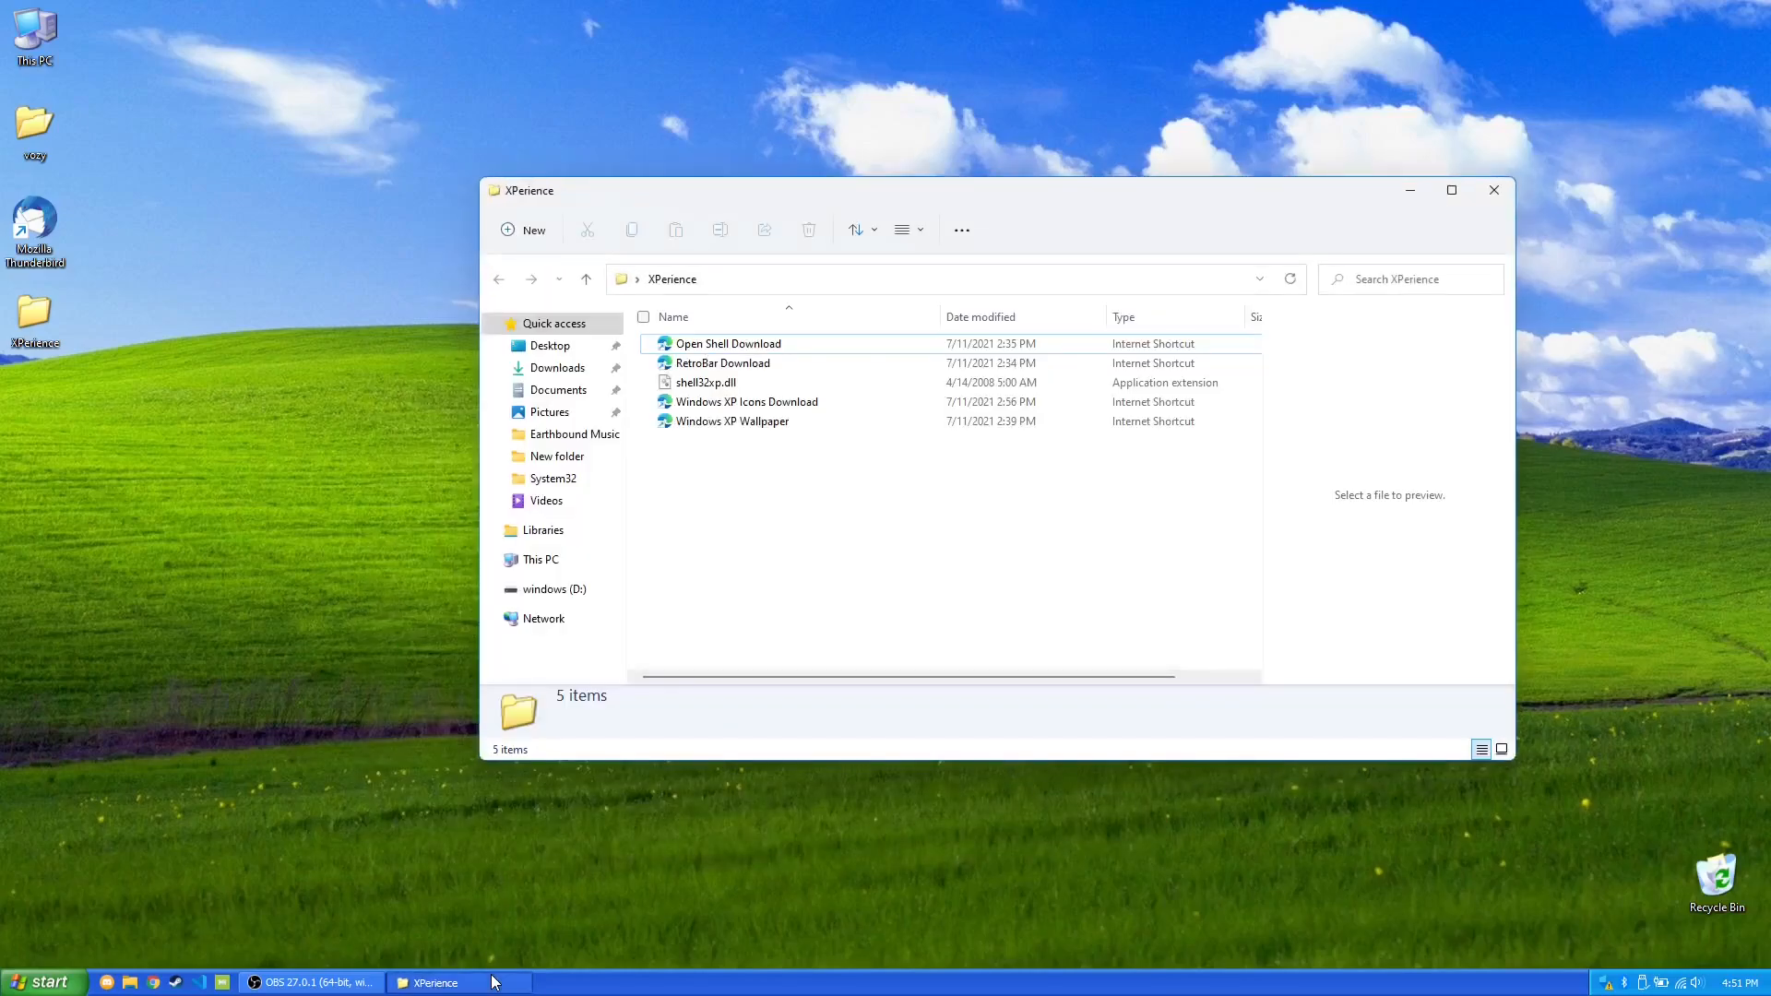
mouse_move(860, 469)
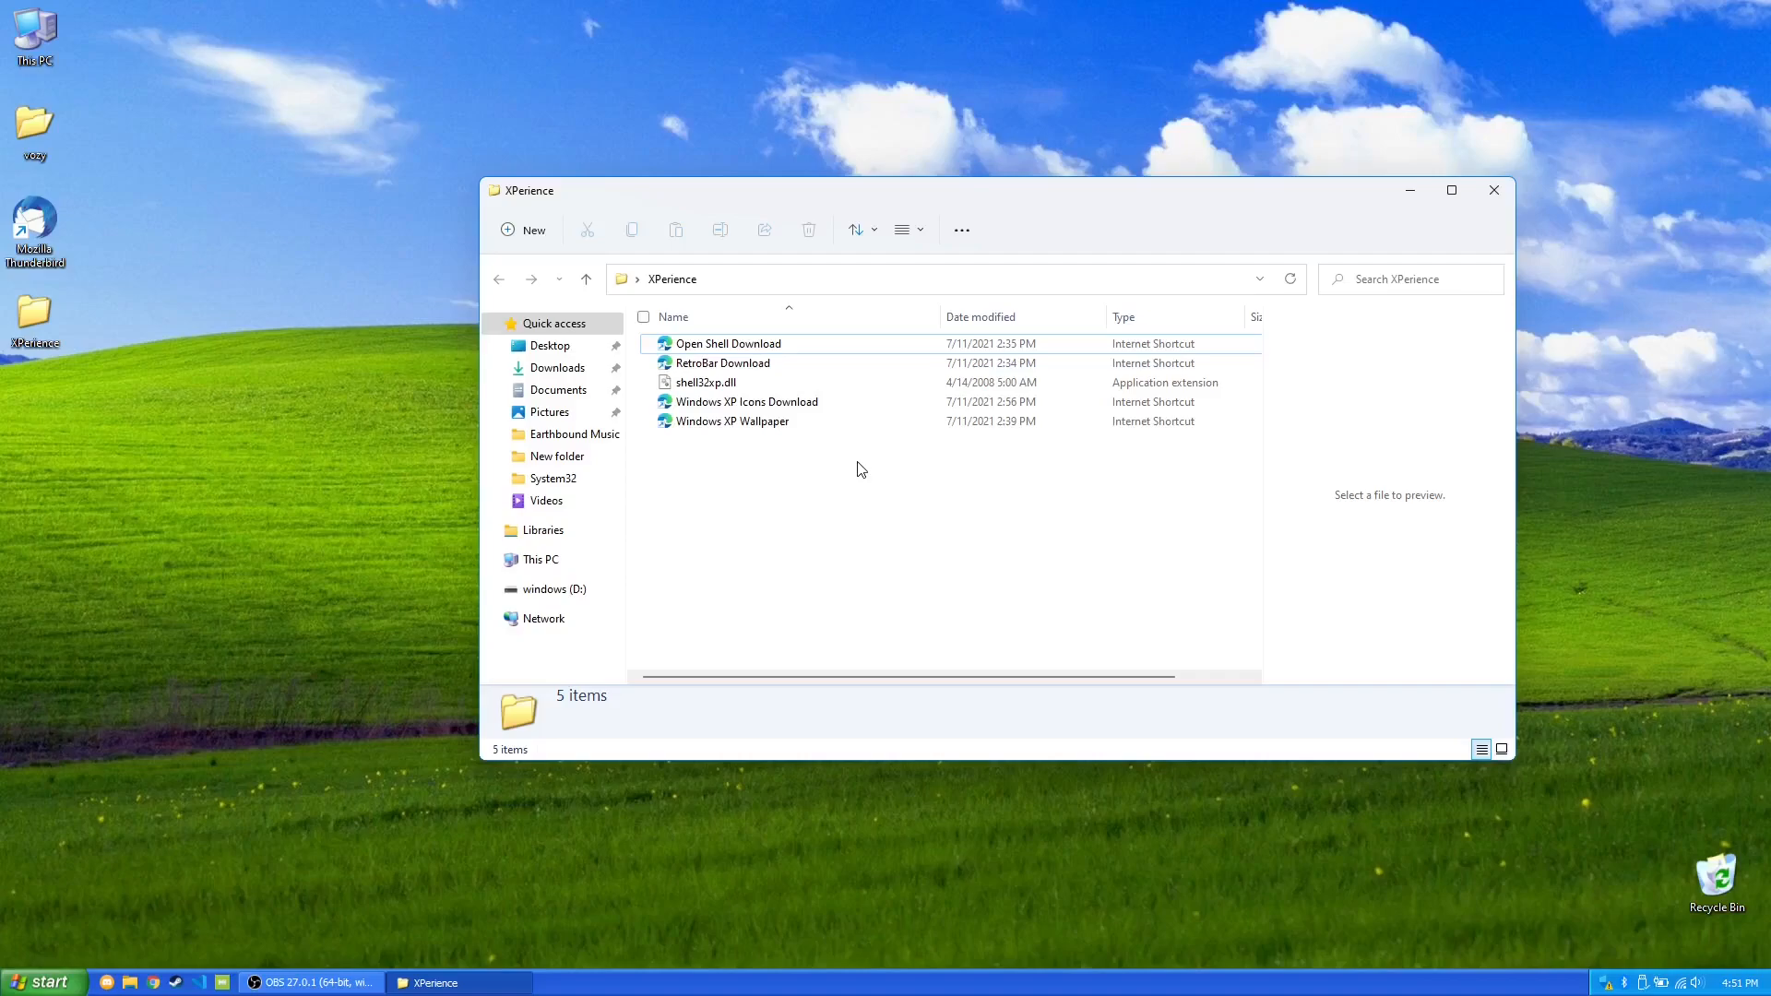
mouse_move(850, 603)
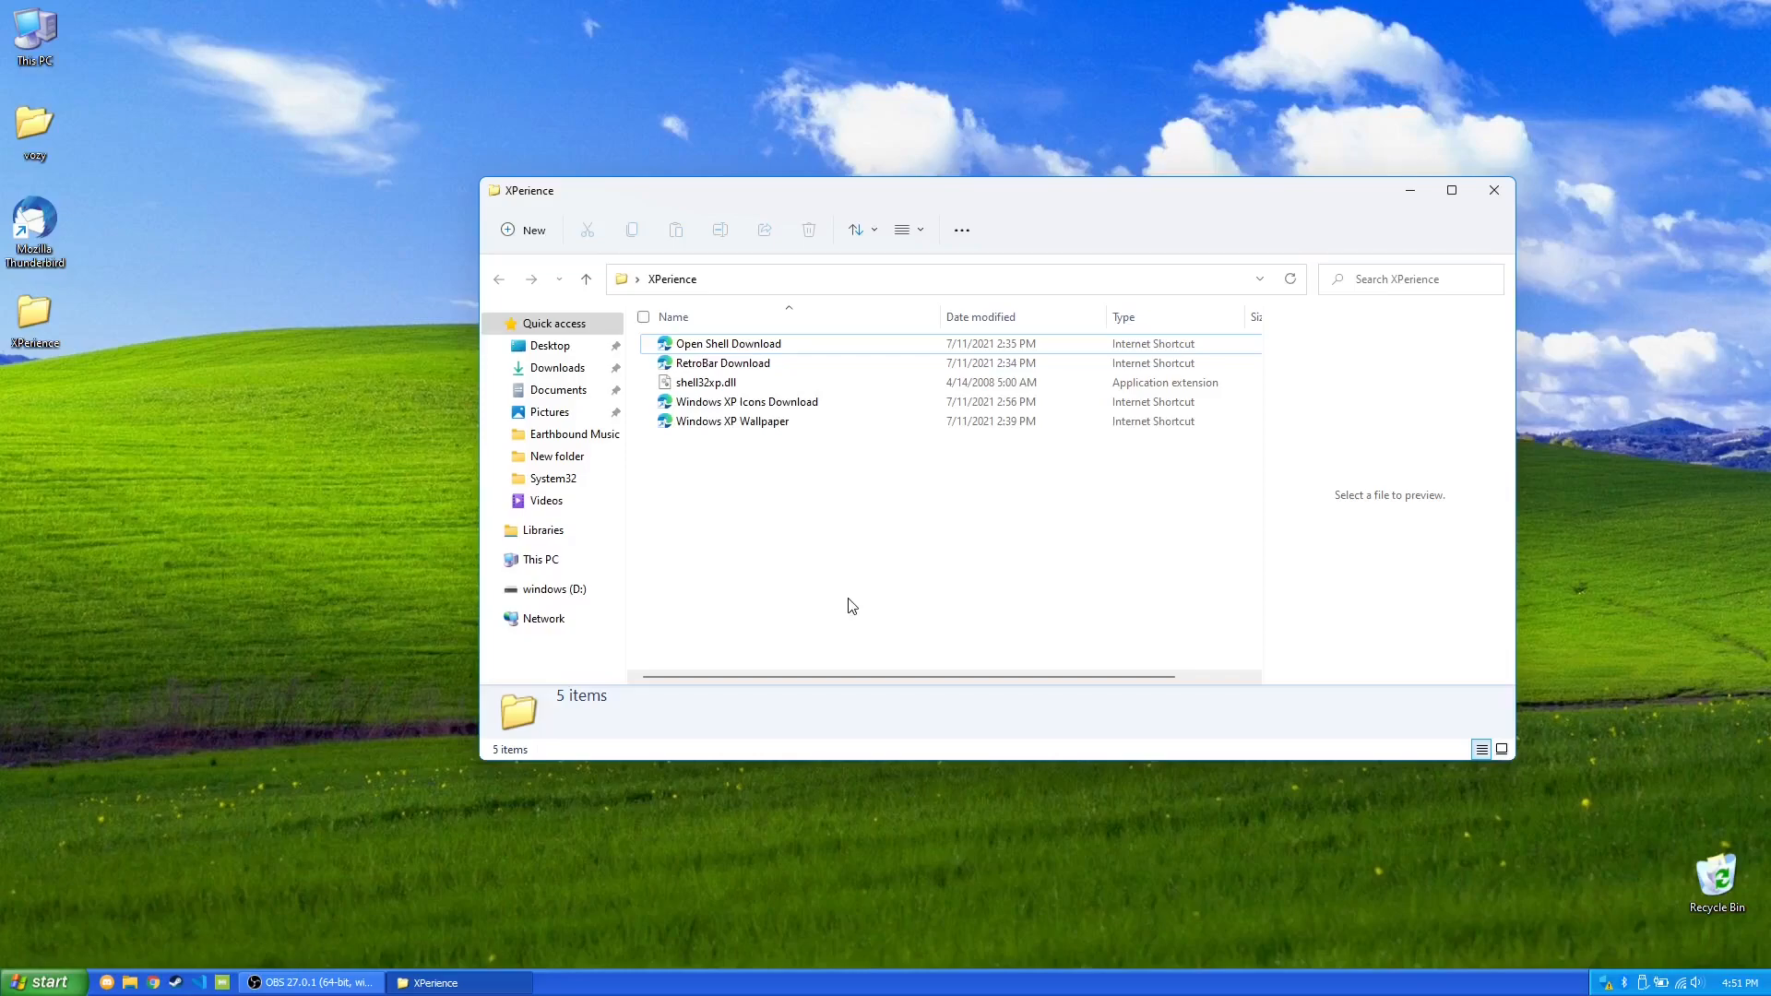
mouse_move(646, 527)
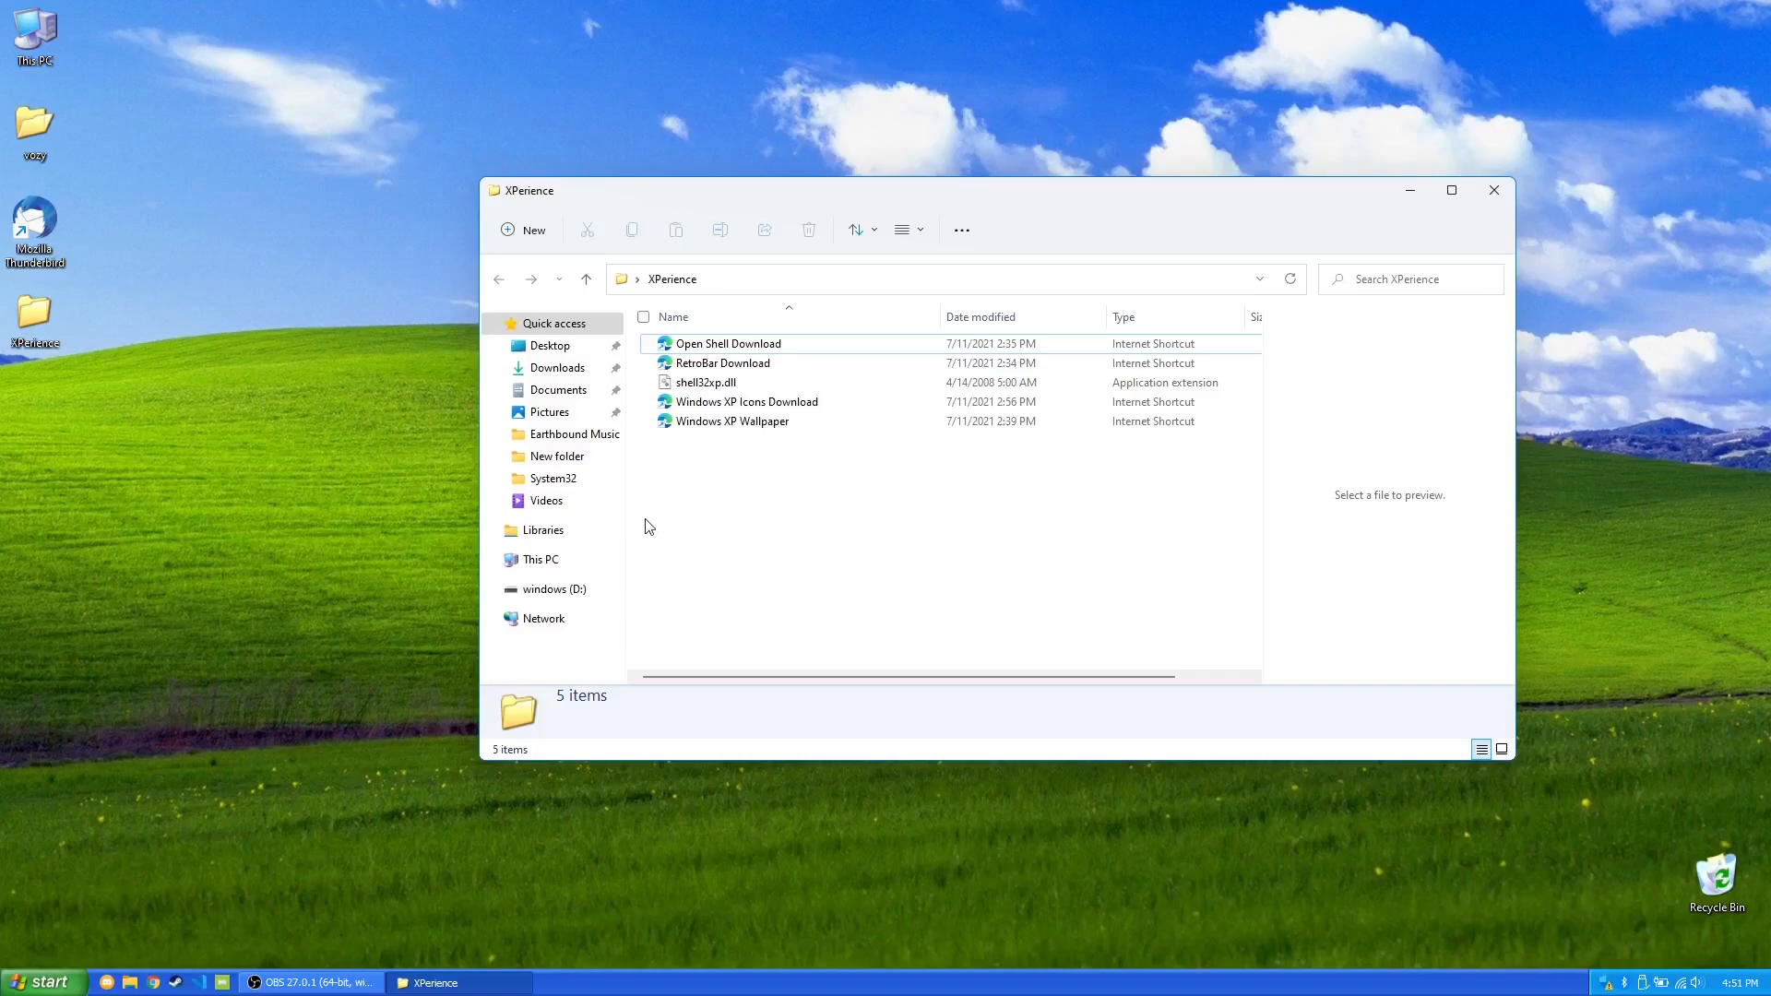
mouse_move(1026, 633)
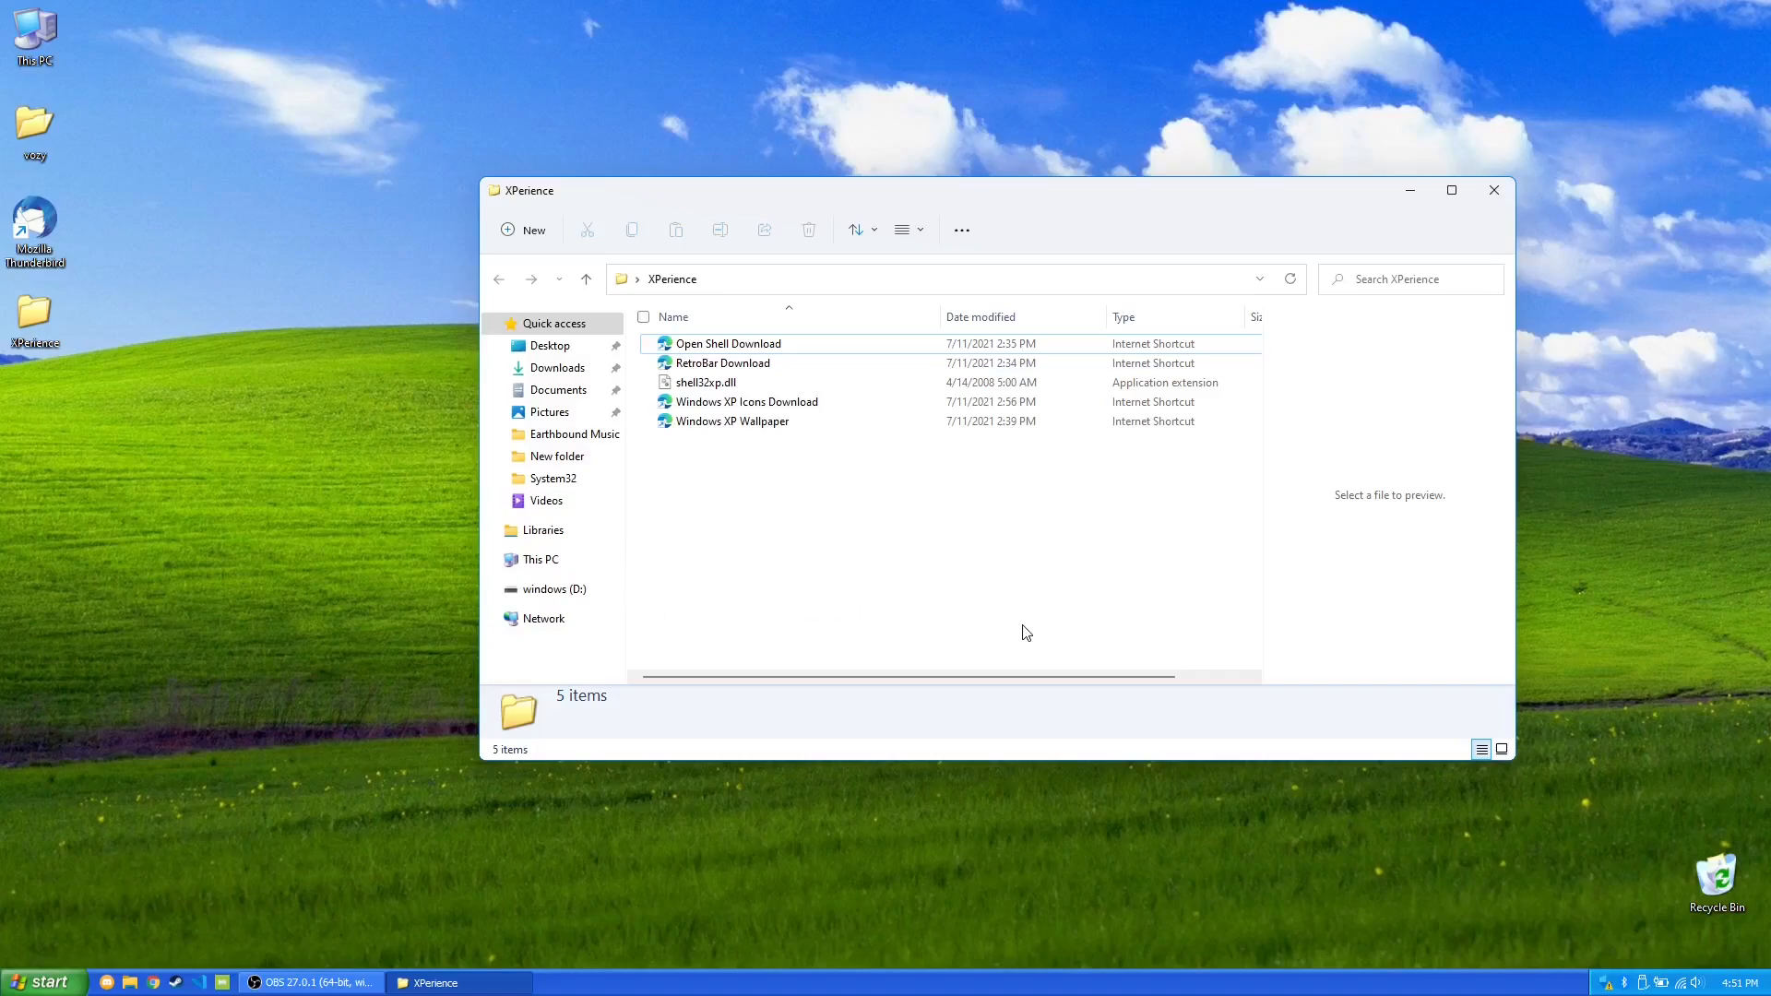
mouse_move(652, 875)
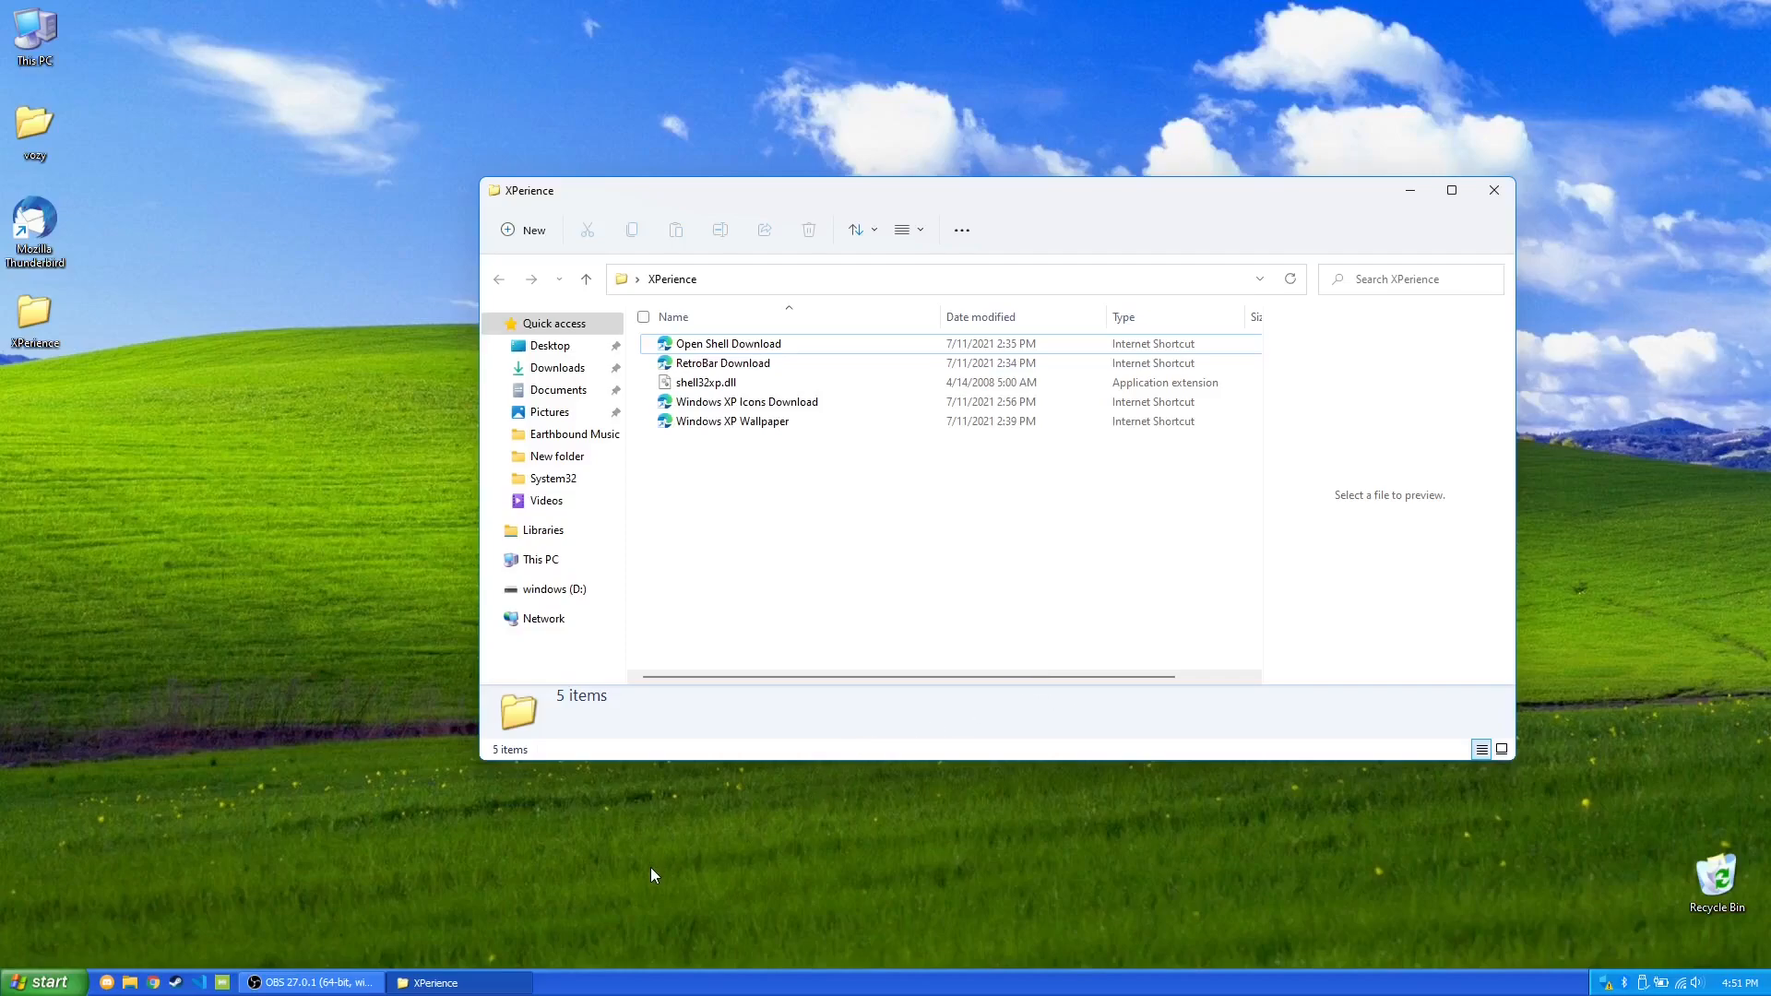
mouse_move(758, 527)
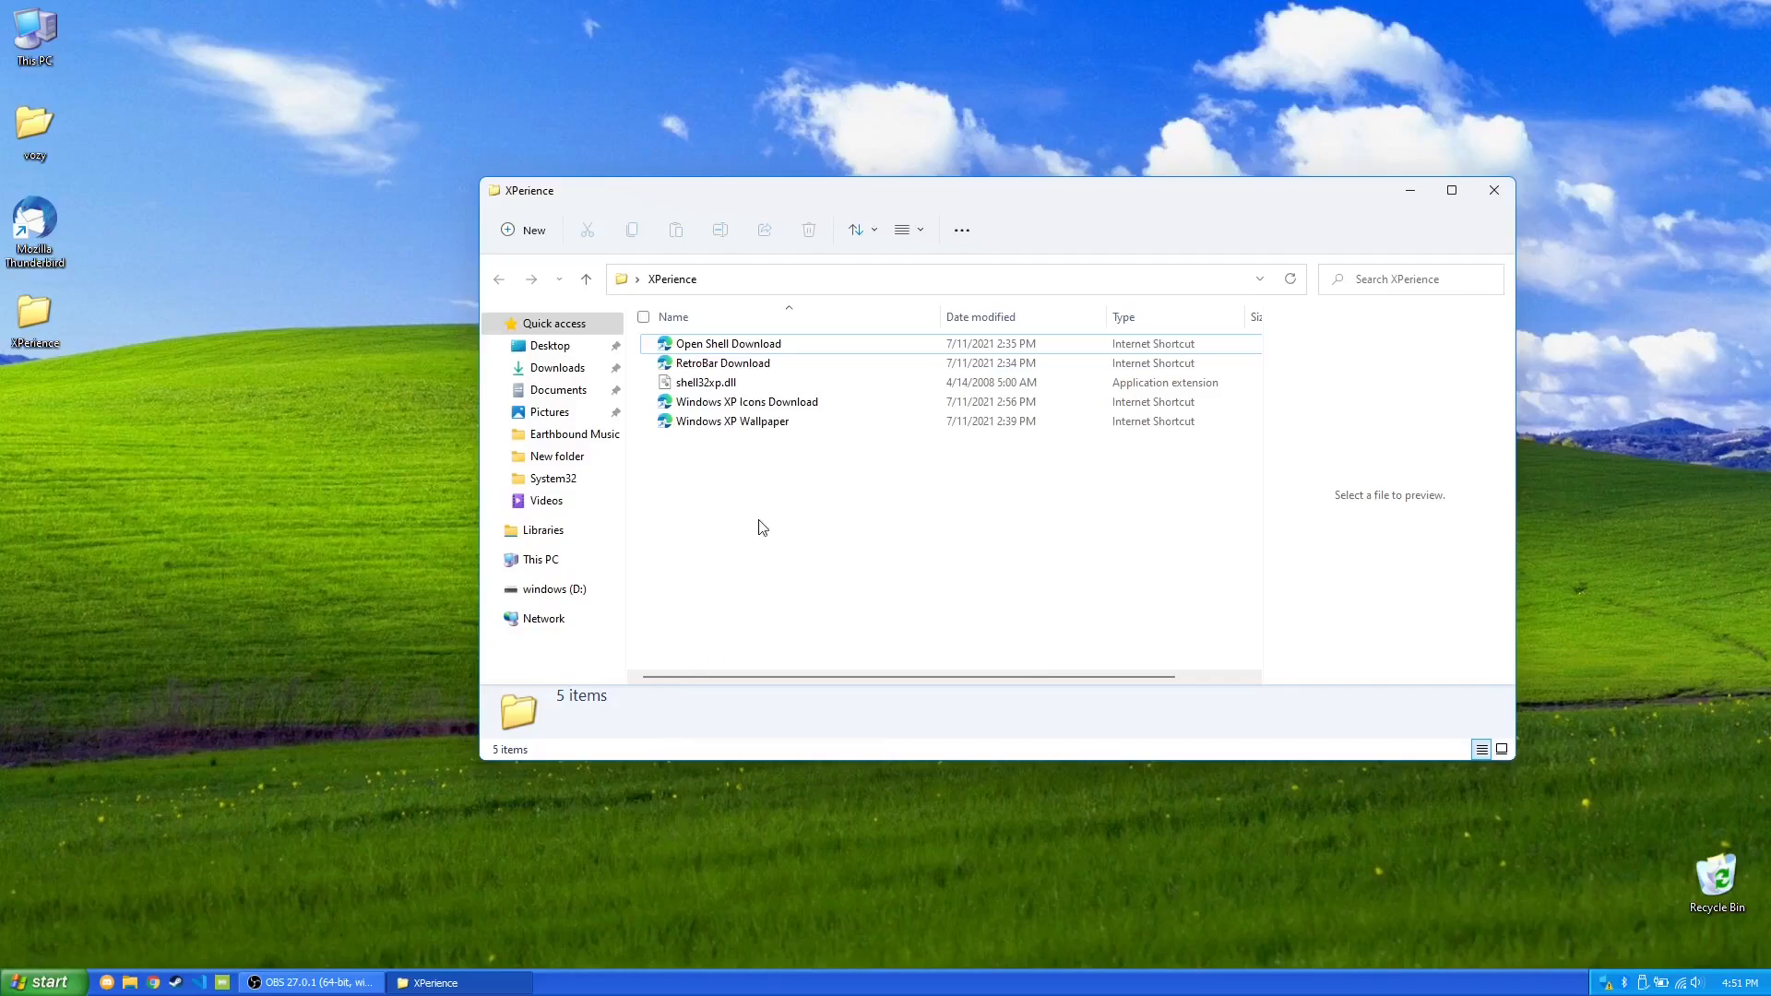
mouse_move(660, 887)
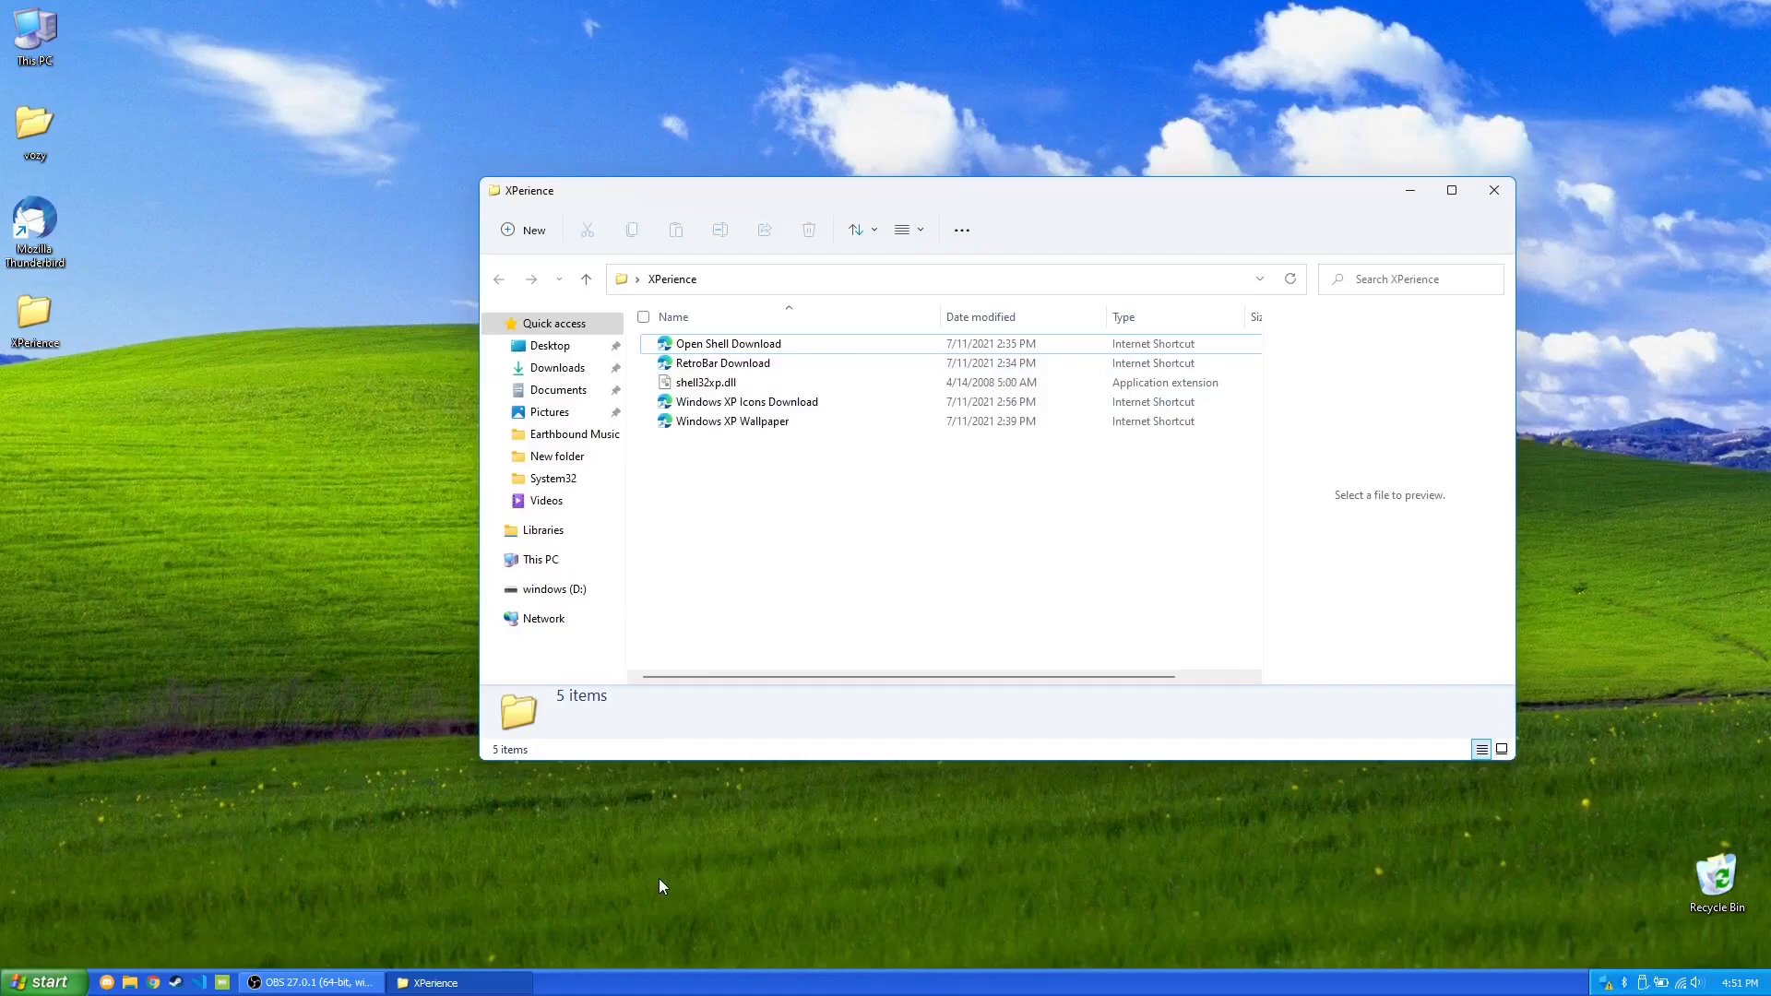
mouse_move(600, 910)
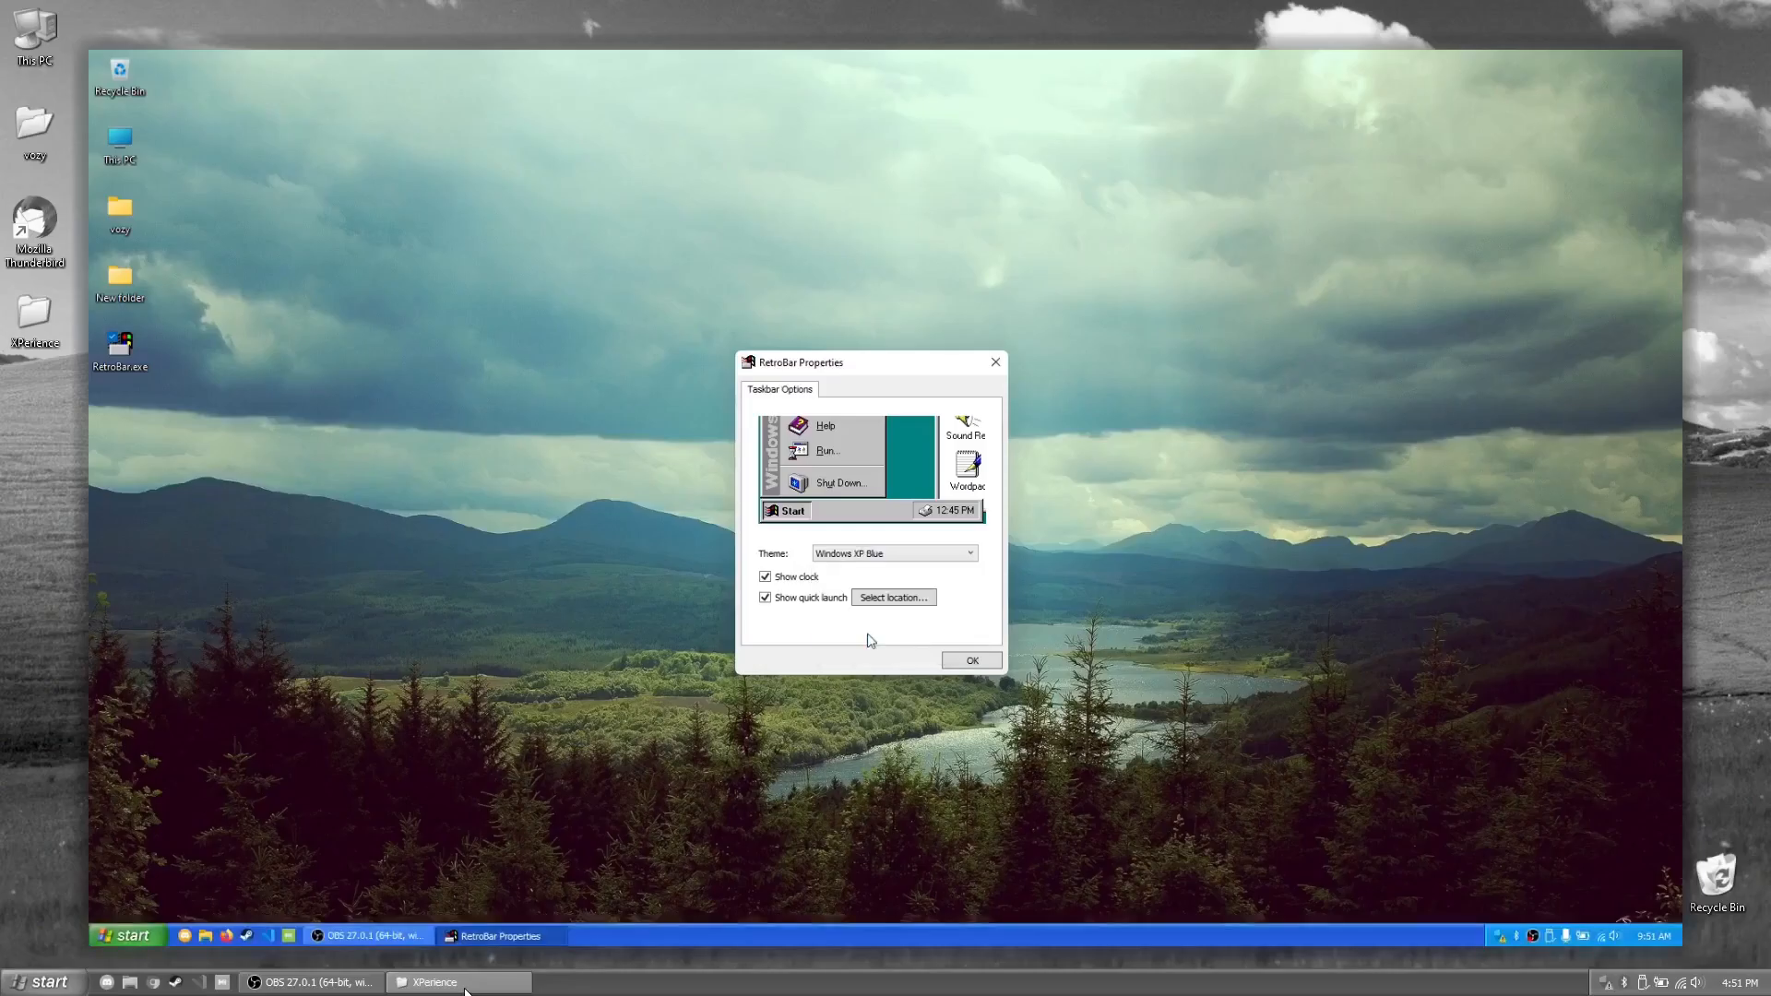
In RetroBar Properties try the Windows 2000 theme, settle on Windows XP Blue, and close the dialog.
click(968, 552)
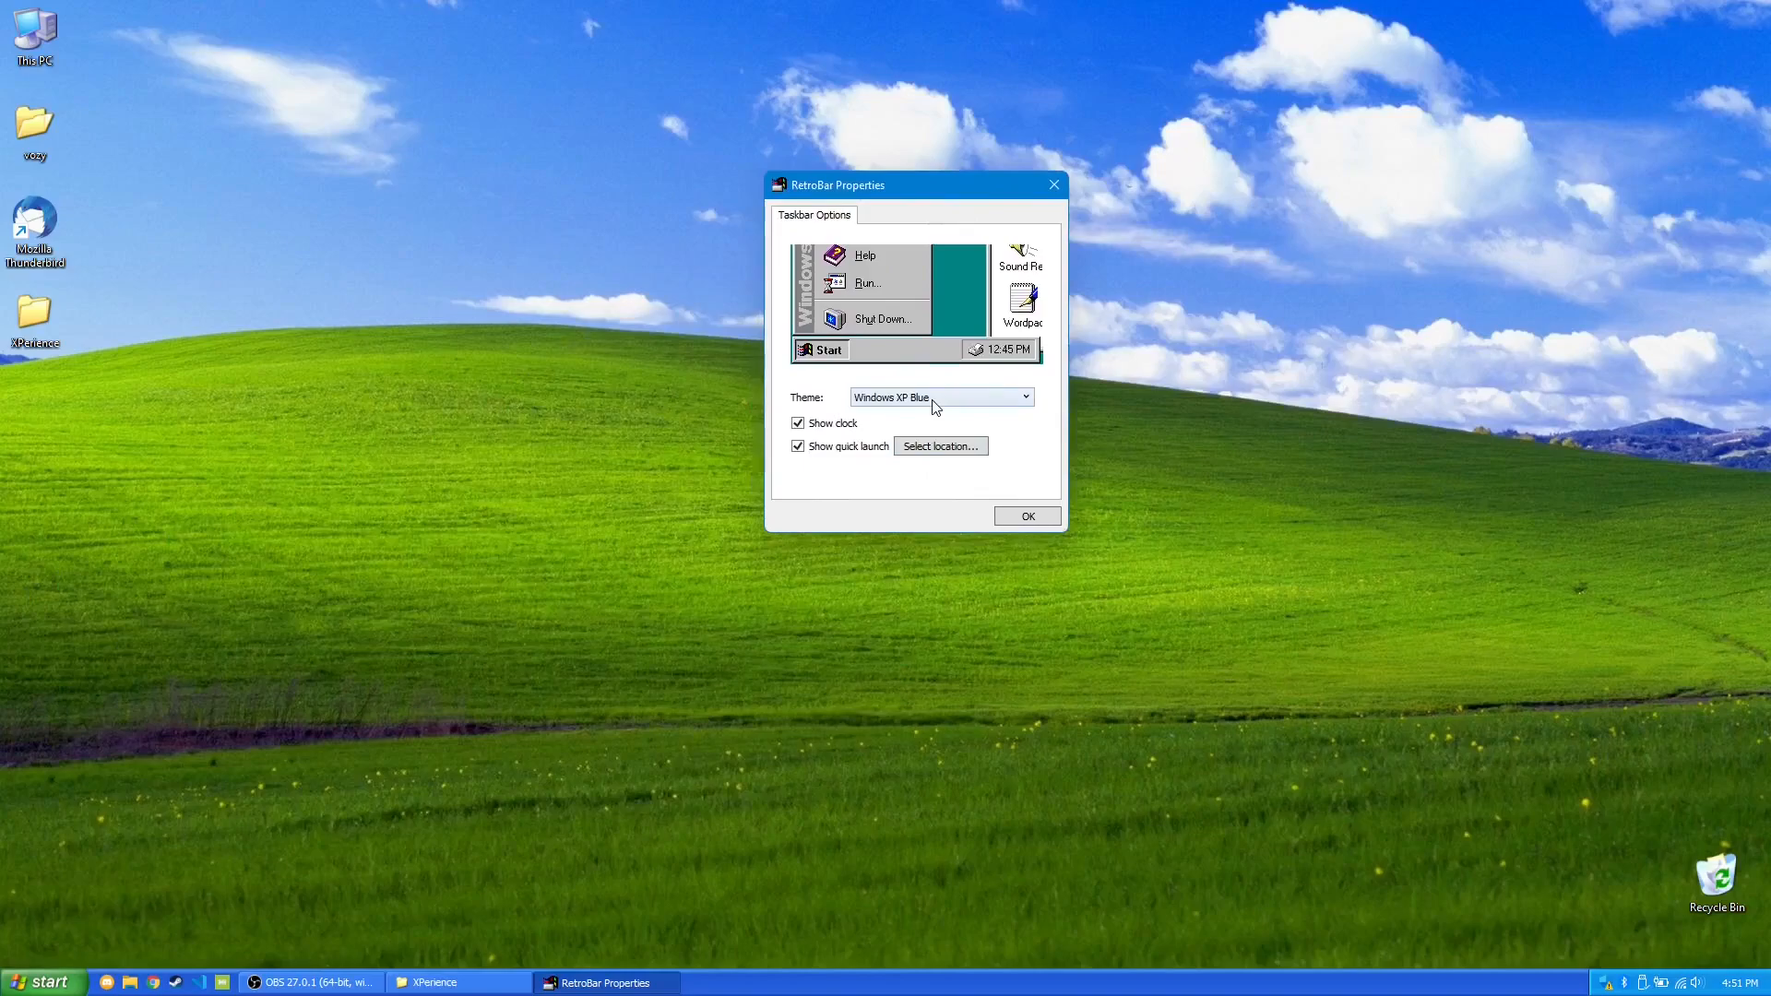
click(1022, 396)
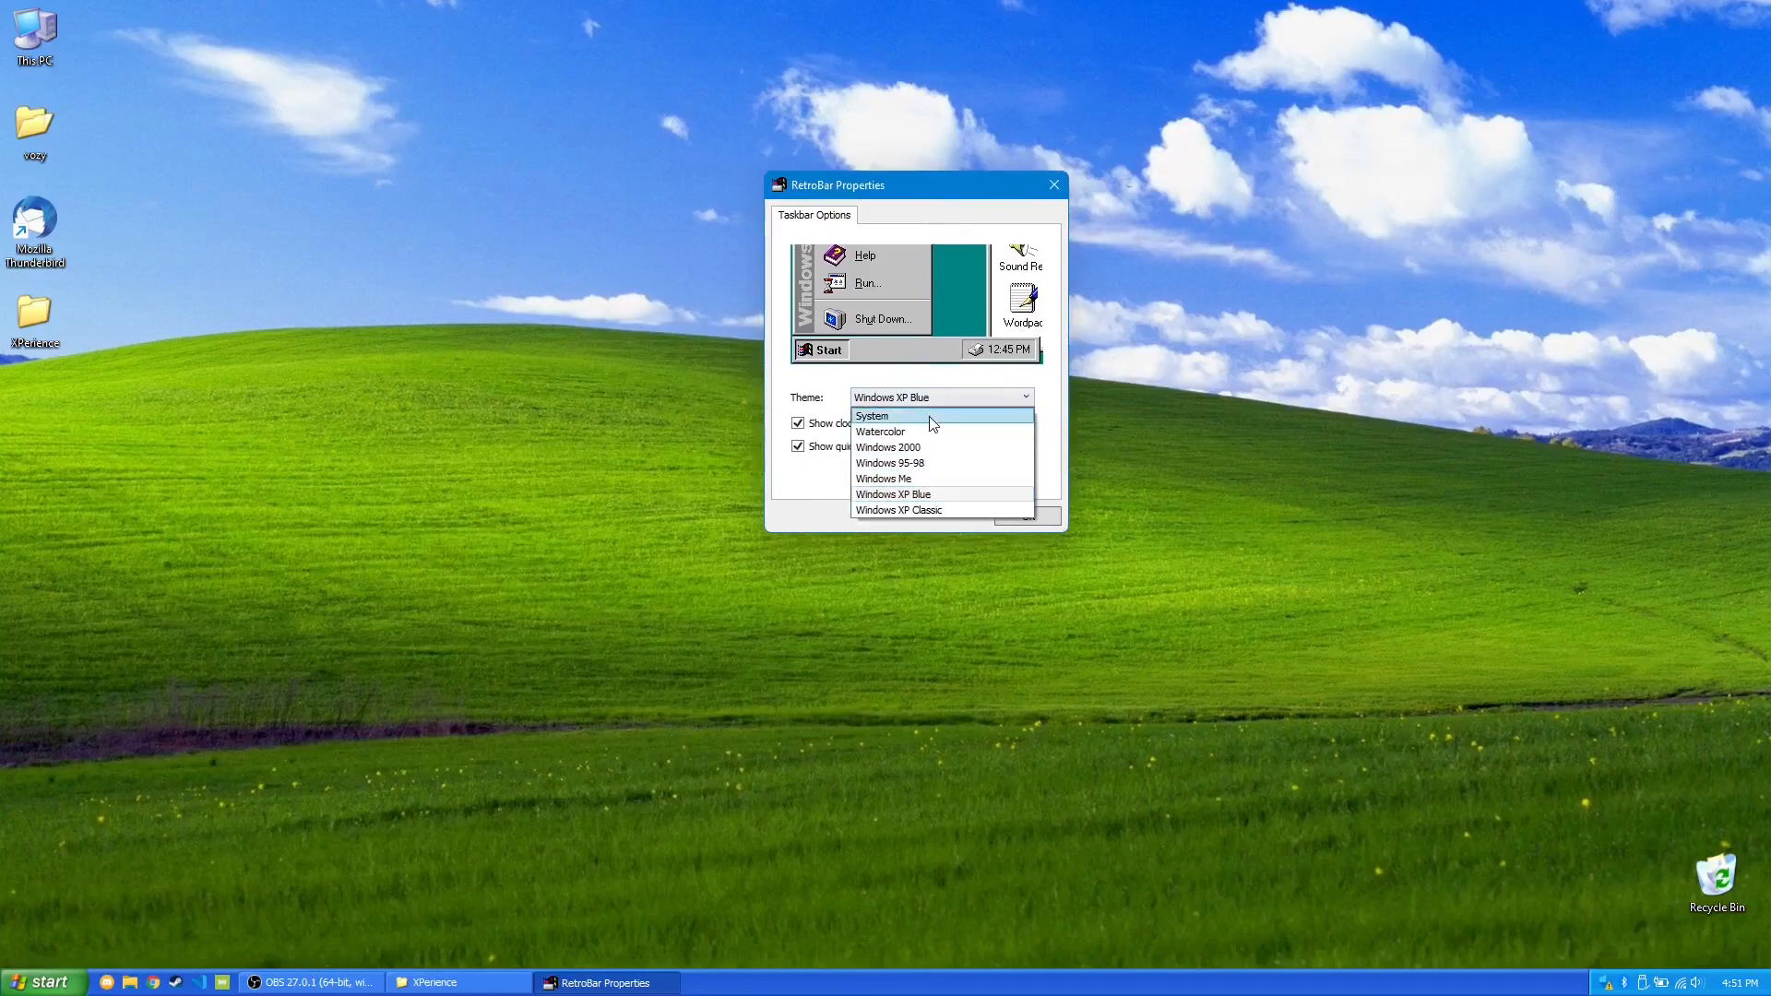
click(889, 446)
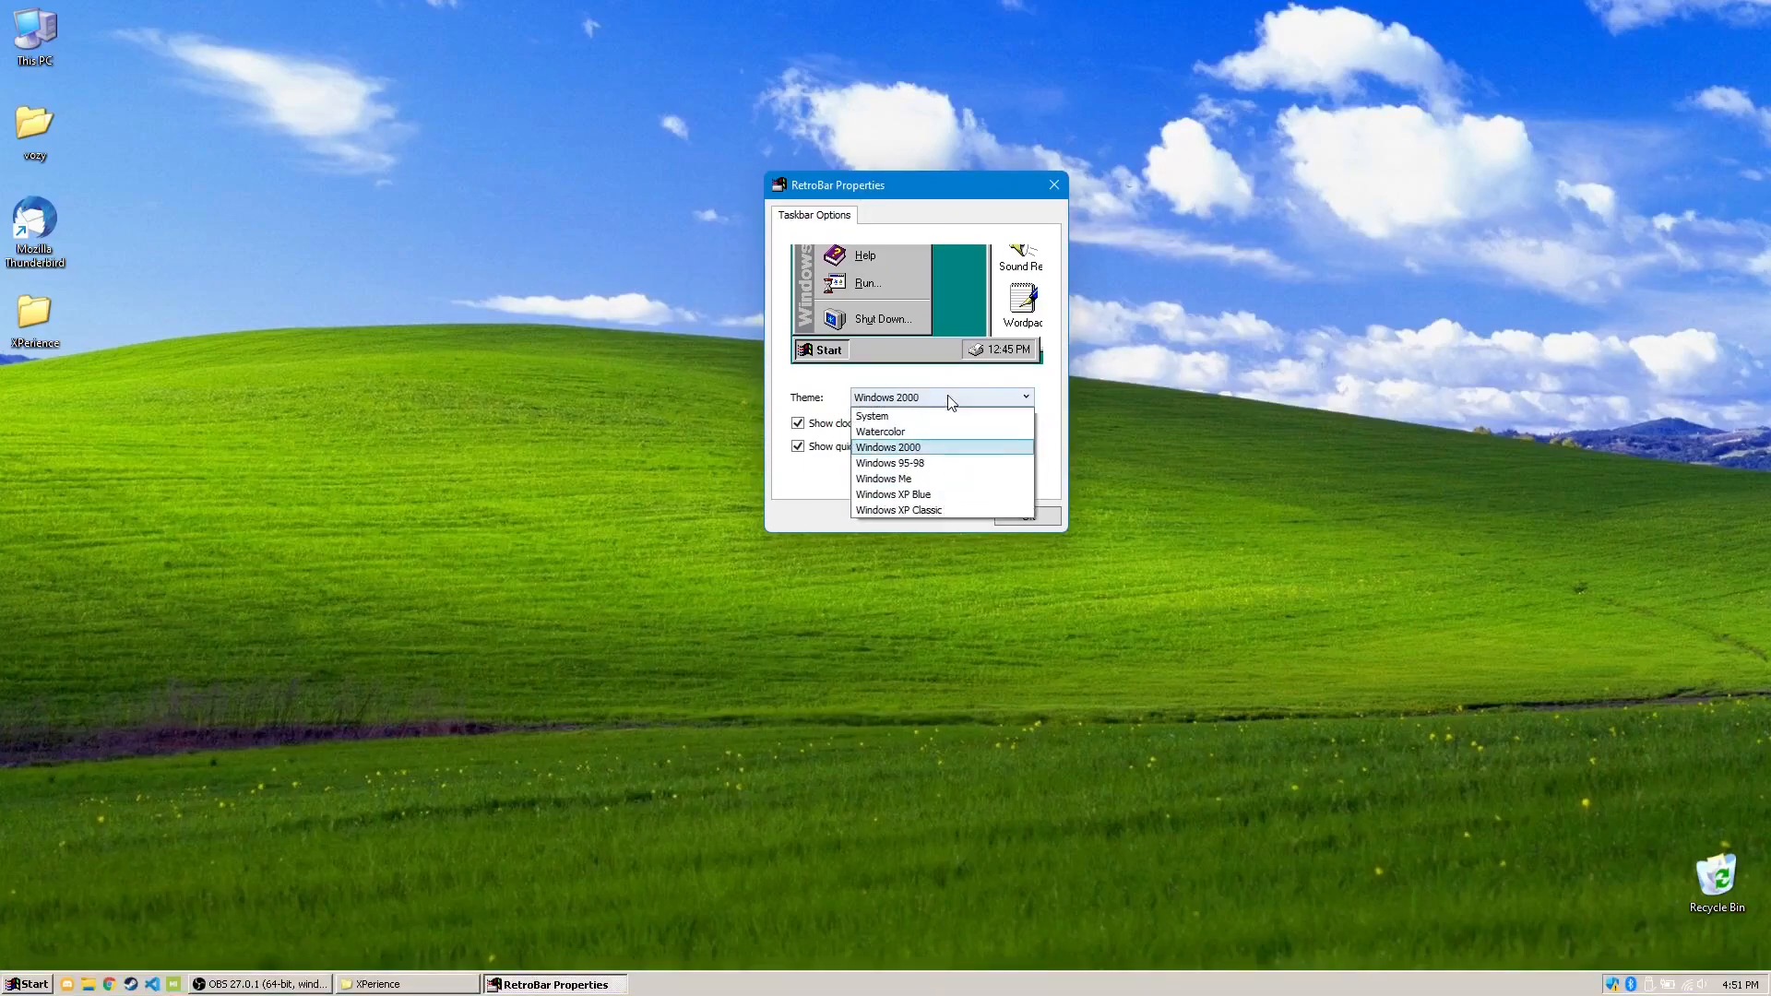
click(884, 478)
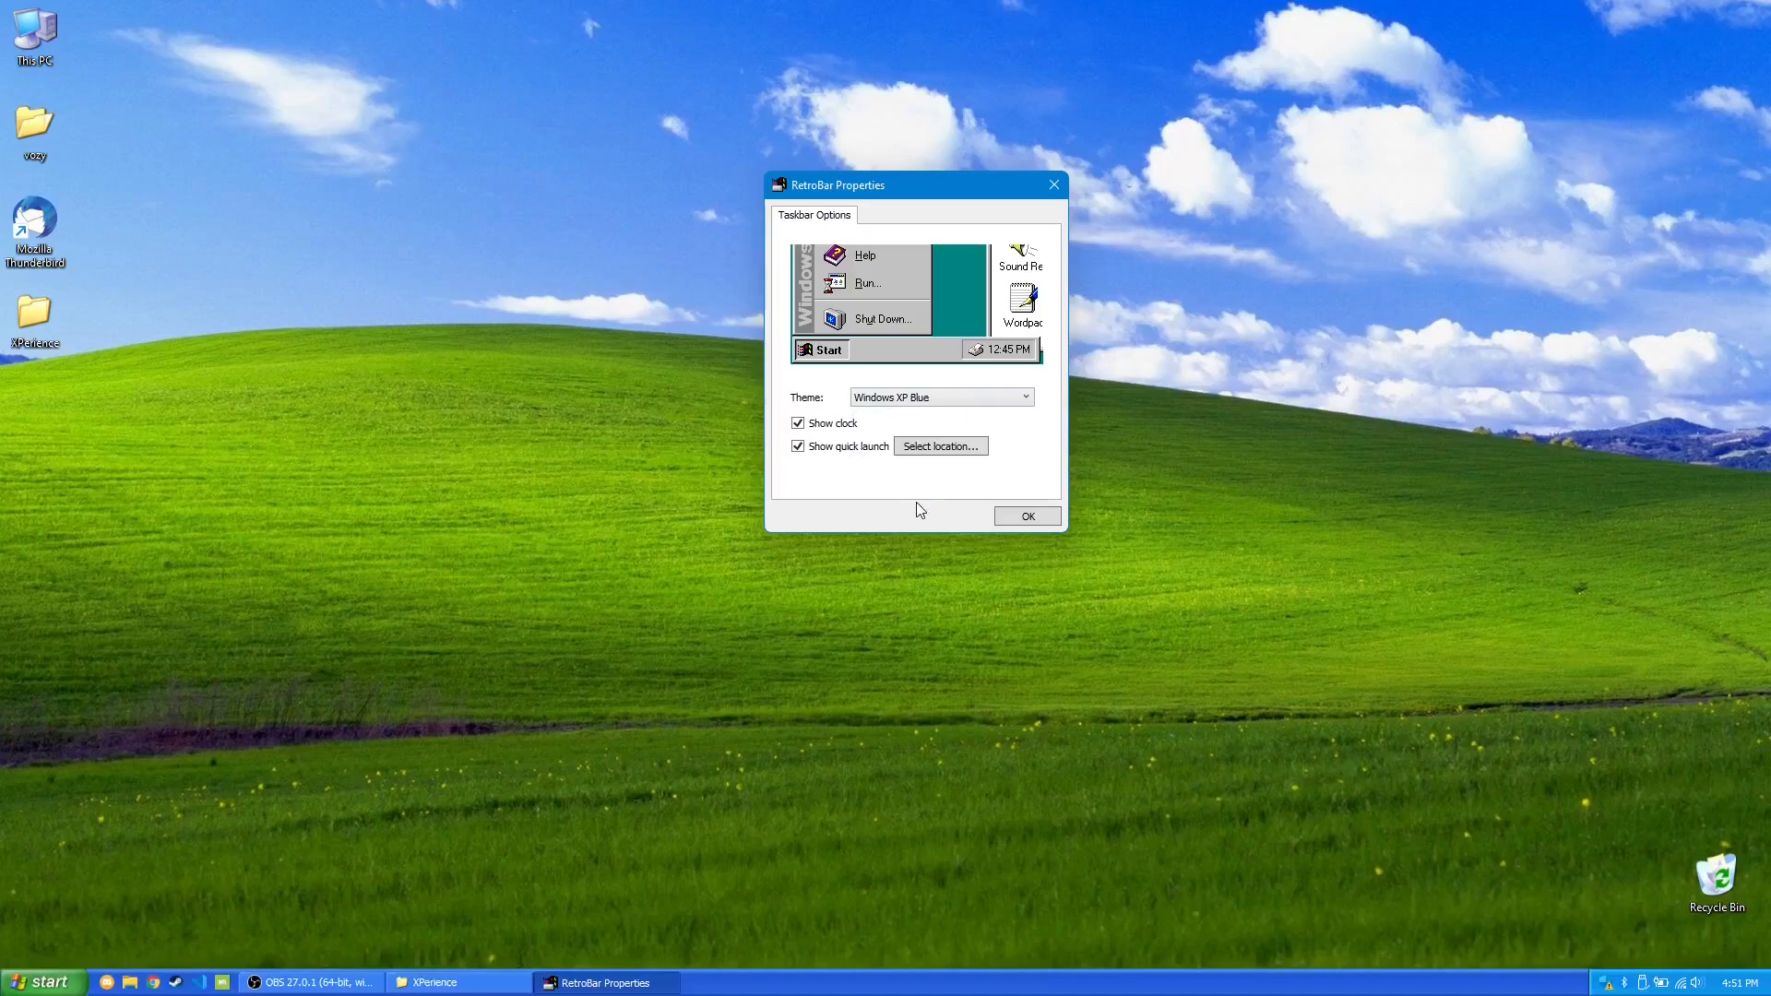
mouse_move(854, 482)
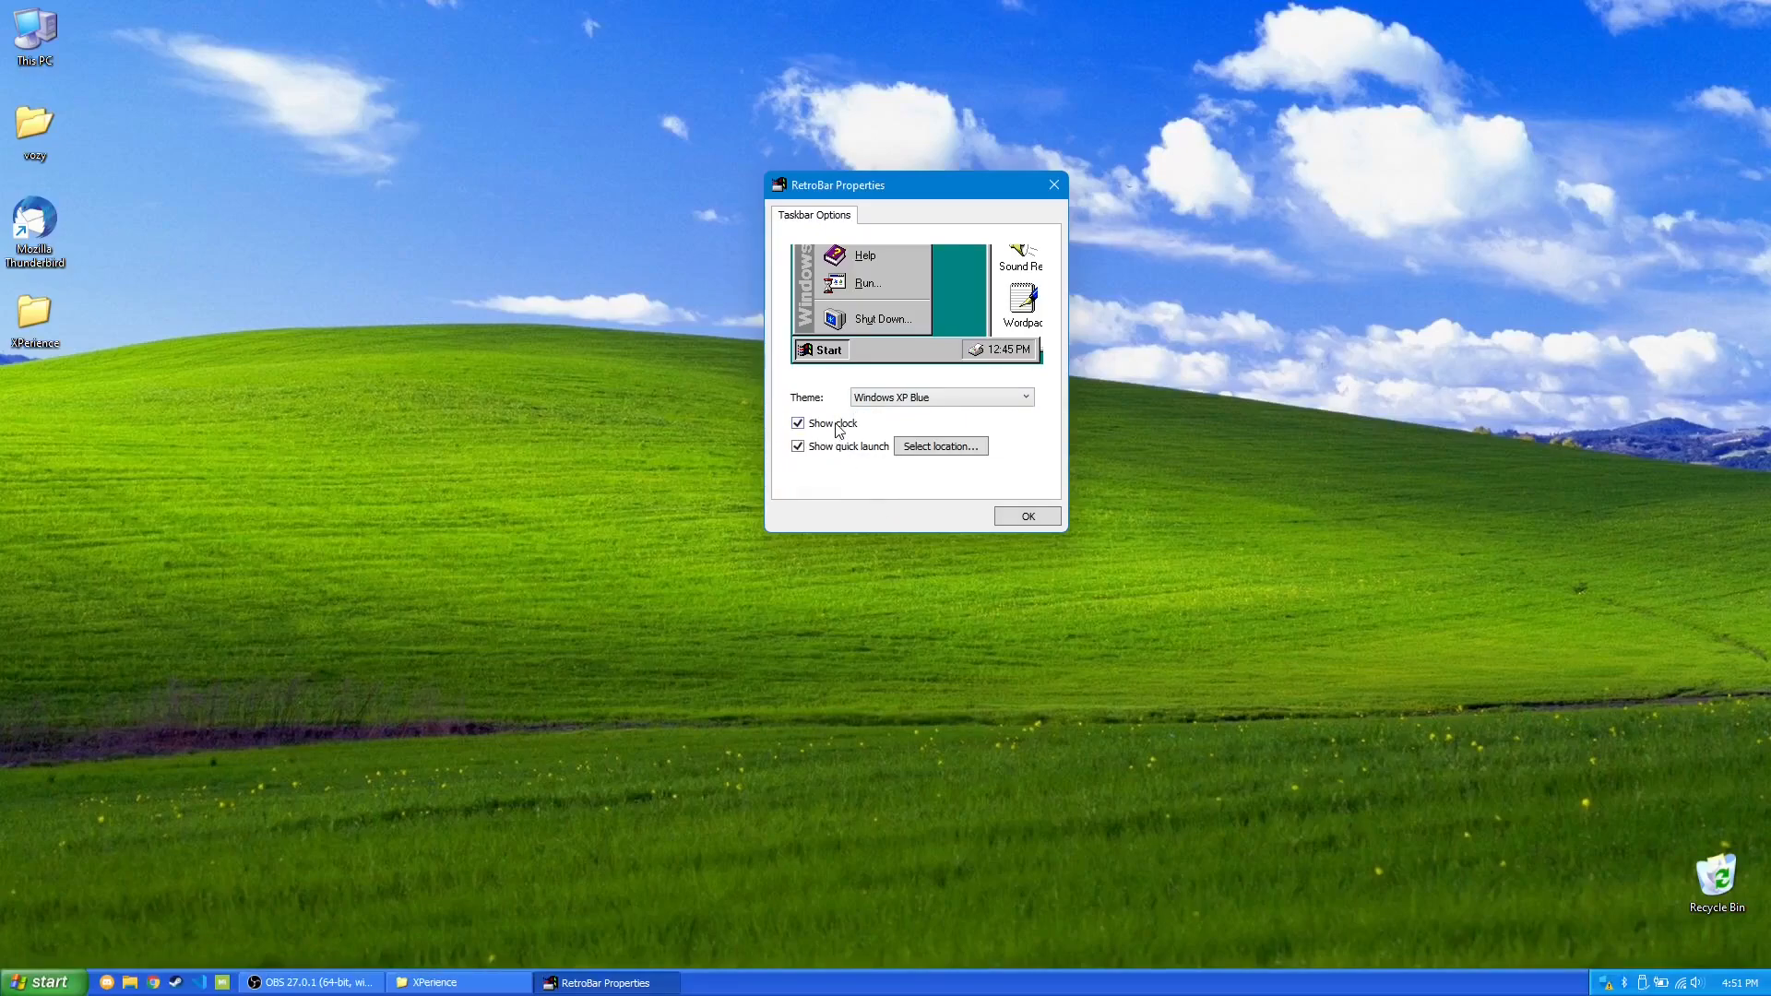
mouse_move(1050, 184)
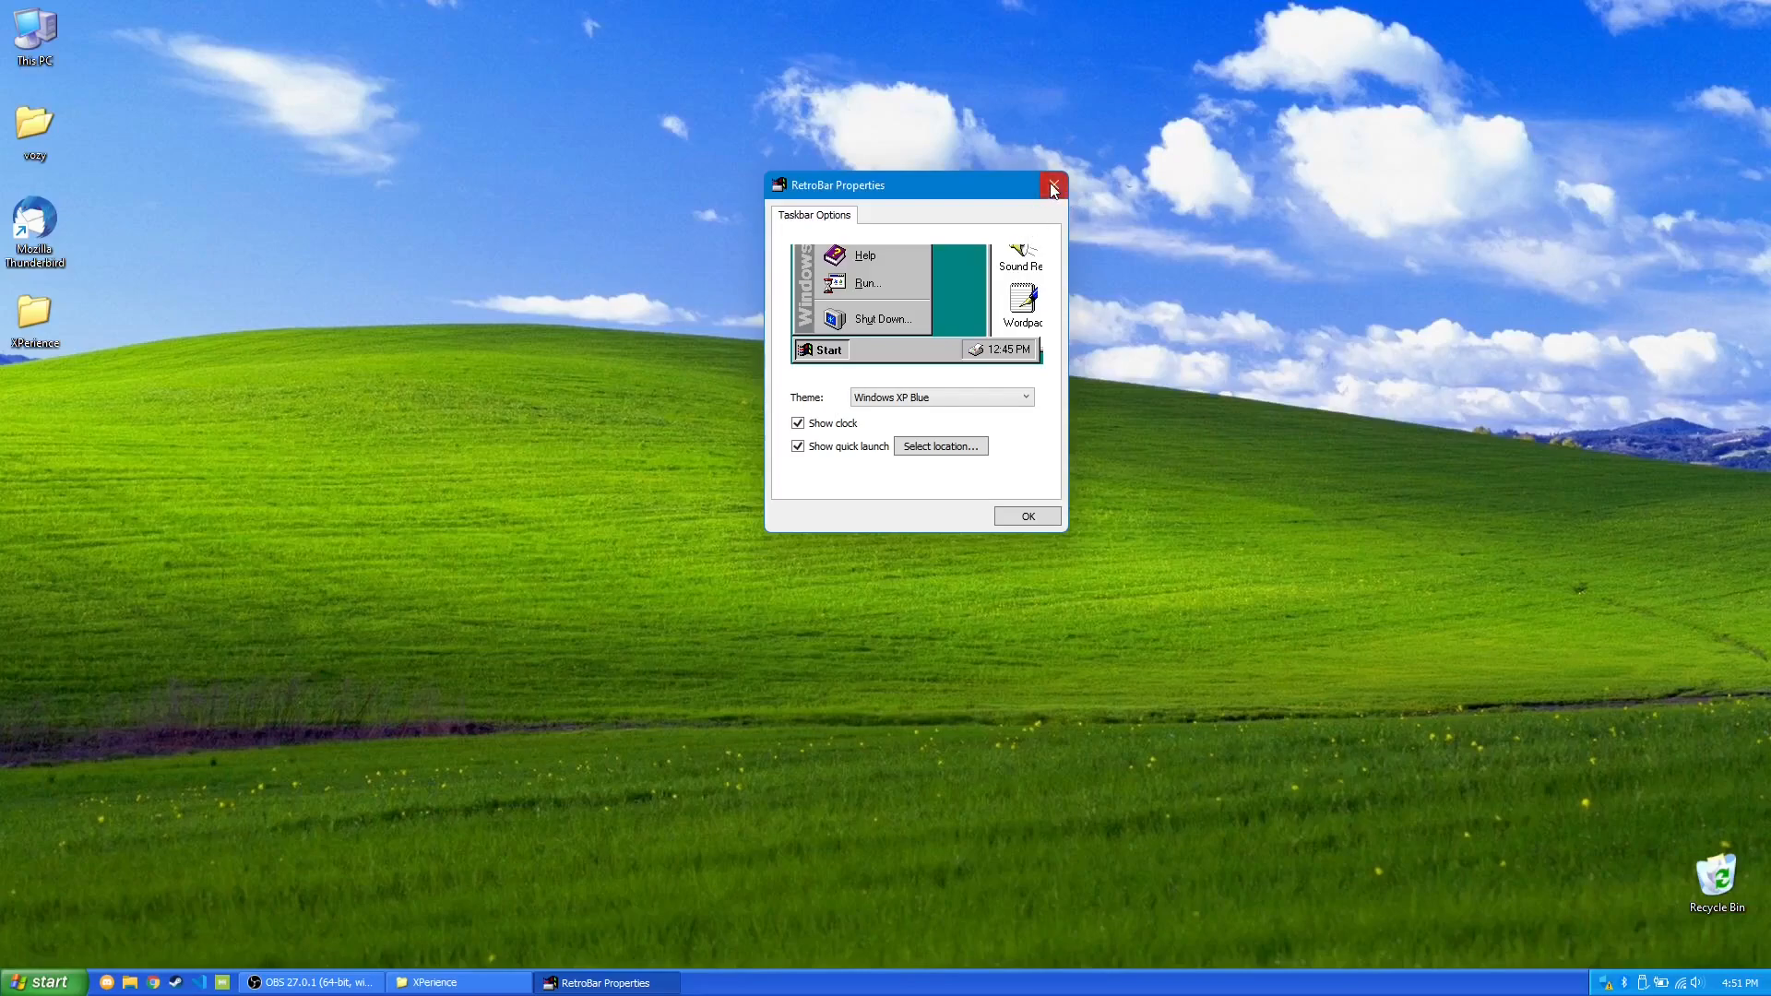
click(1050, 184)
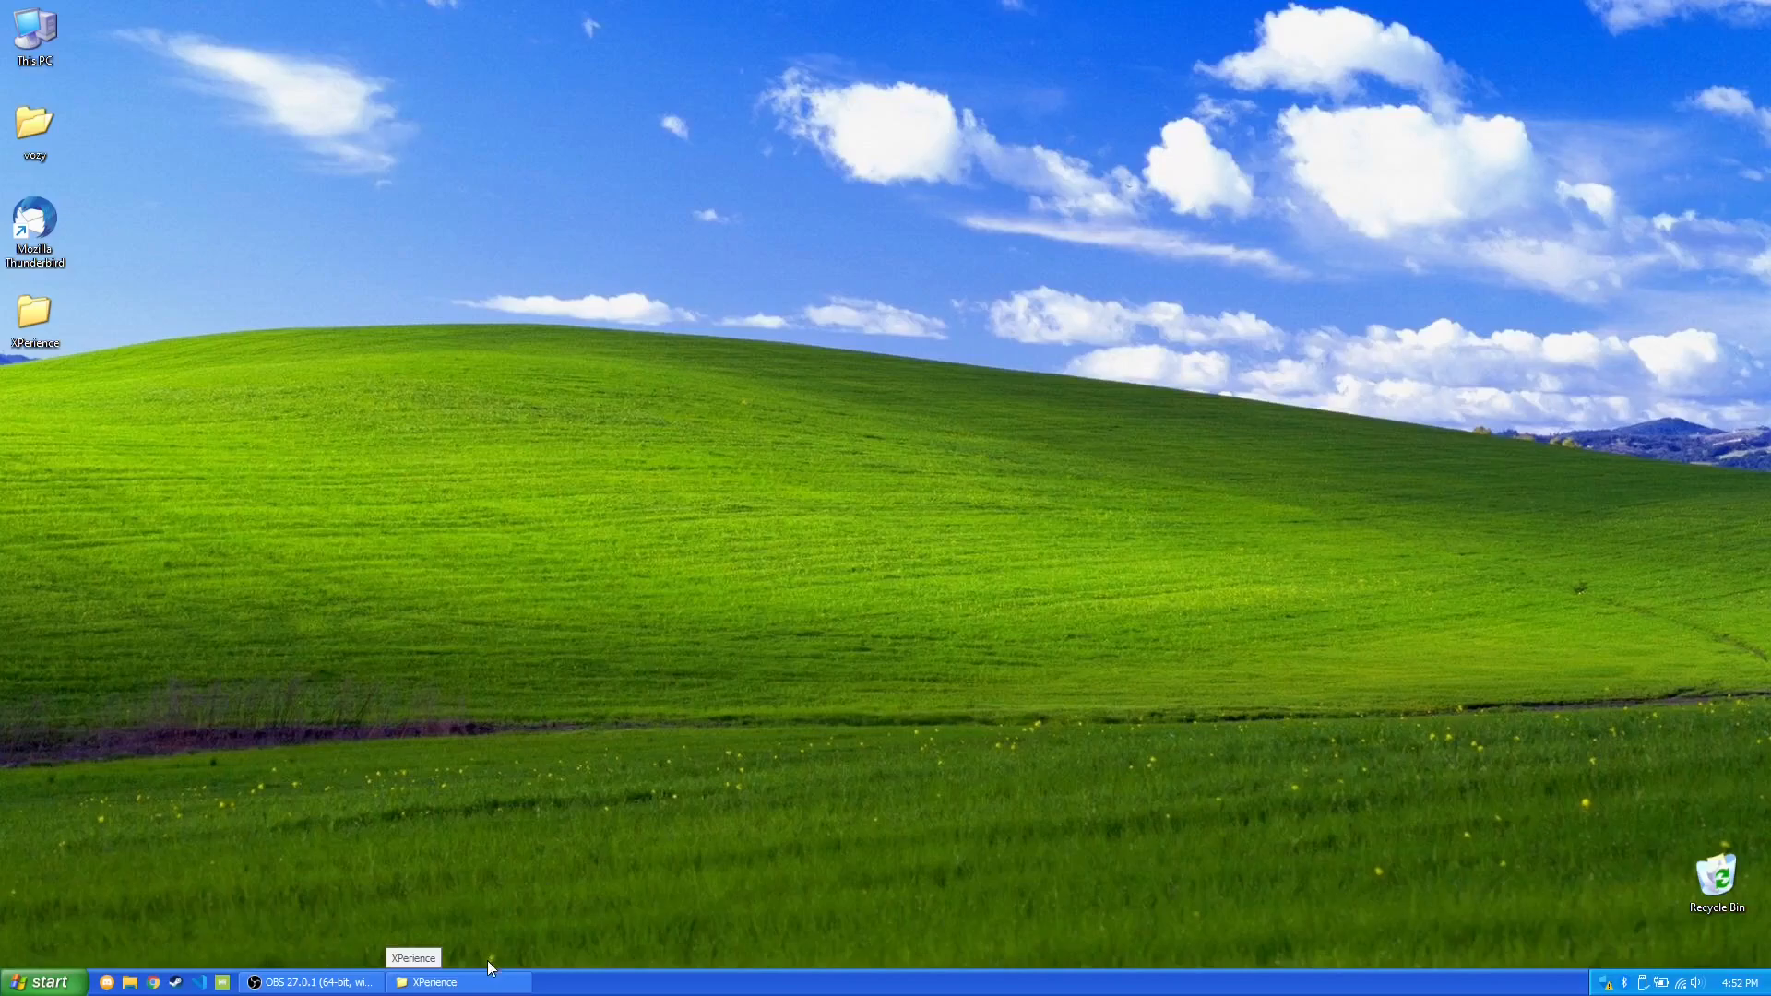
Show the two-column XP-style Open-Shell start menu from the Start button.
click(457, 982)
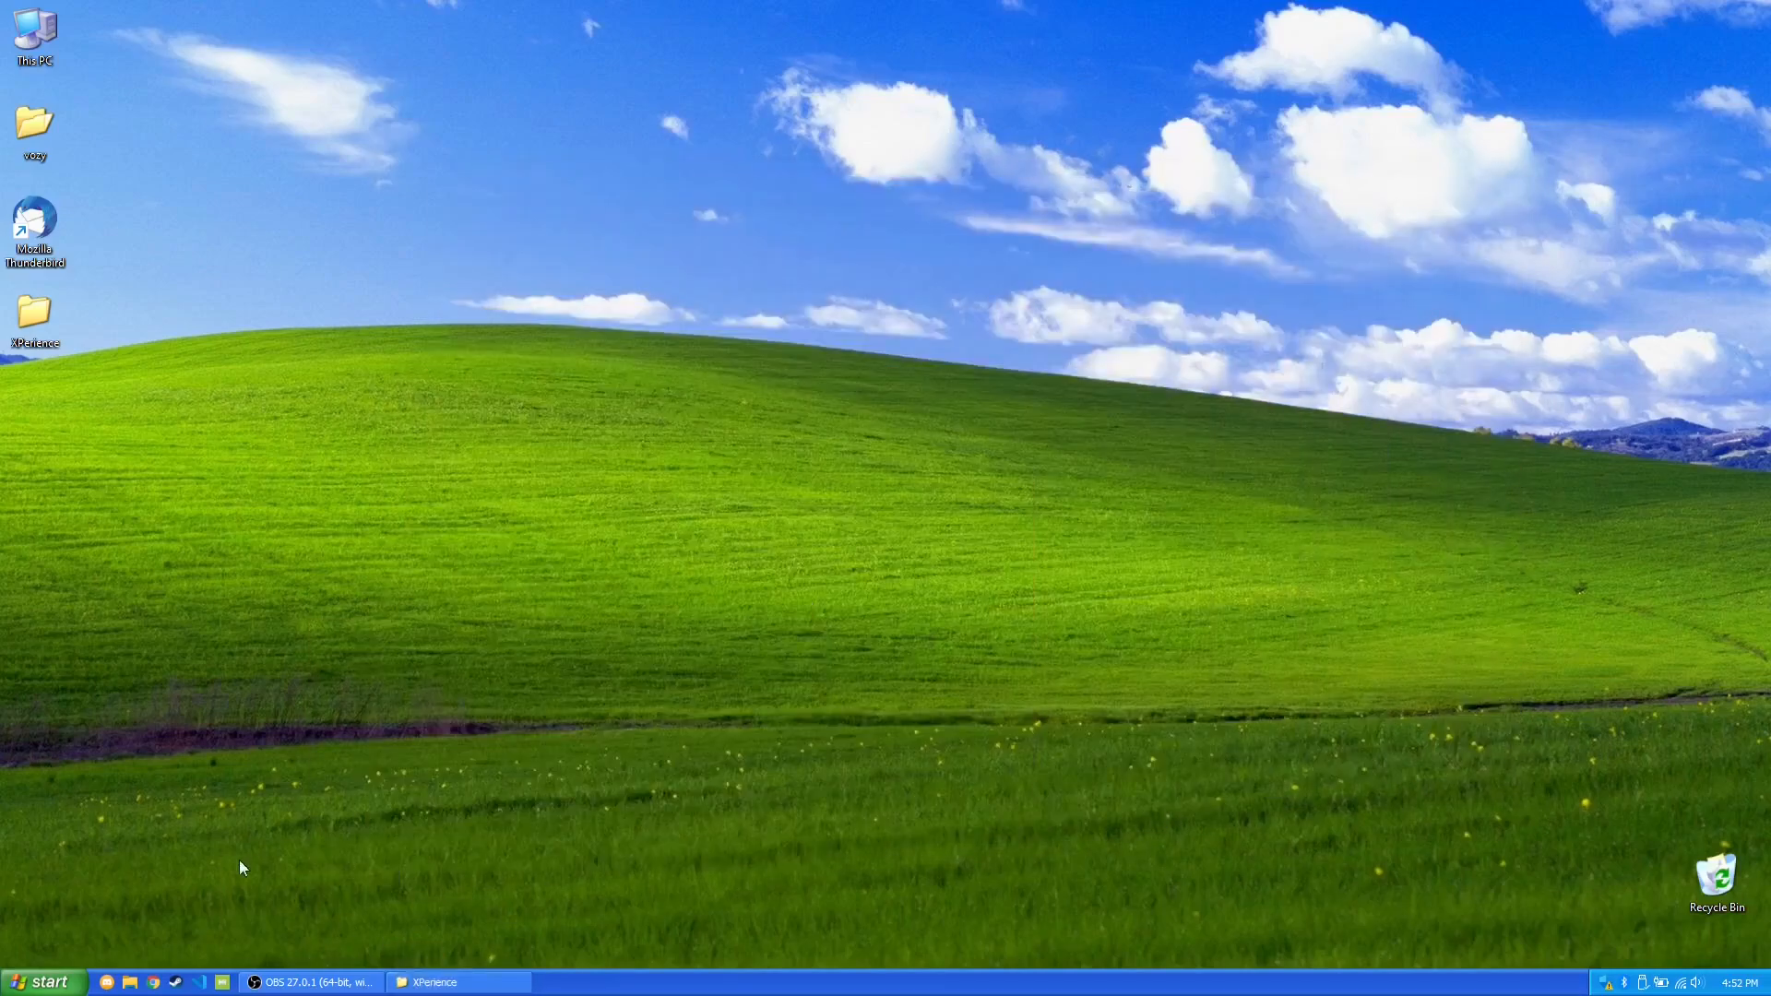
click(42, 980)
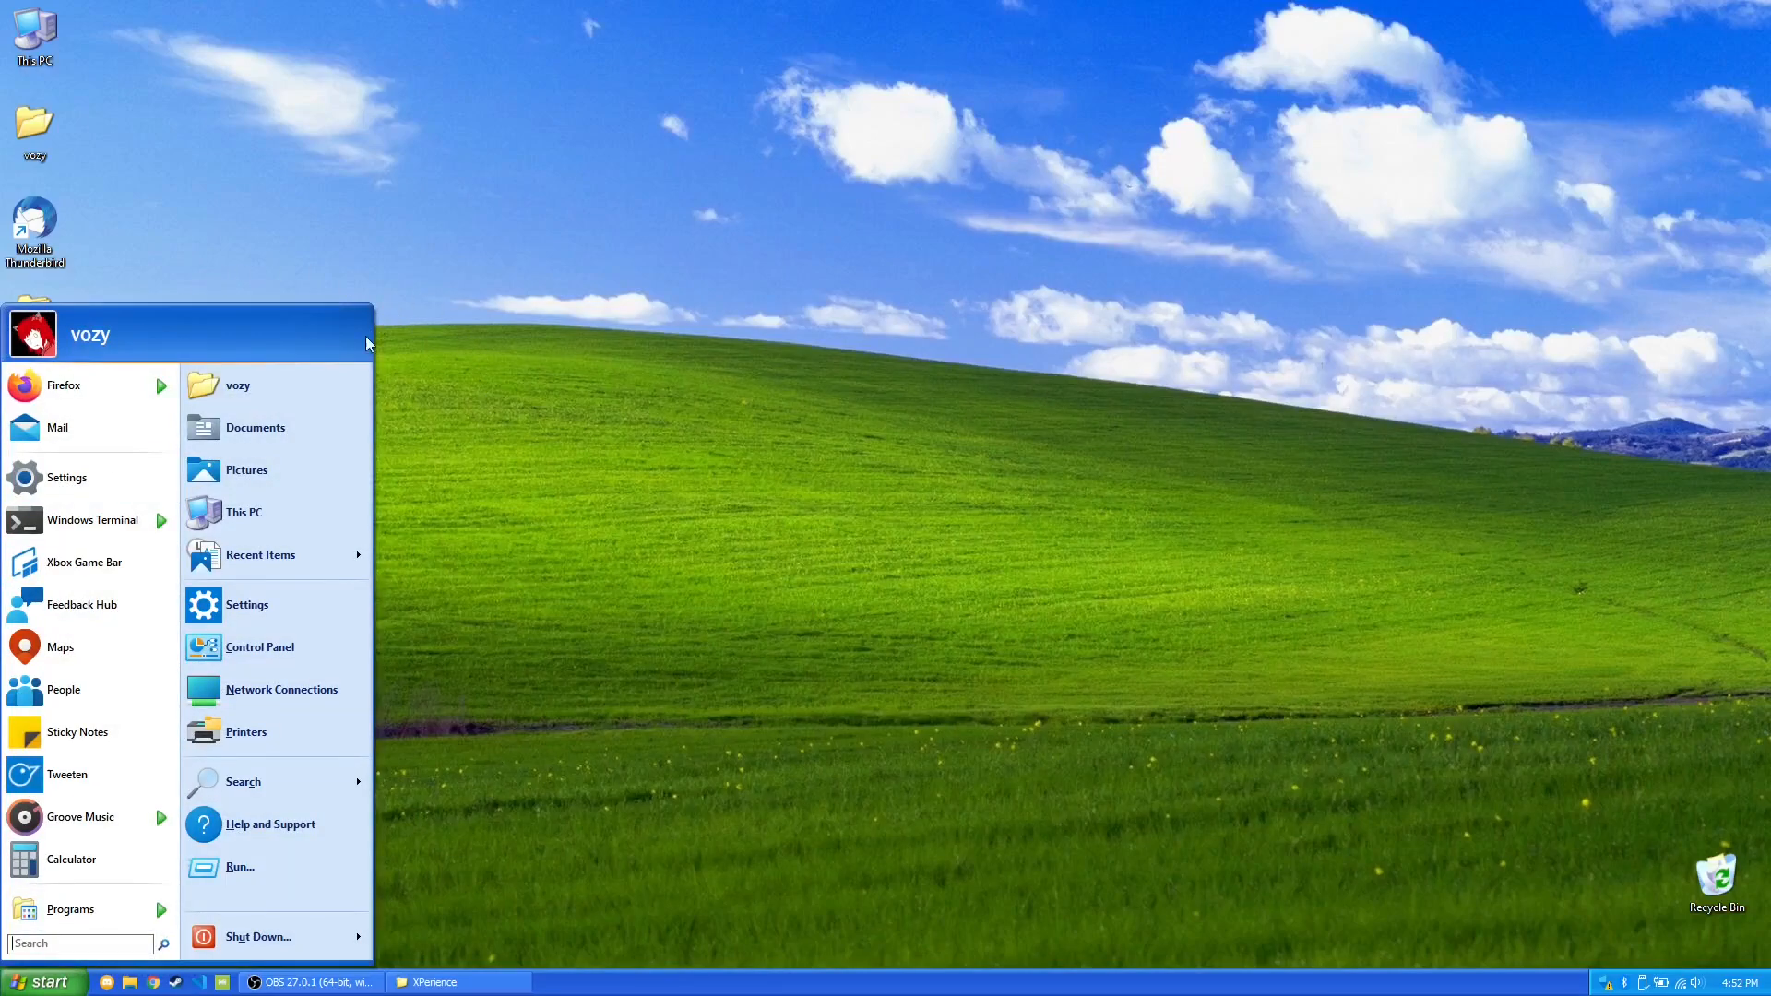
mouse_move(329, 347)
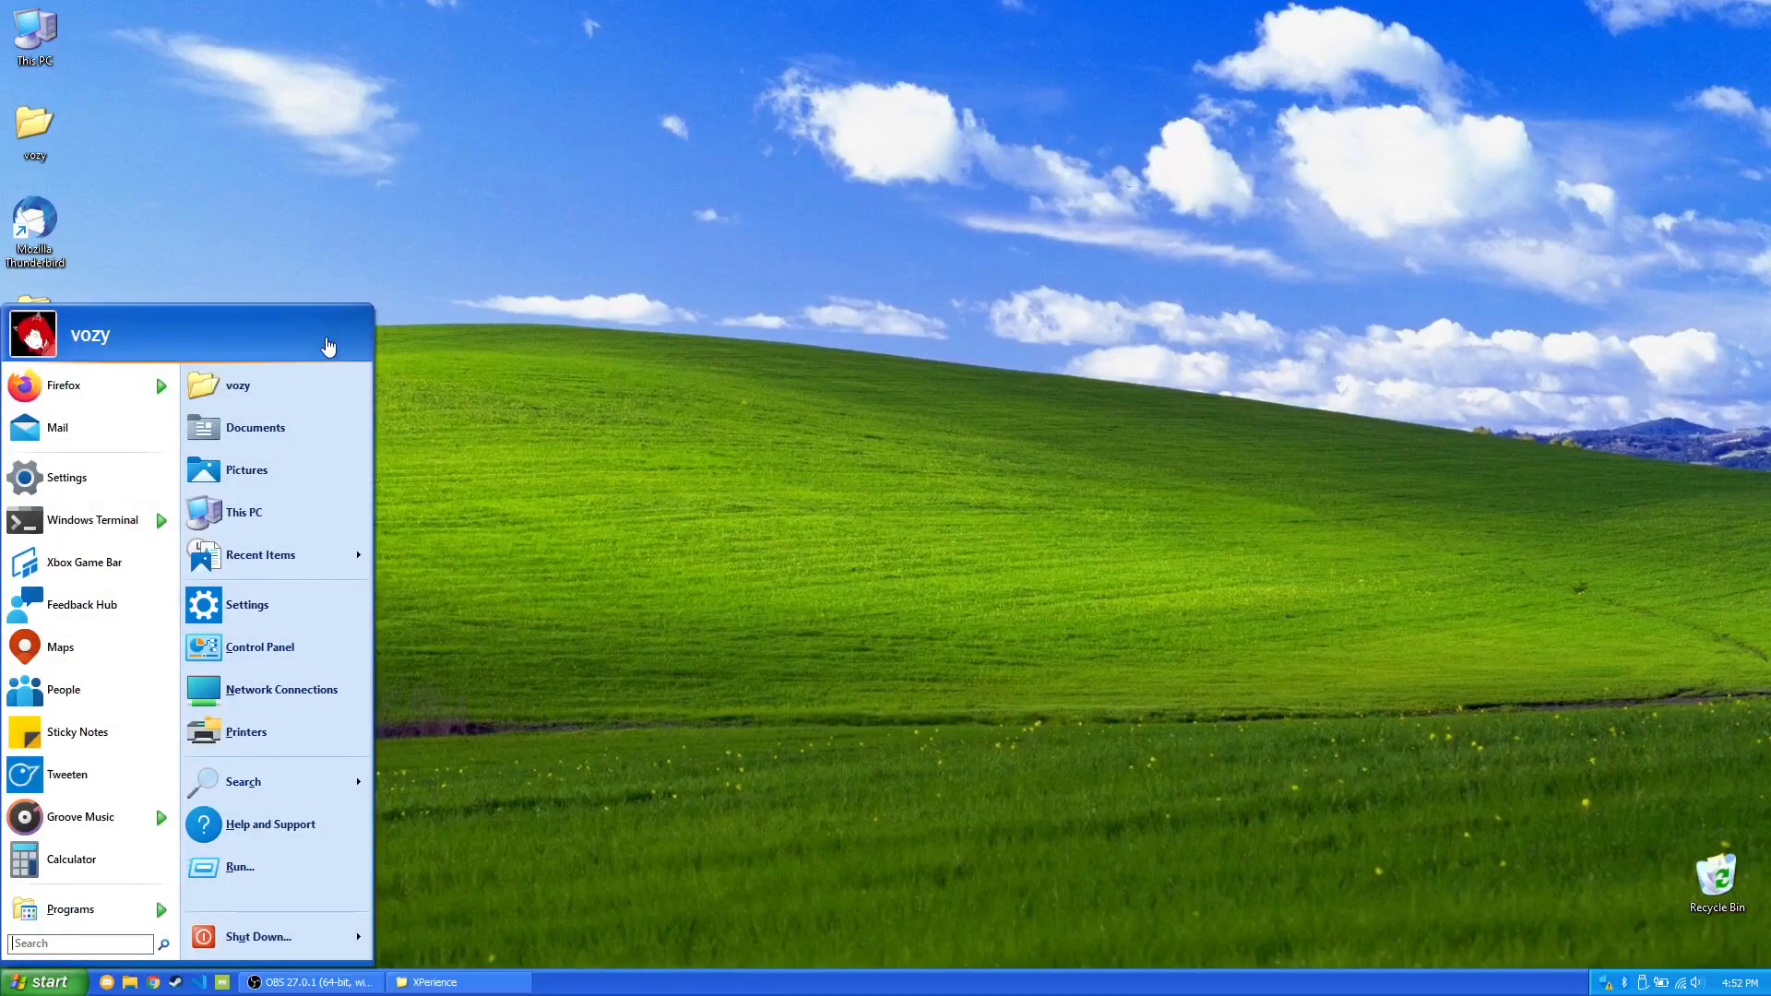
mouse_move(462, 854)
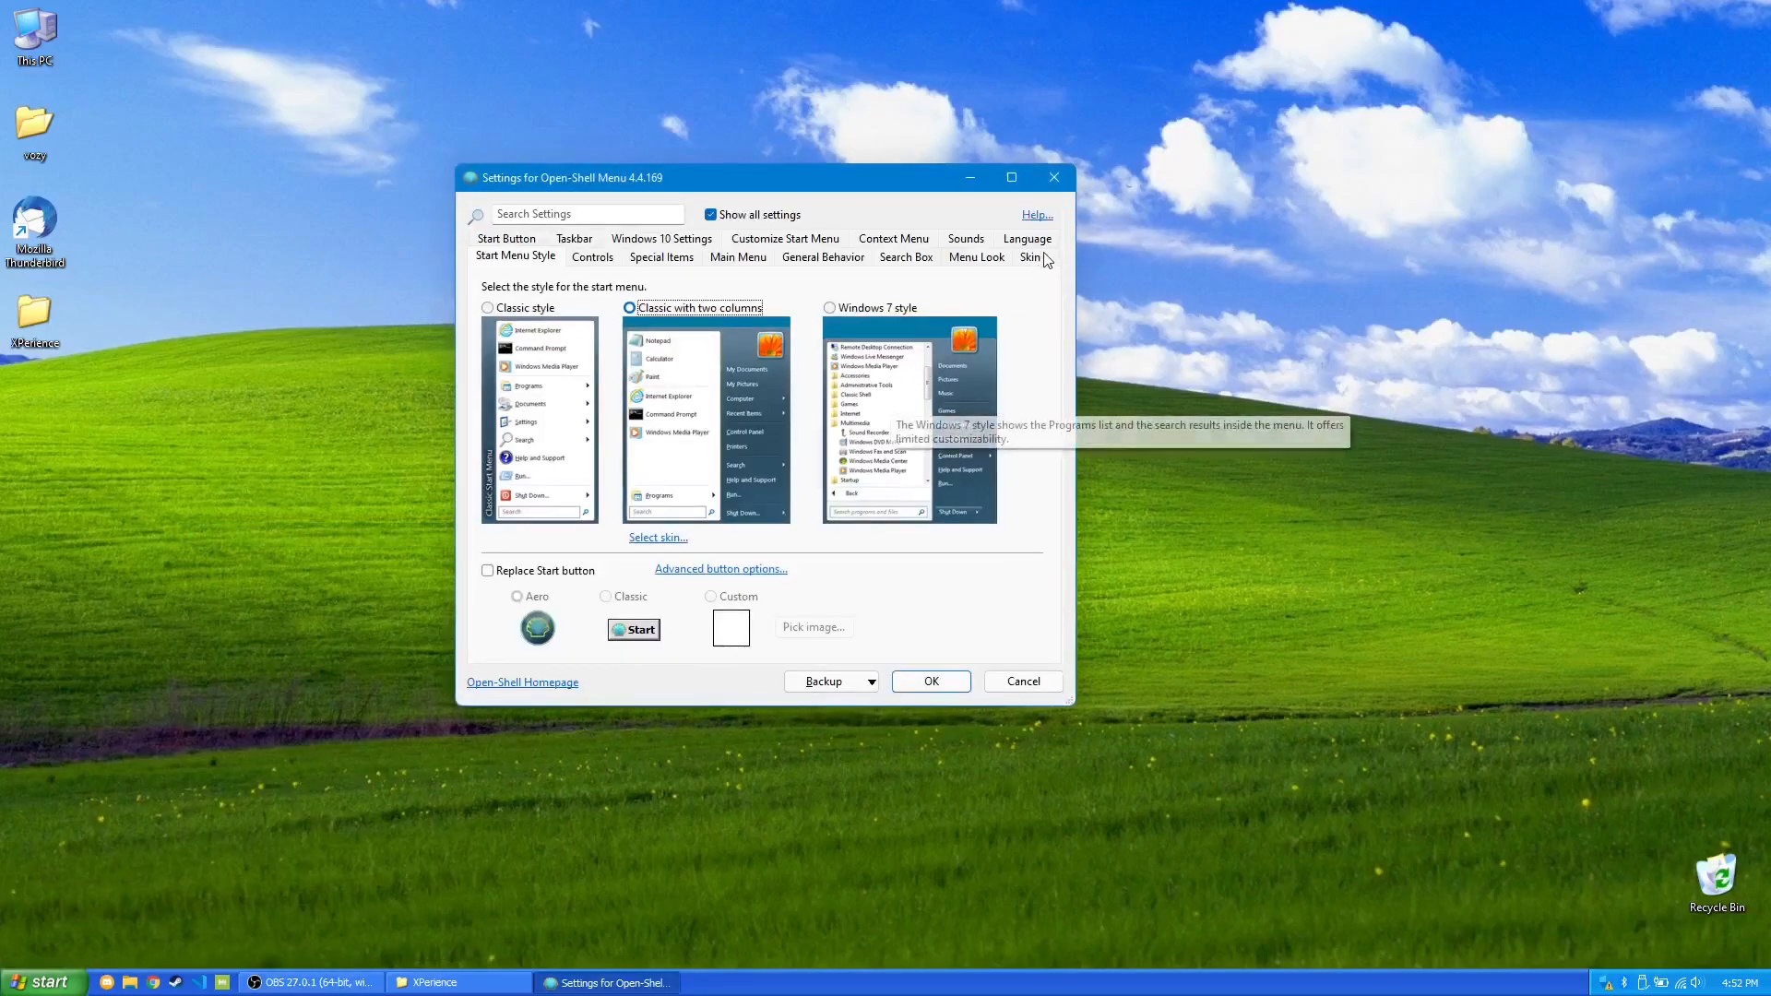
On the Skin tab try Metro, then keep the Windows XP skin with Blue variation and close the settings.
click(832, 308)
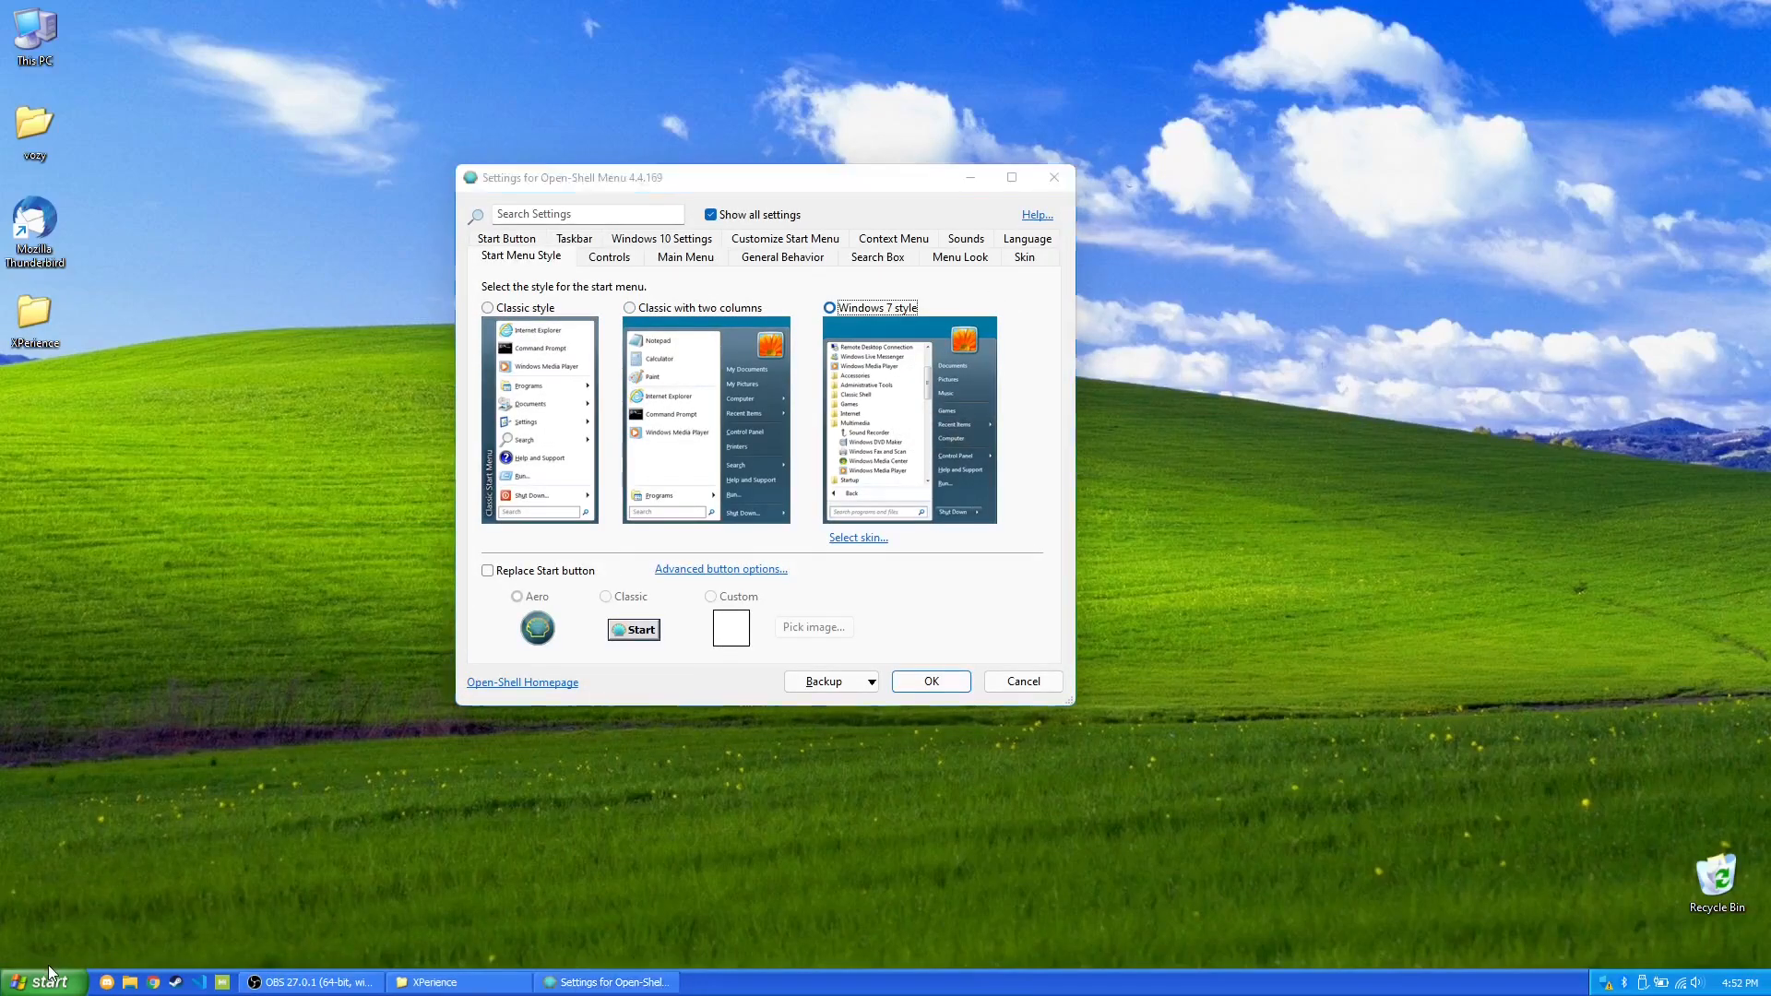
click(43, 980)
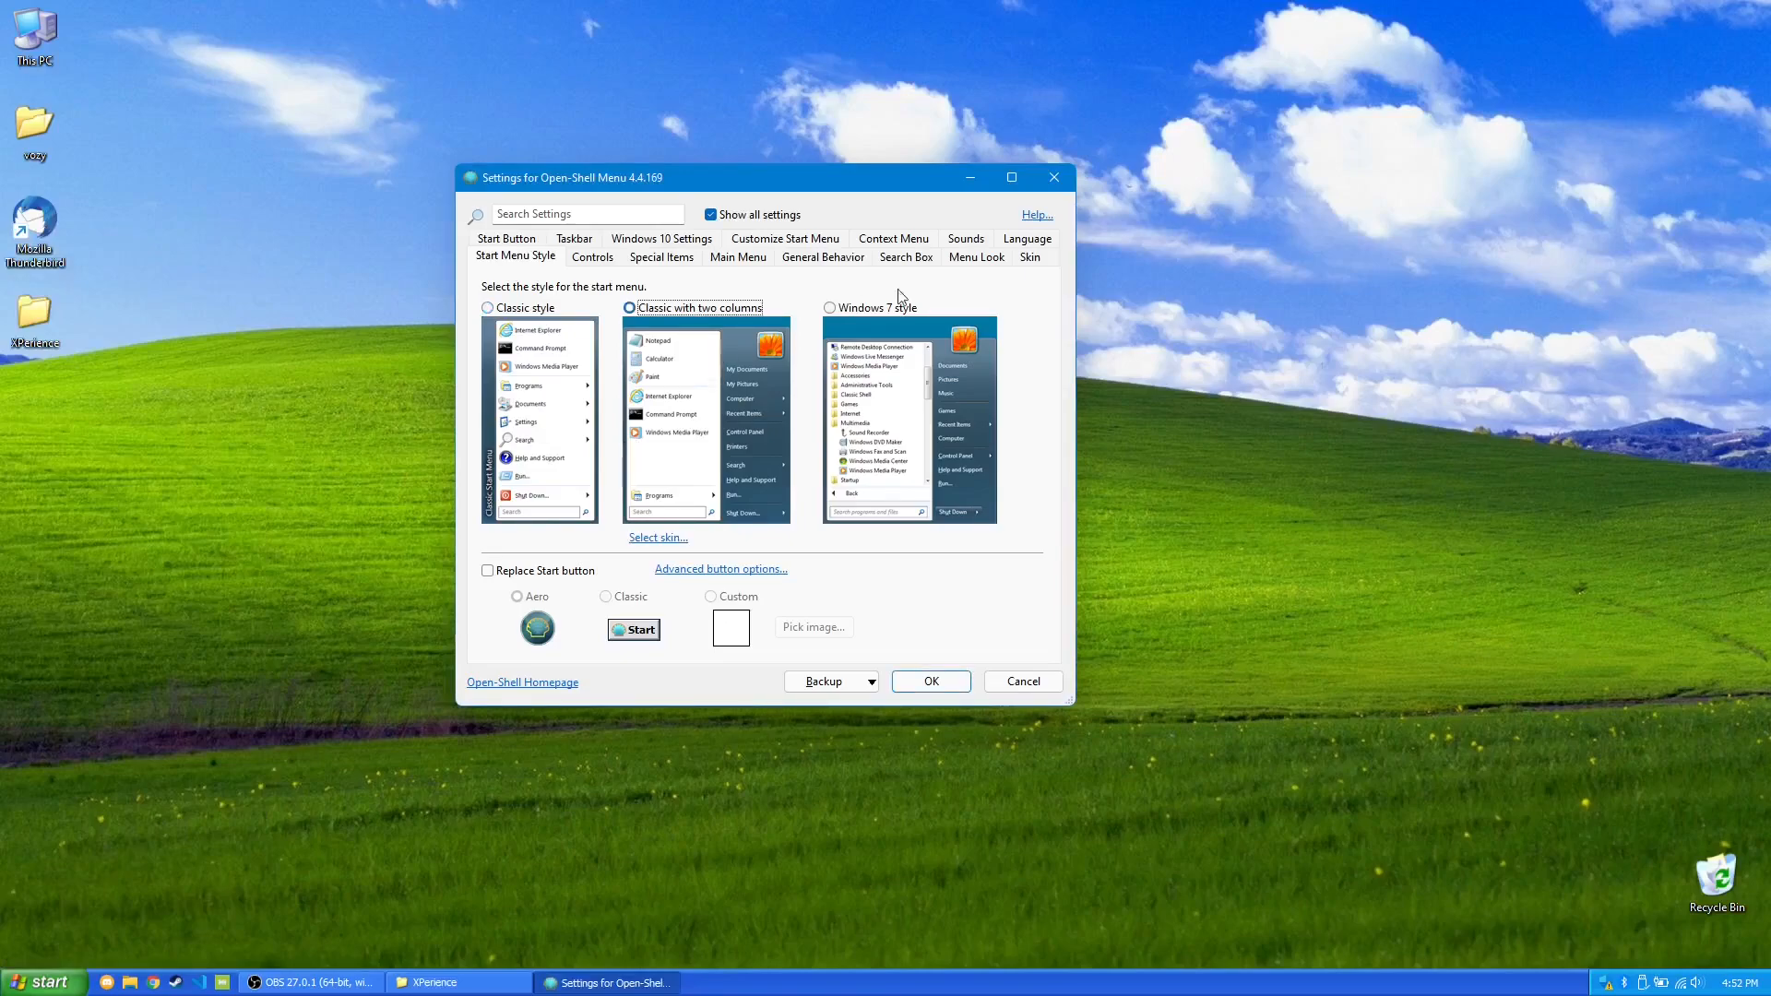
click(1028, 256)
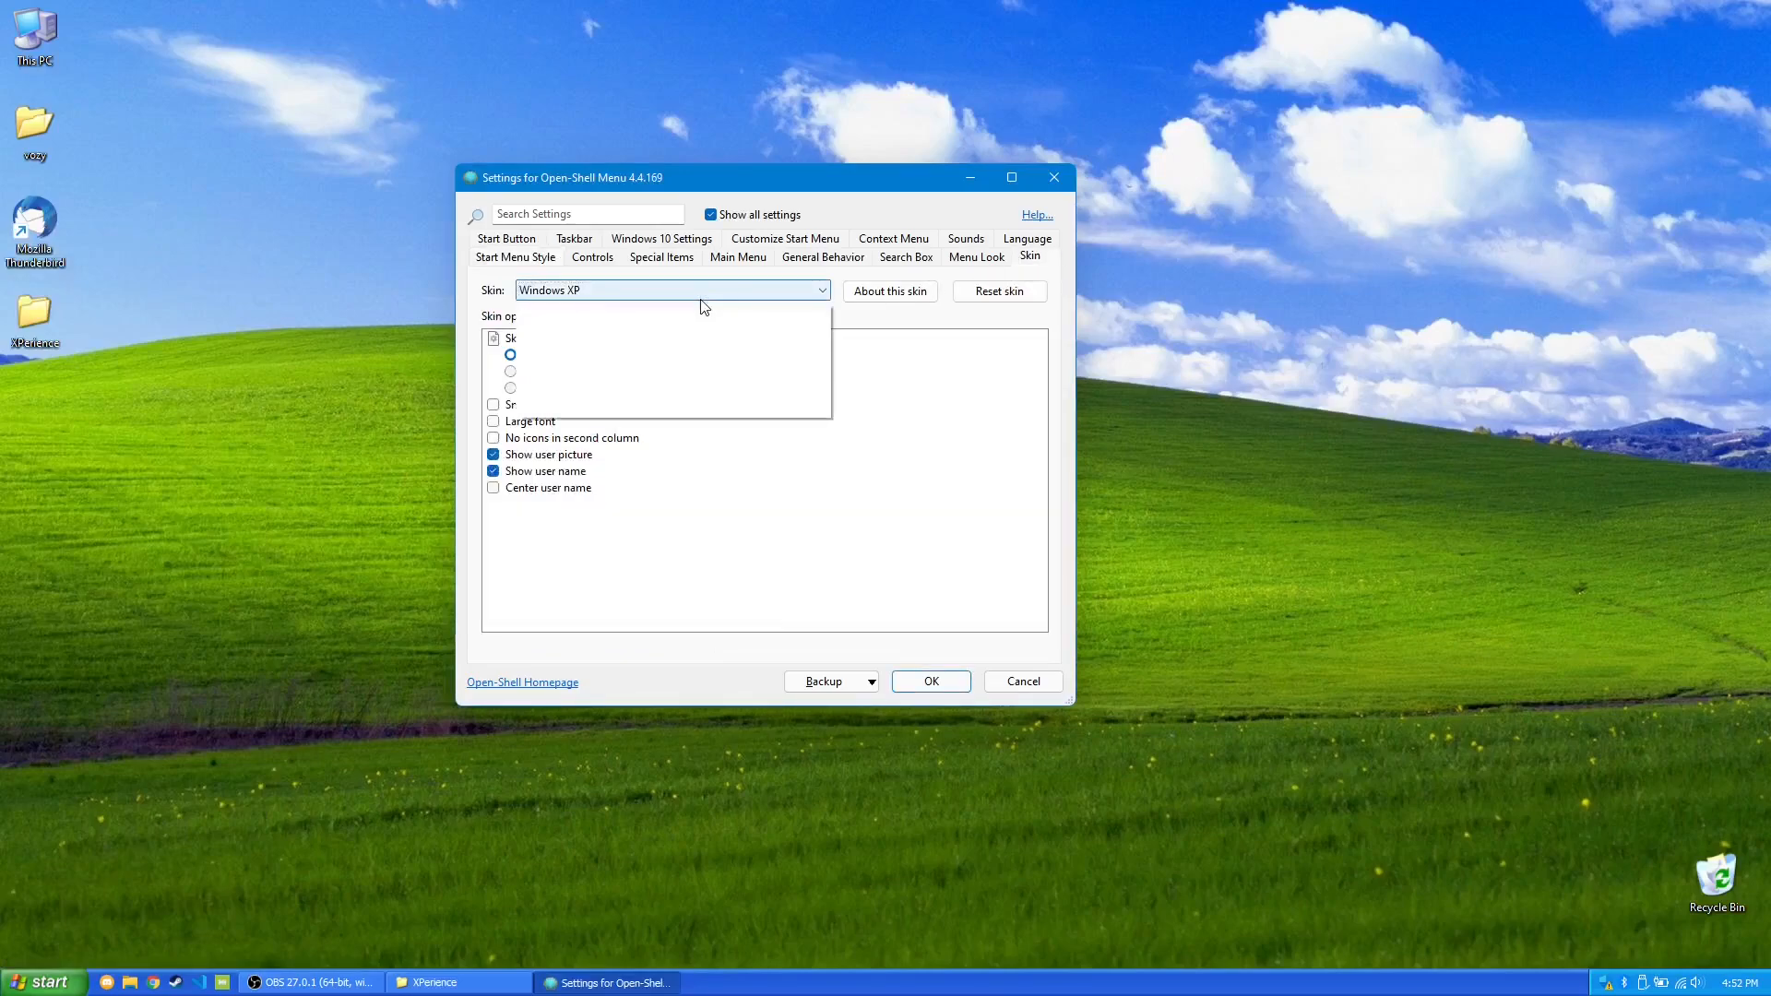
click(819, 289)
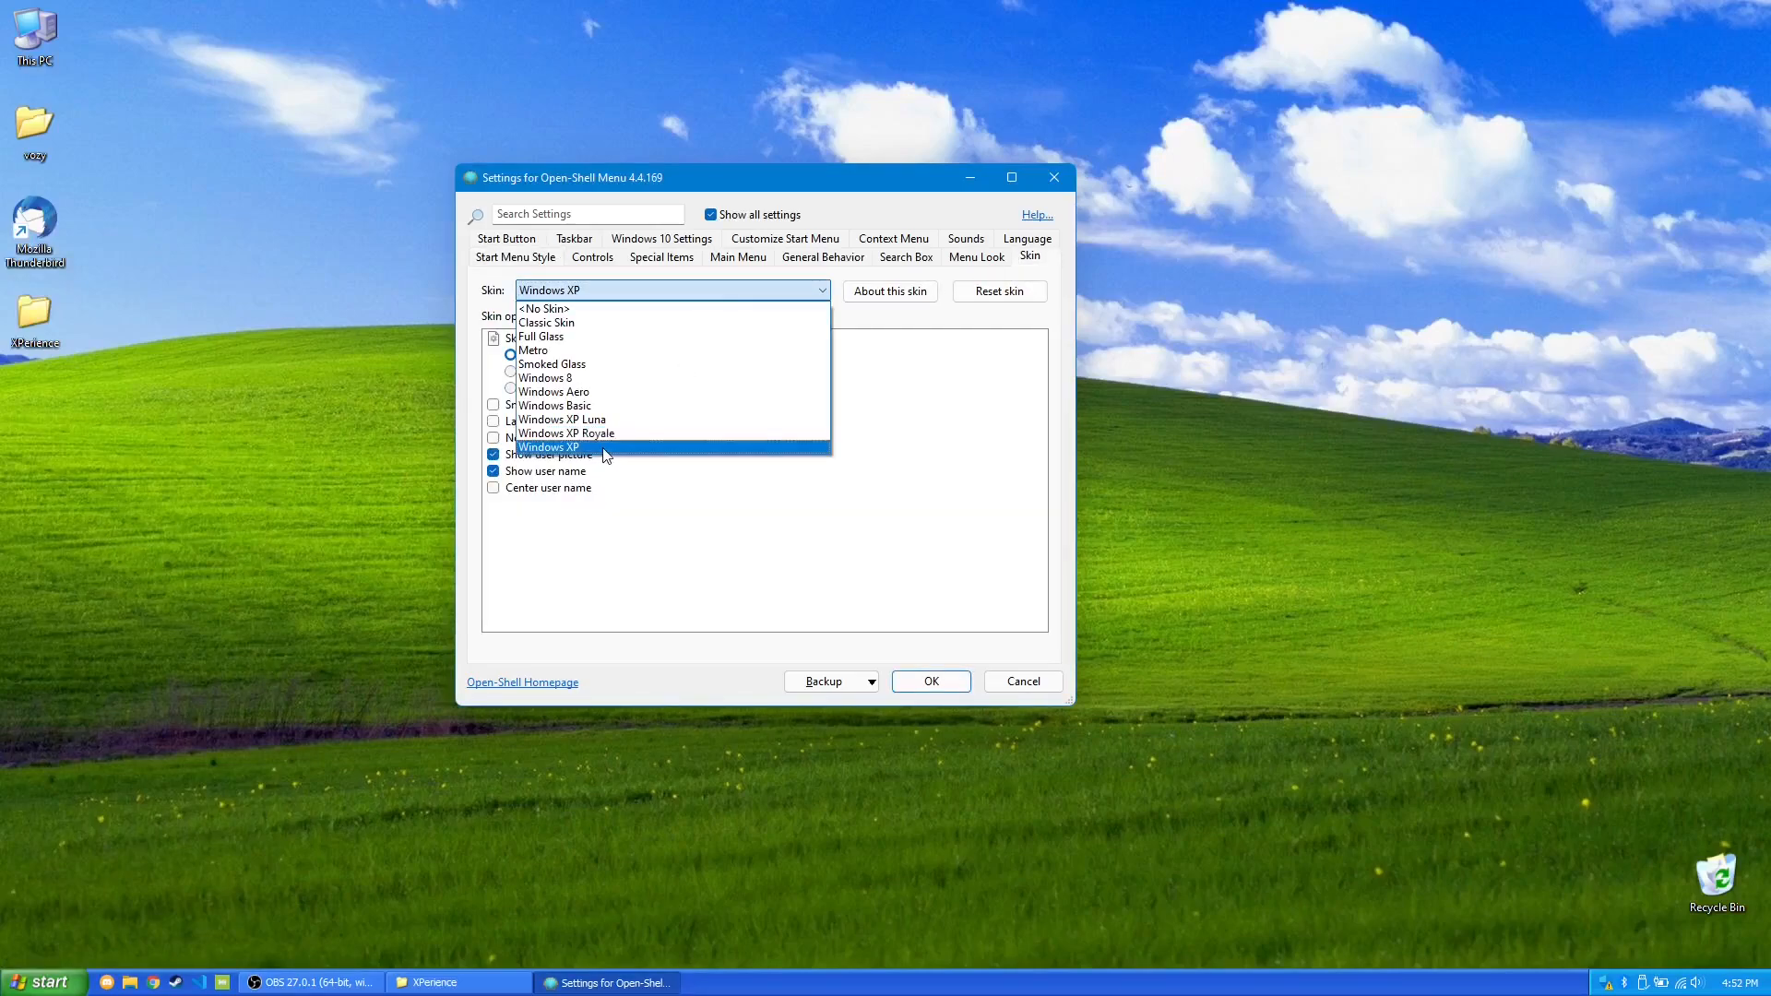
click(531, 351)
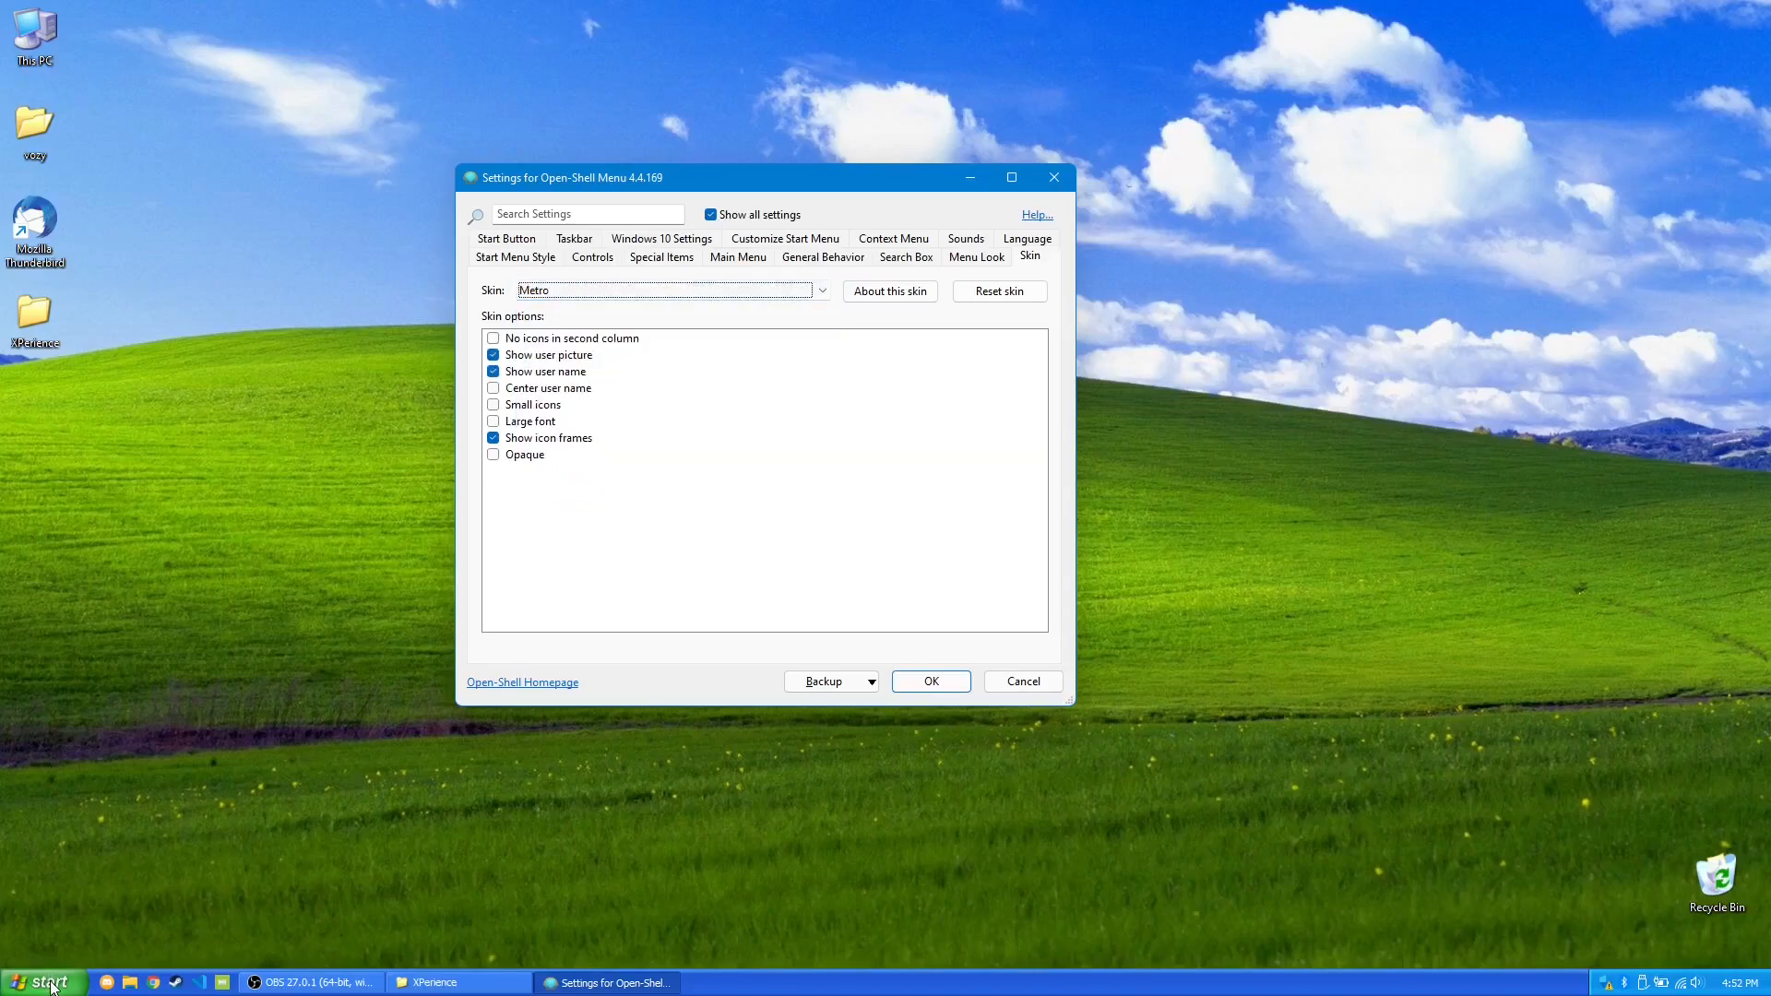
click(821, 289)
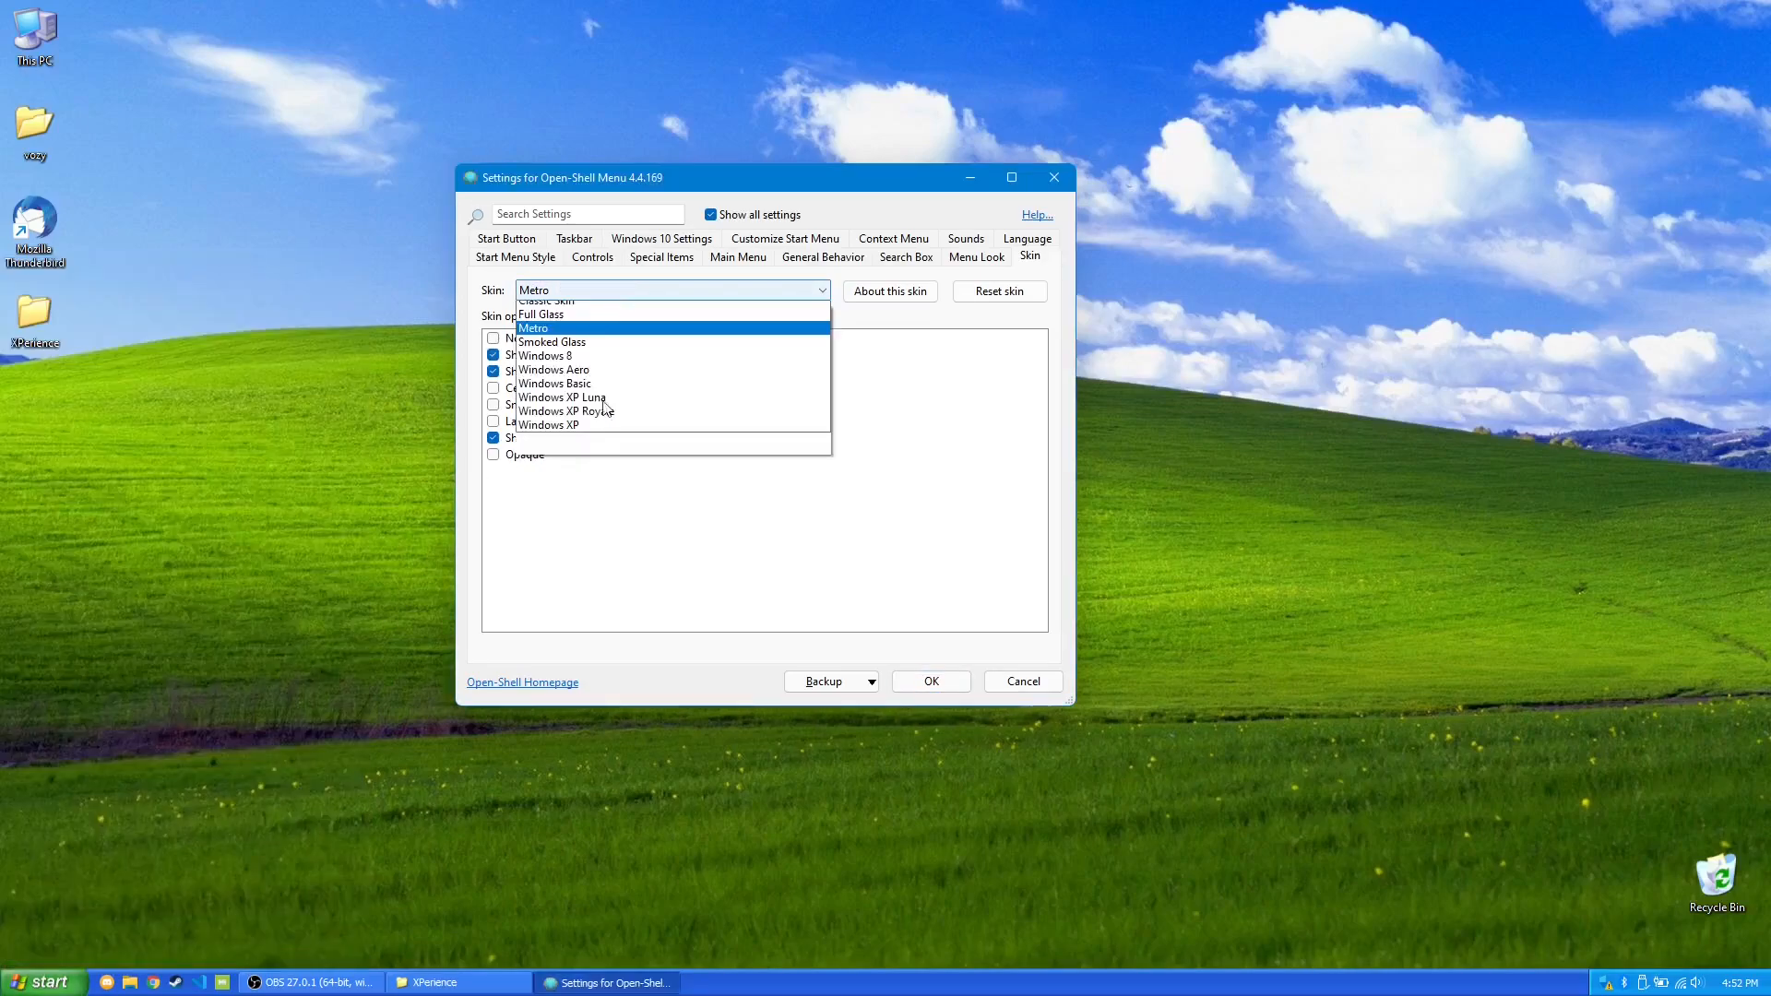
click(548, 426)
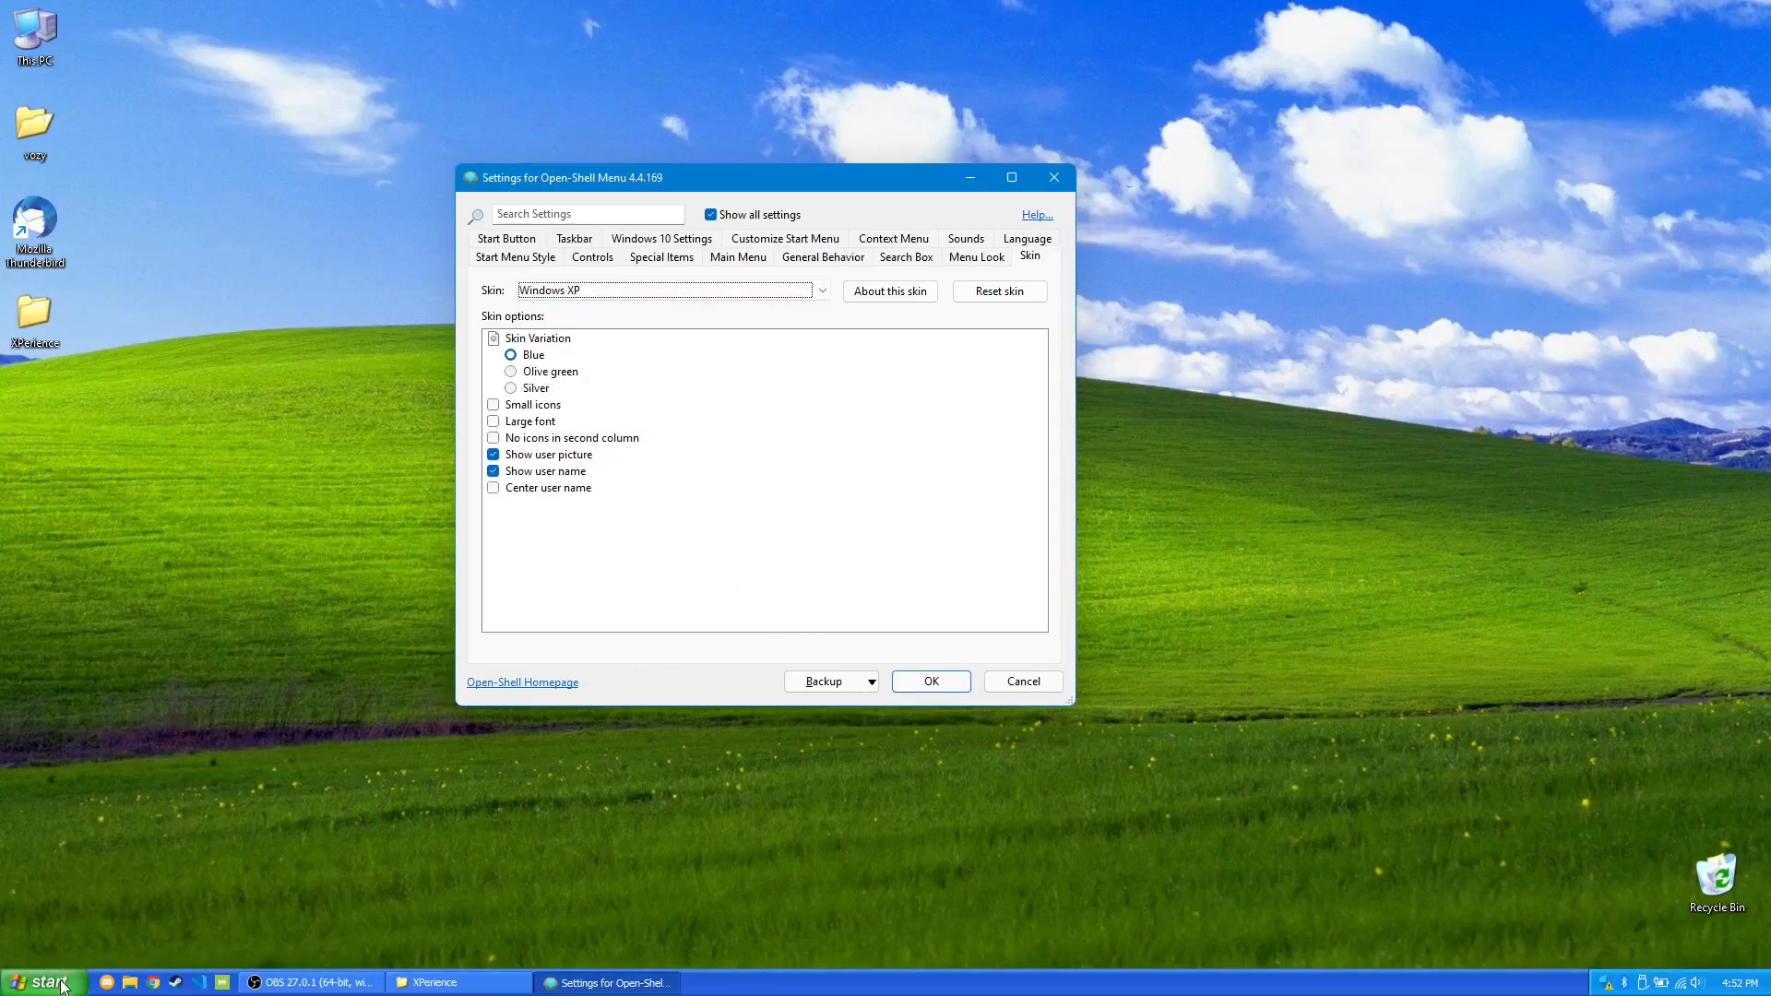
click(42, 979)
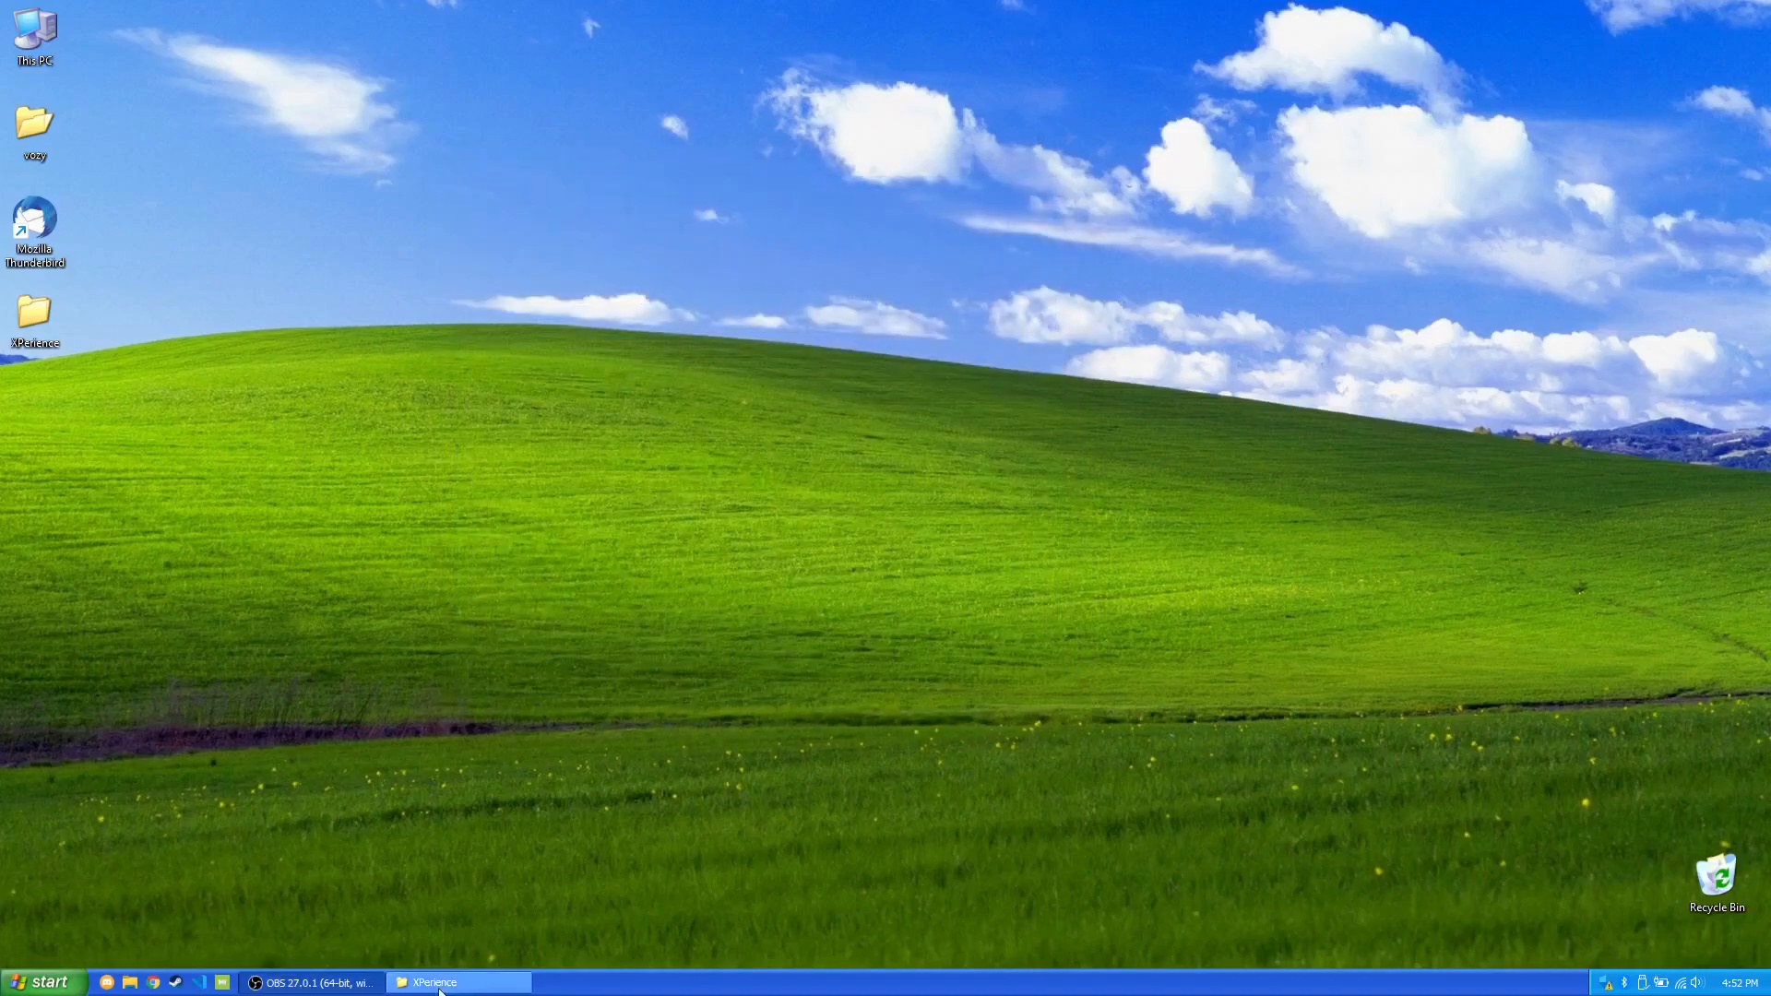
From the start menu reach Windows Settings and go into the Personalization page.
click(452, 981)
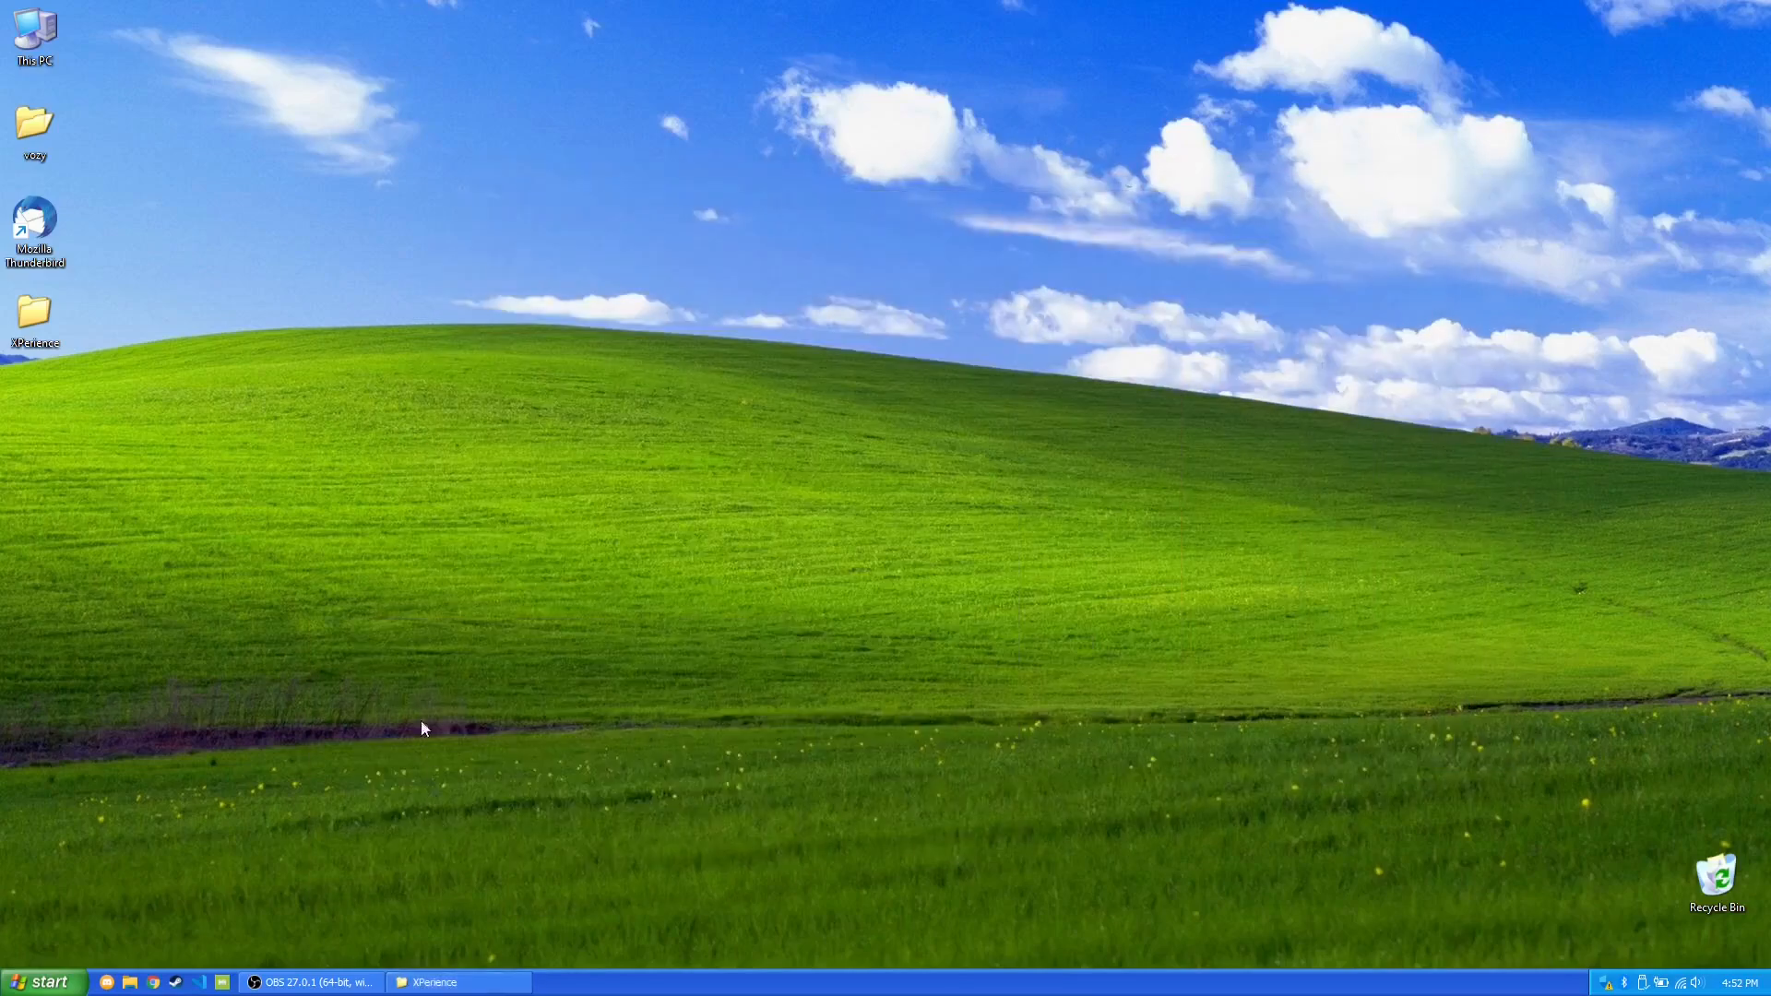
mouse_move(1735, 899)
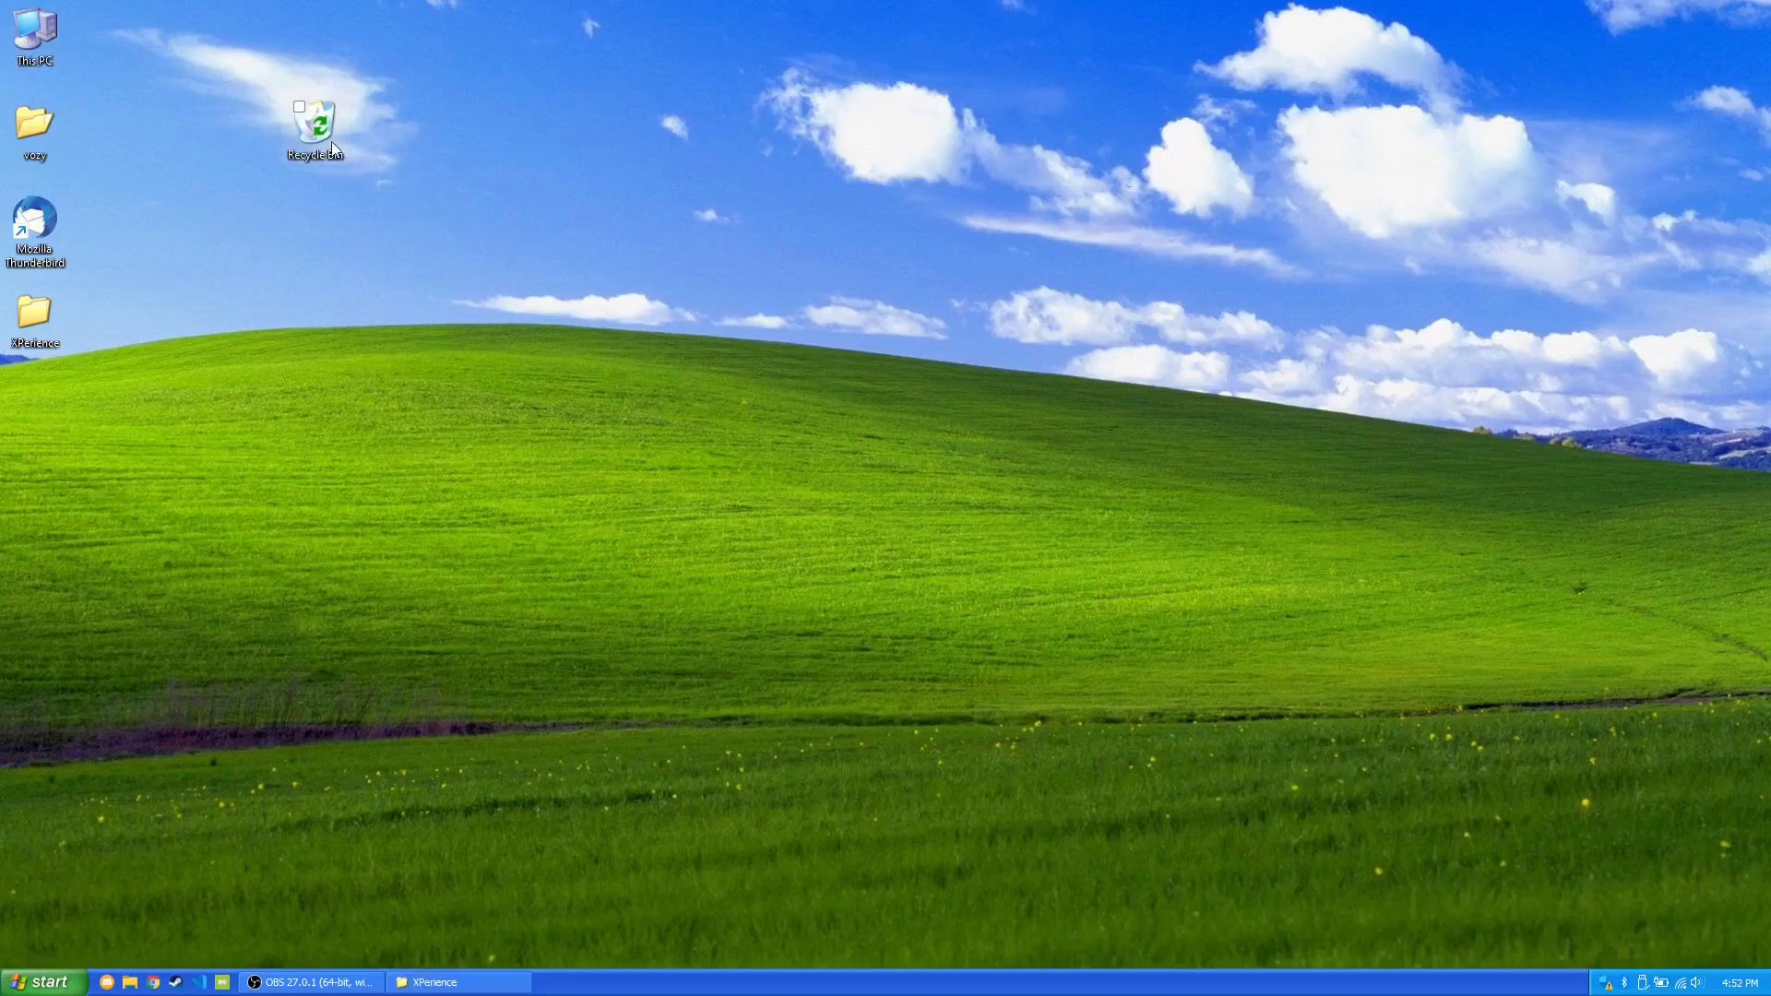
click(44, 980)
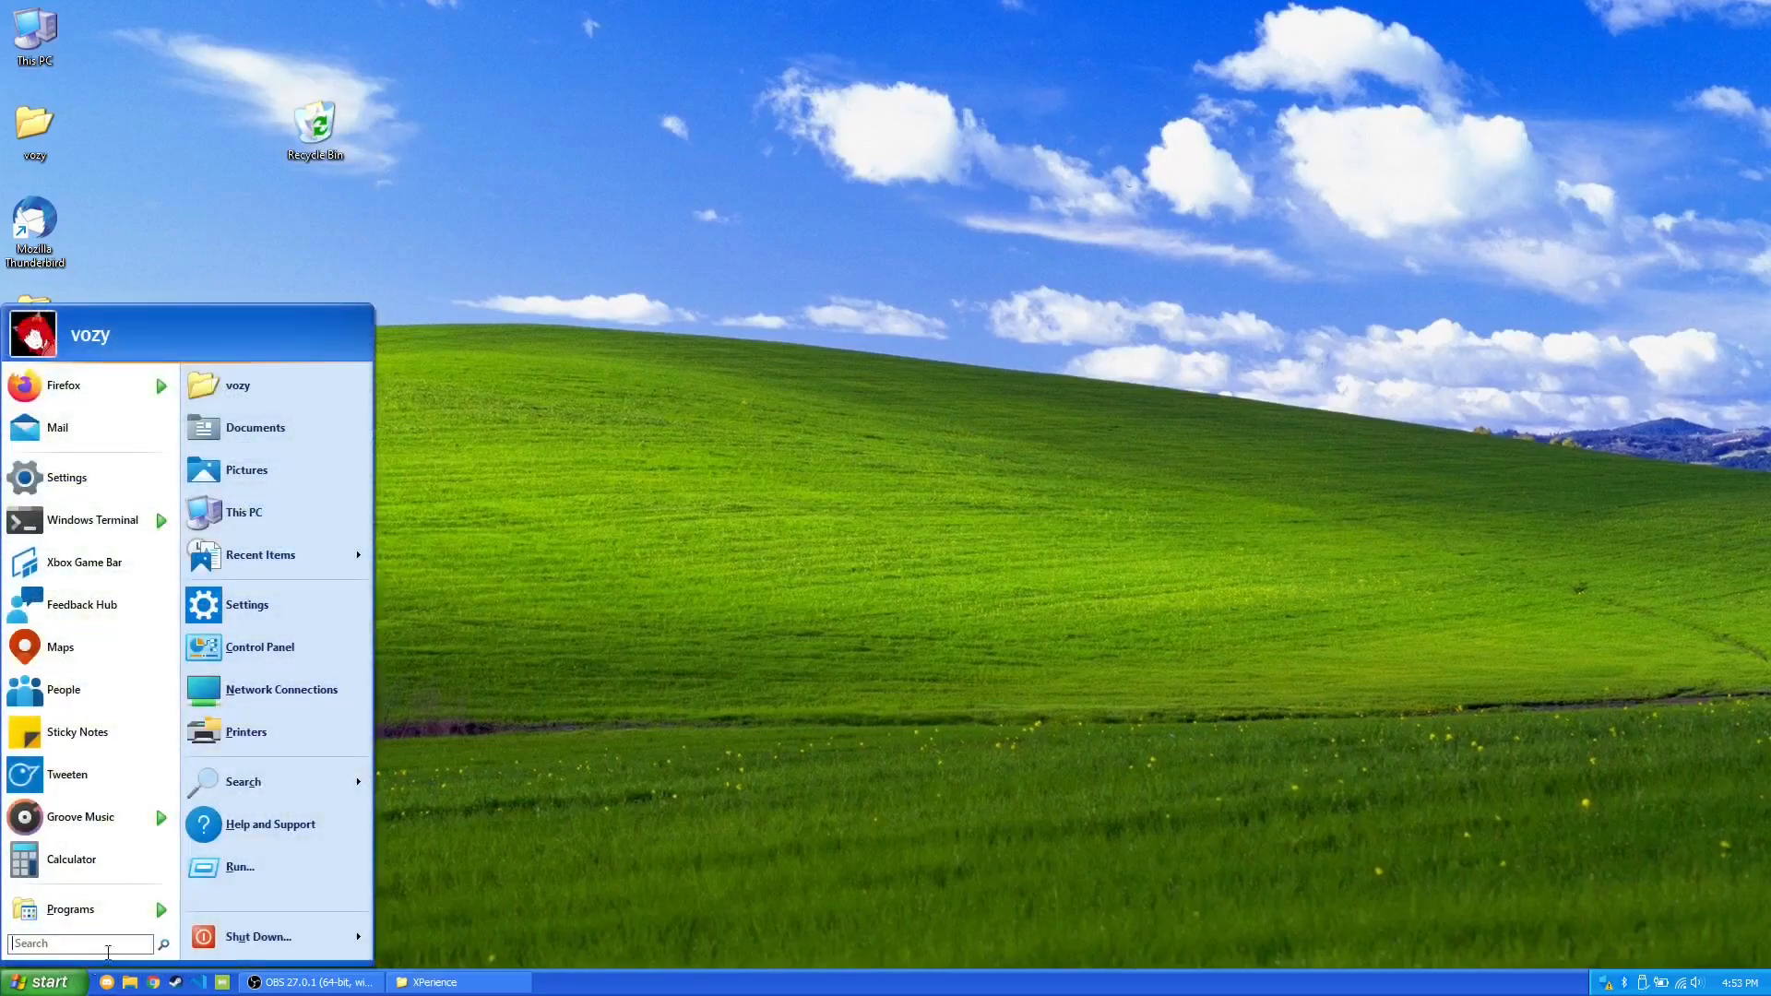
click(245, 606)
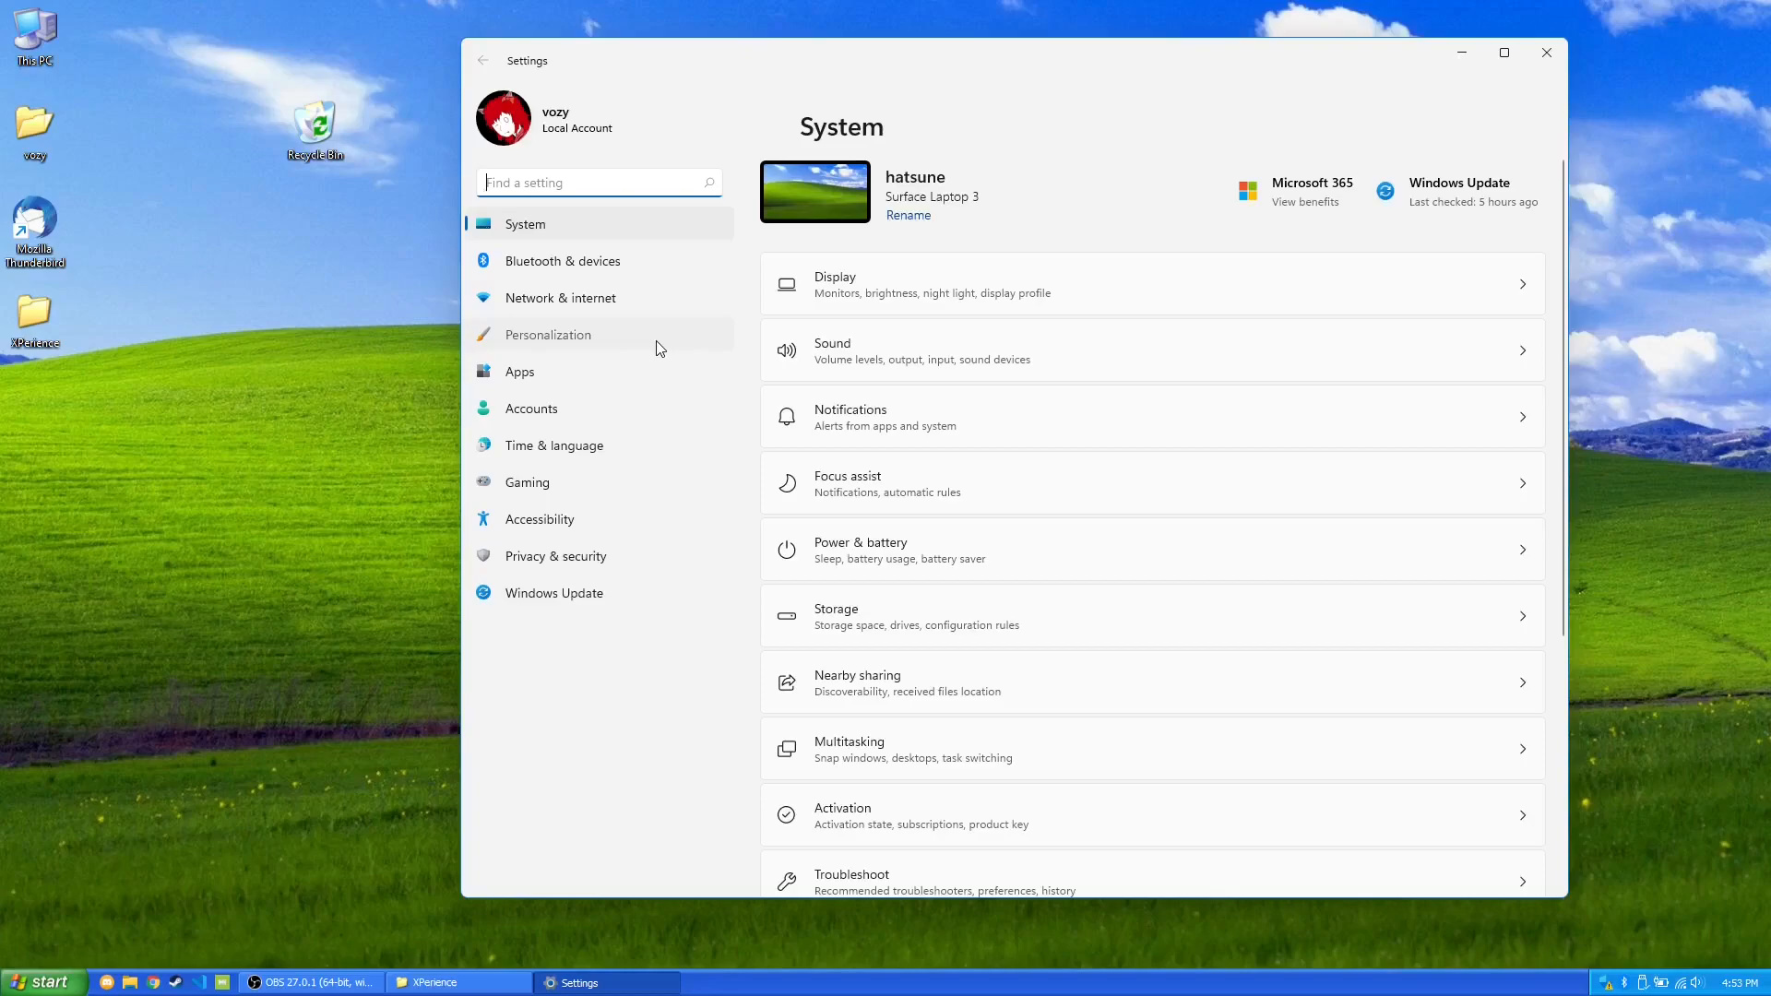
click(548, 334)
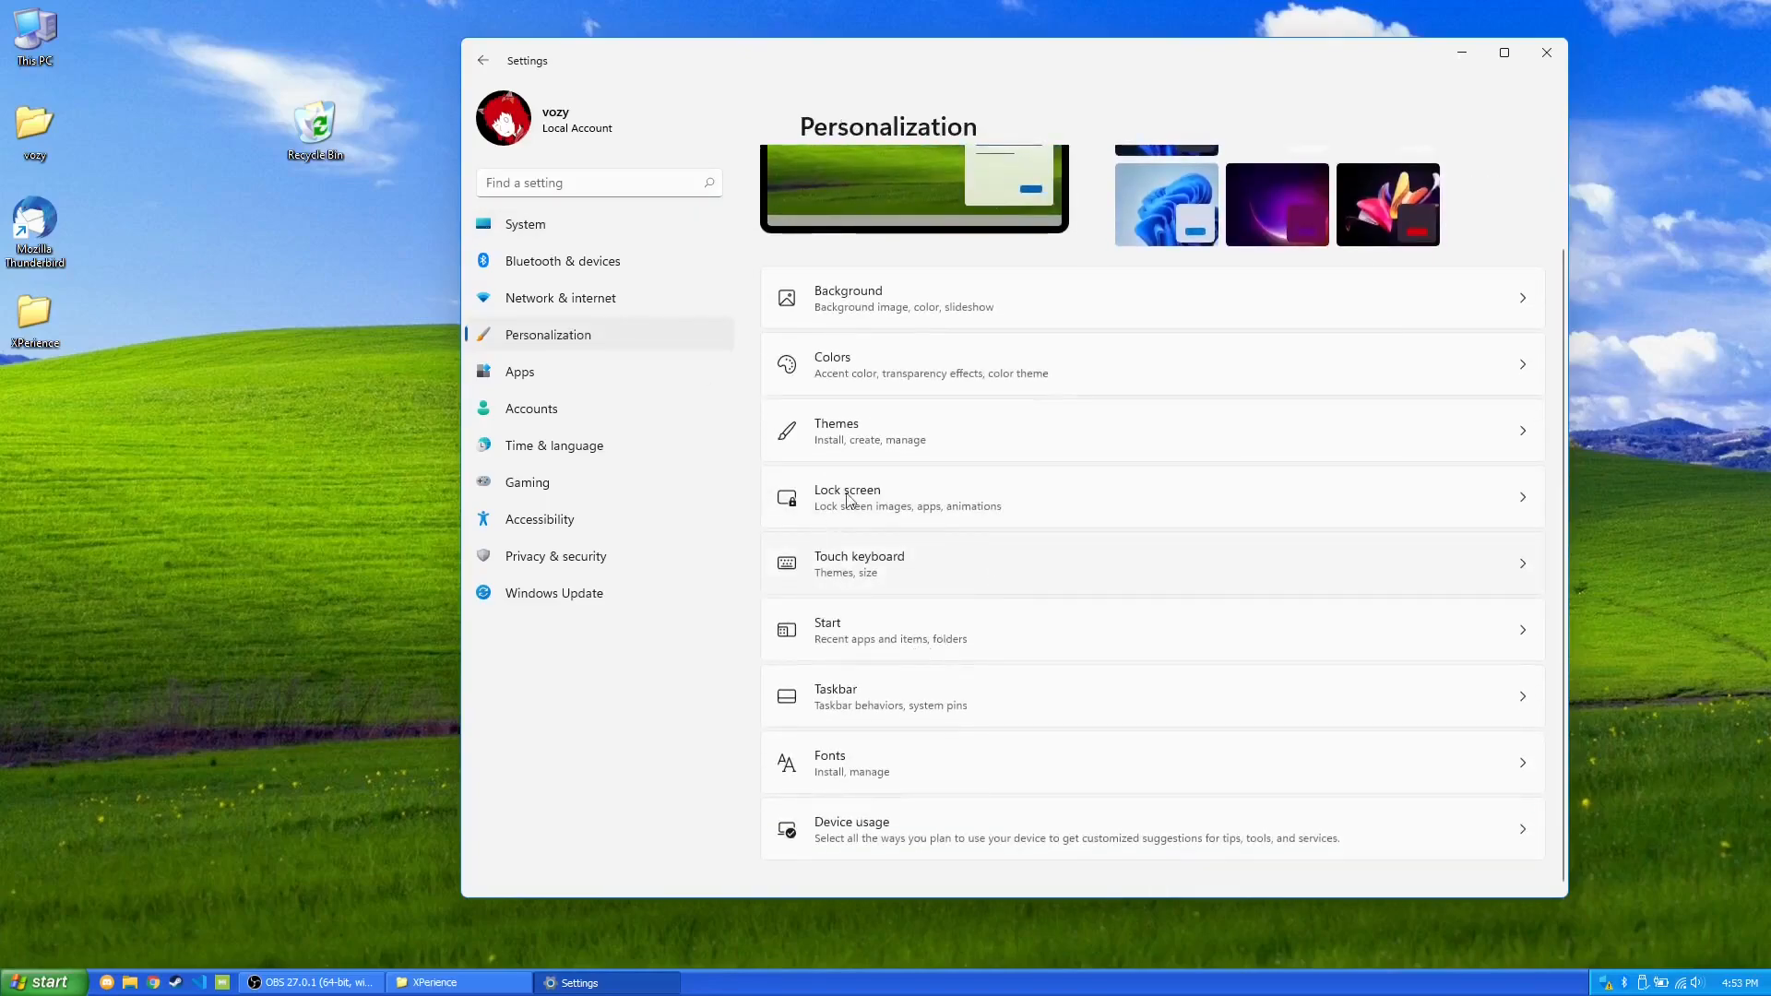
mouse_move(907, 591)
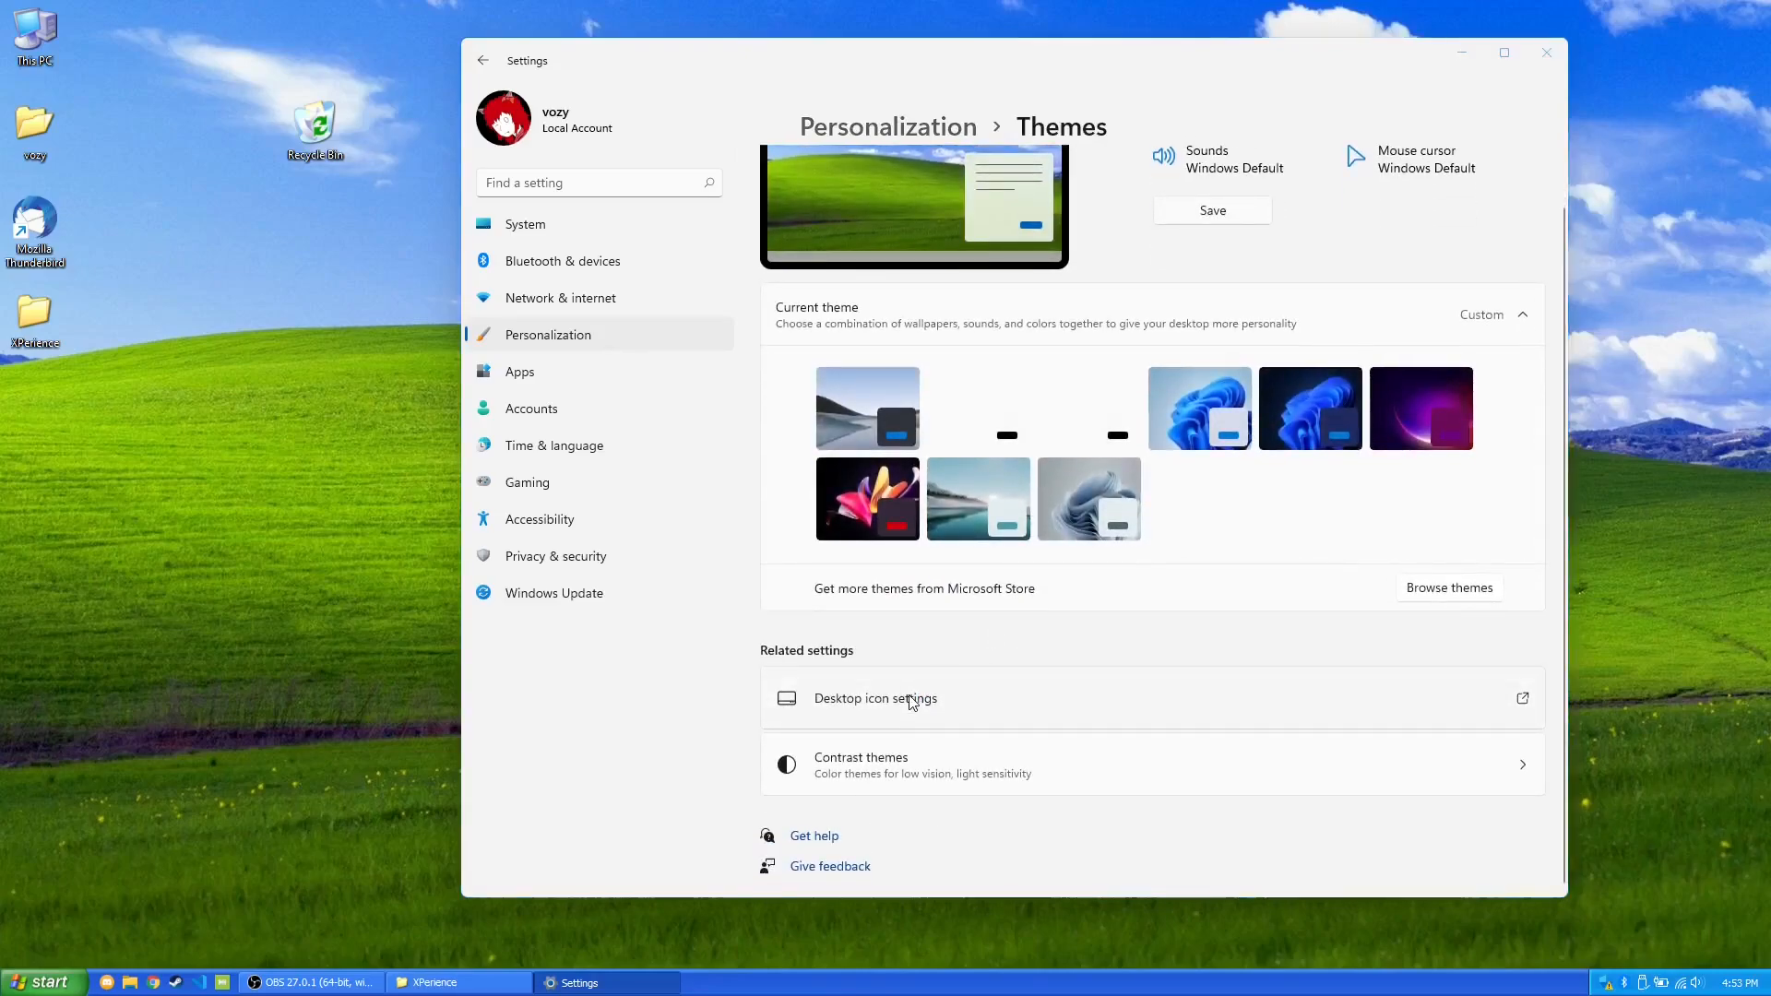
For the full Recycle Bin desktop icon, load icons from shell32xp.dll as the source, then close the chooser.
click(874, 698)
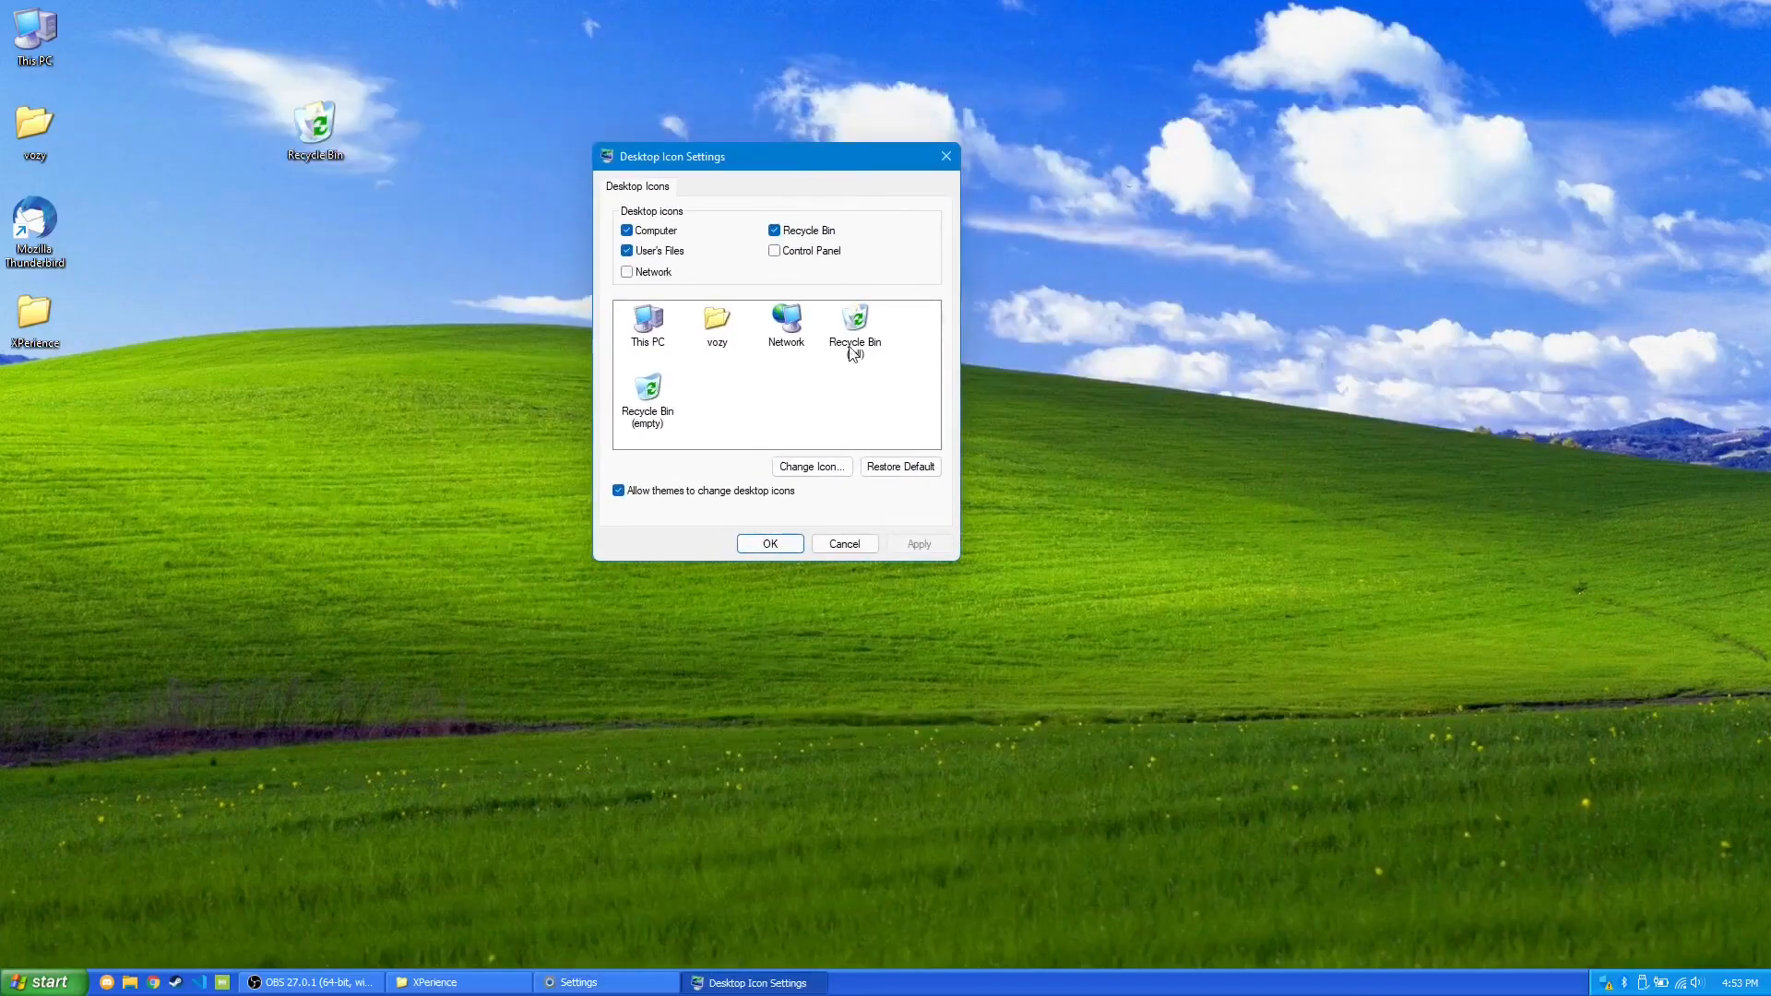
click(810, 467)
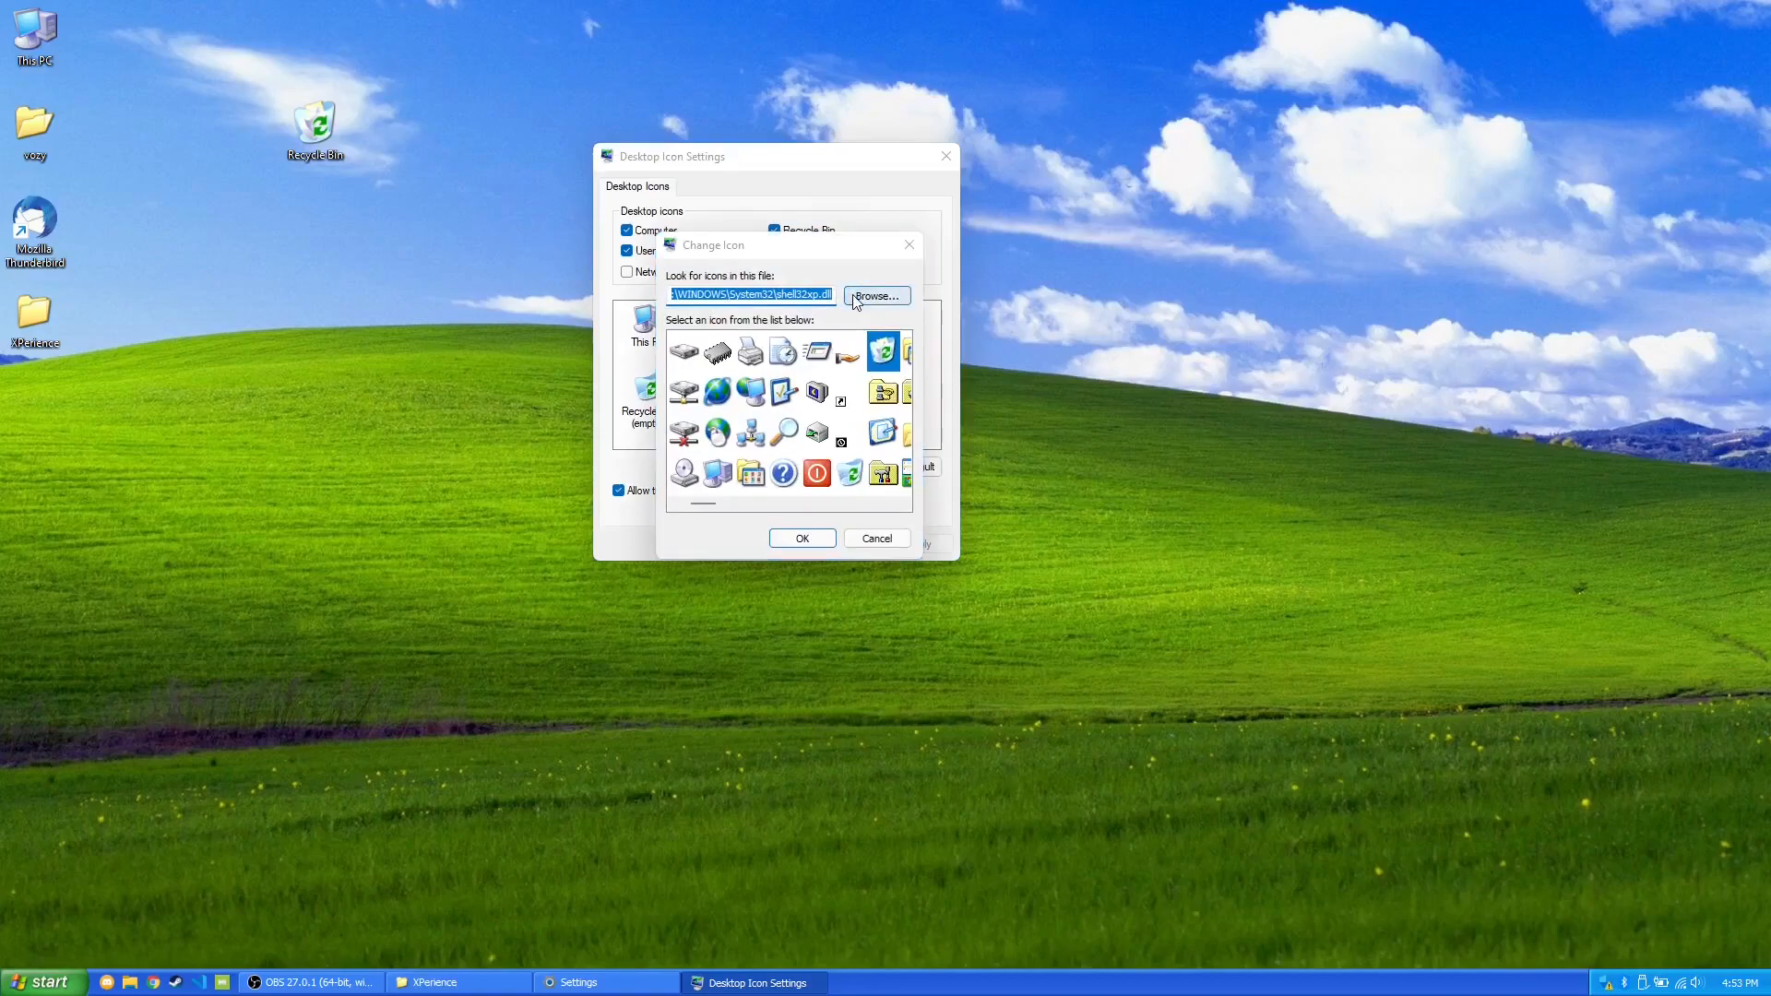
click(877, 295)
text(she)
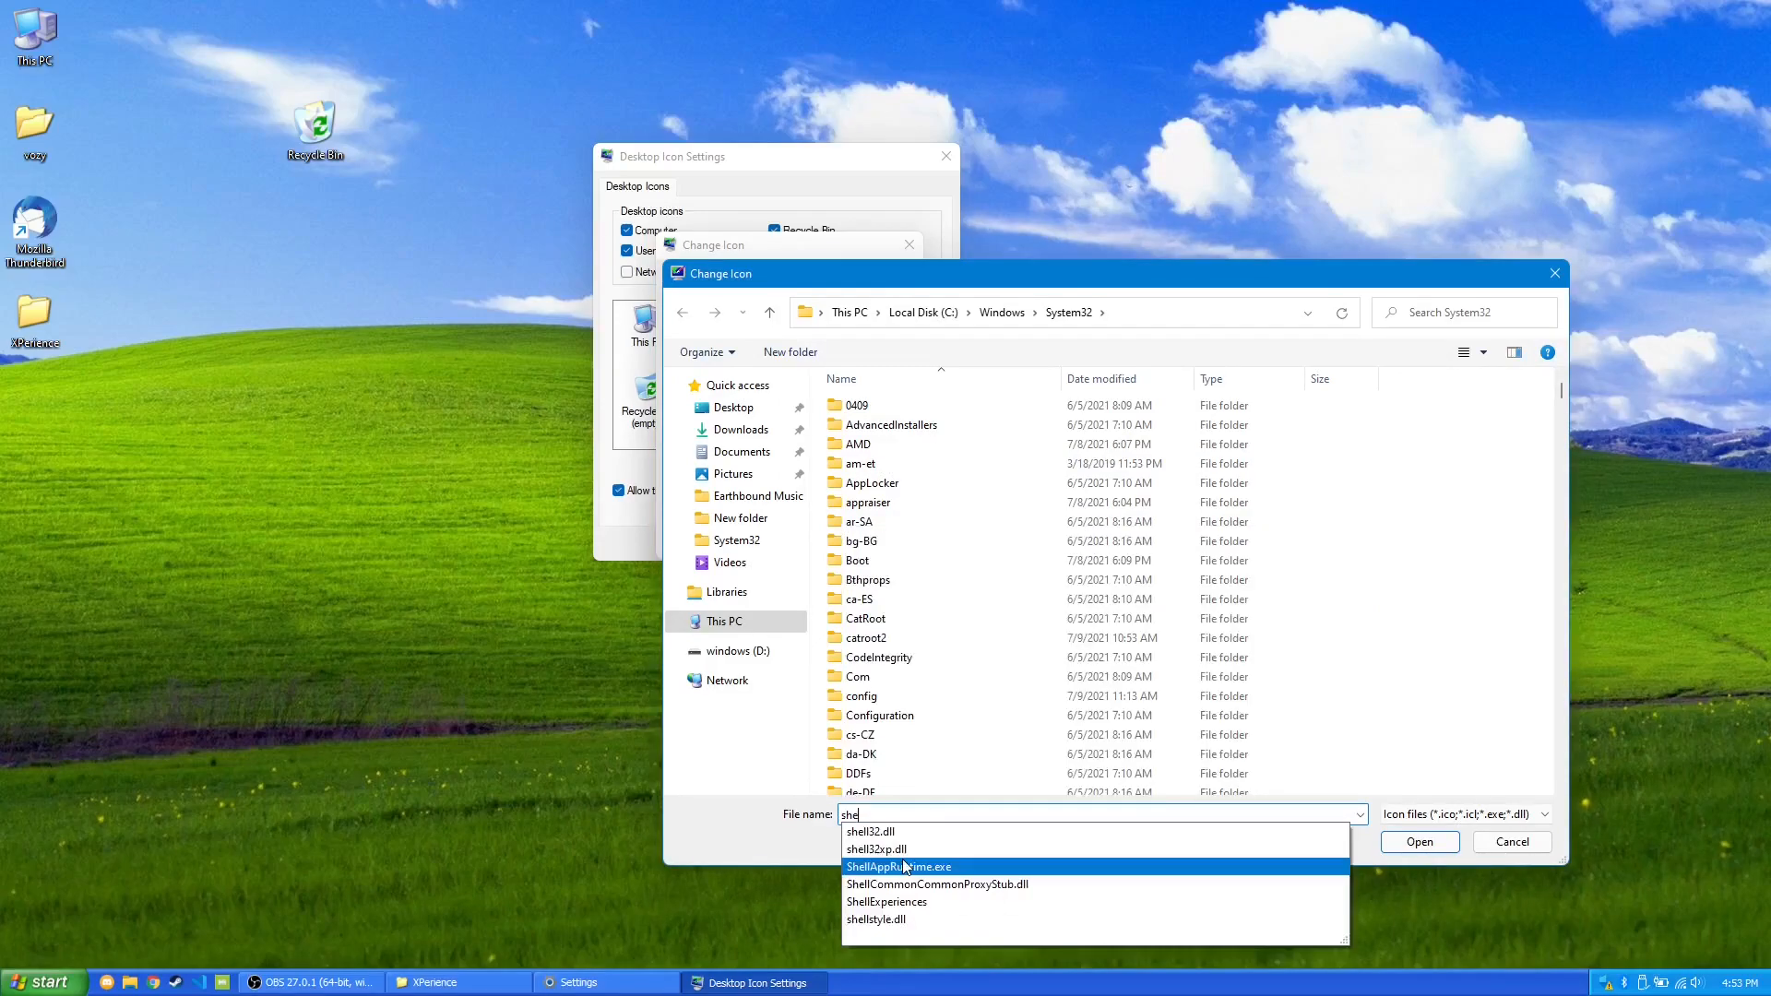
click(875, 849)
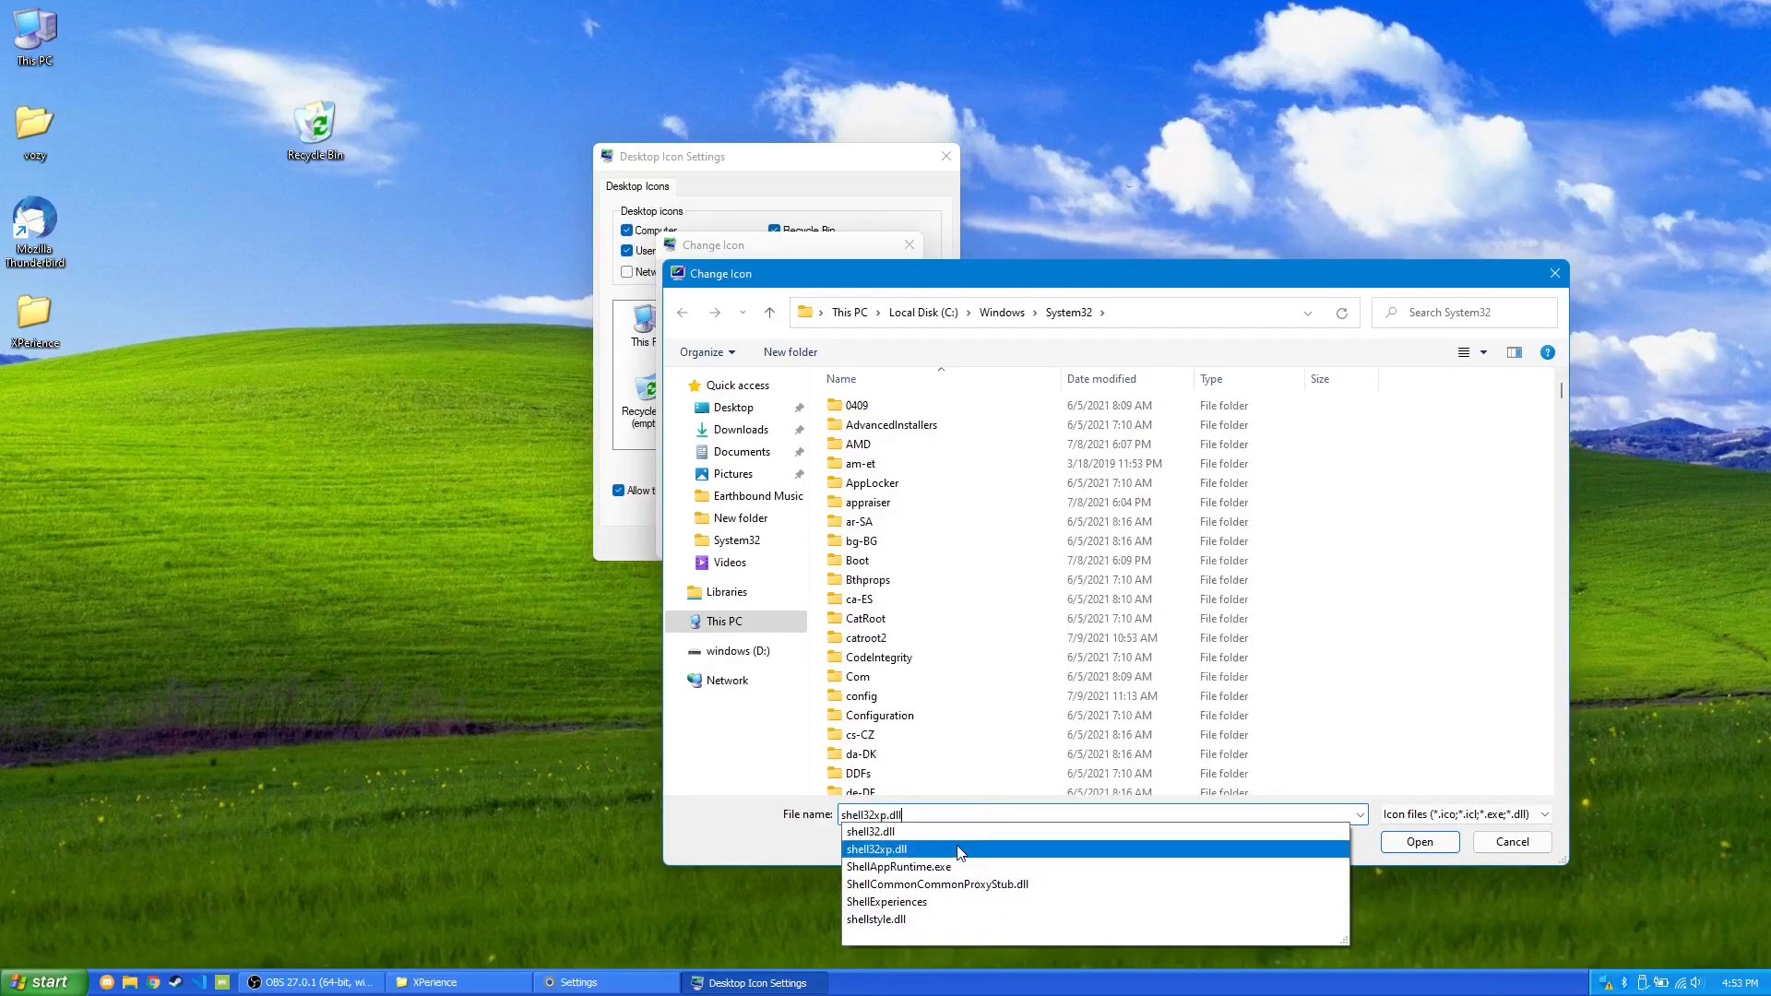
click(875, 849)
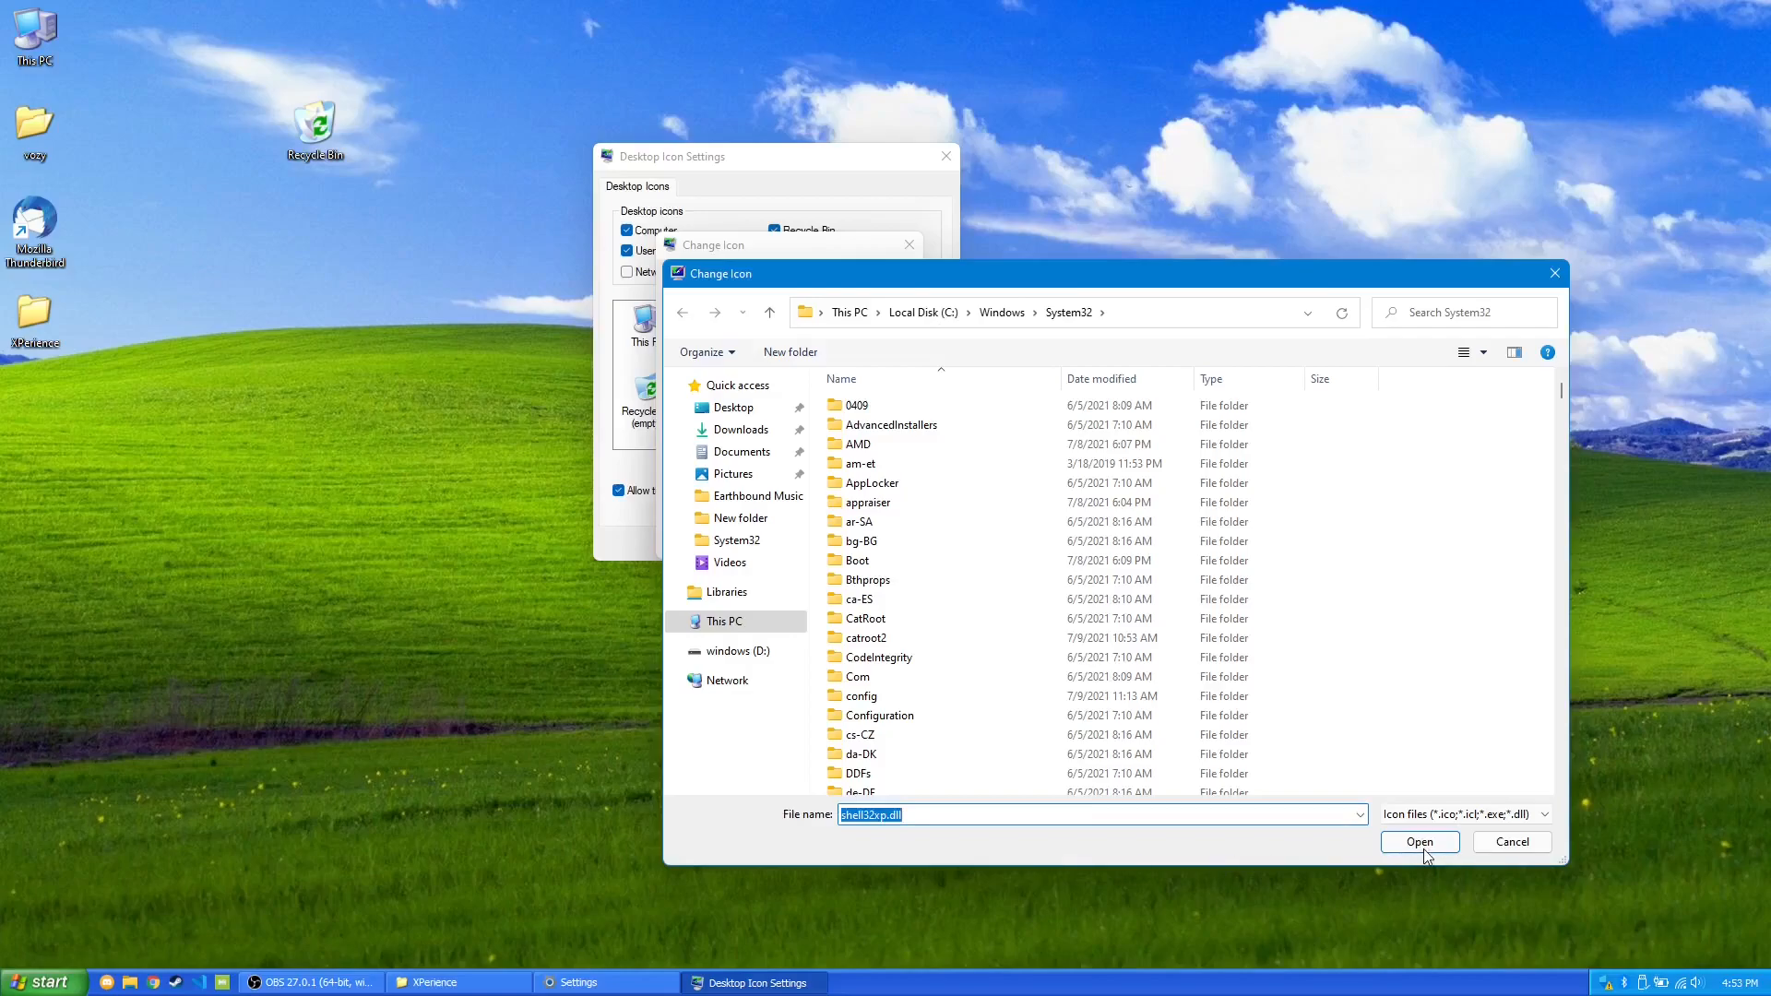
click(1419, 842)
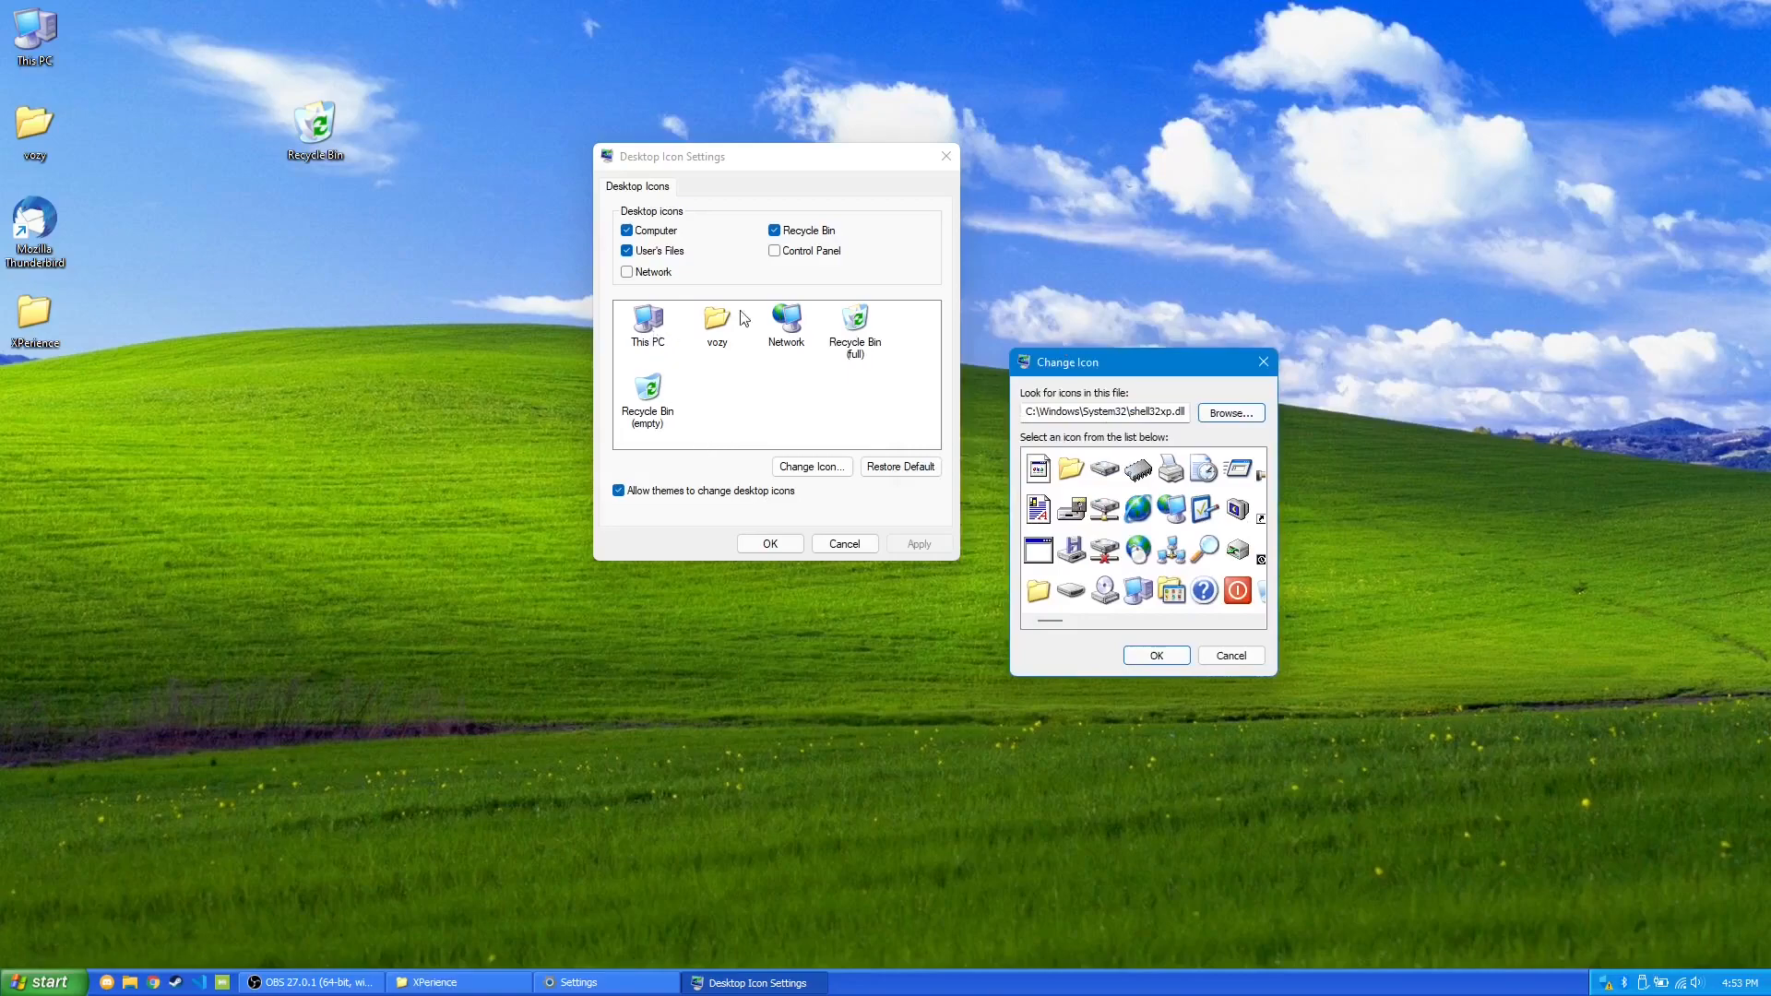
mouse_move(1262, 362)
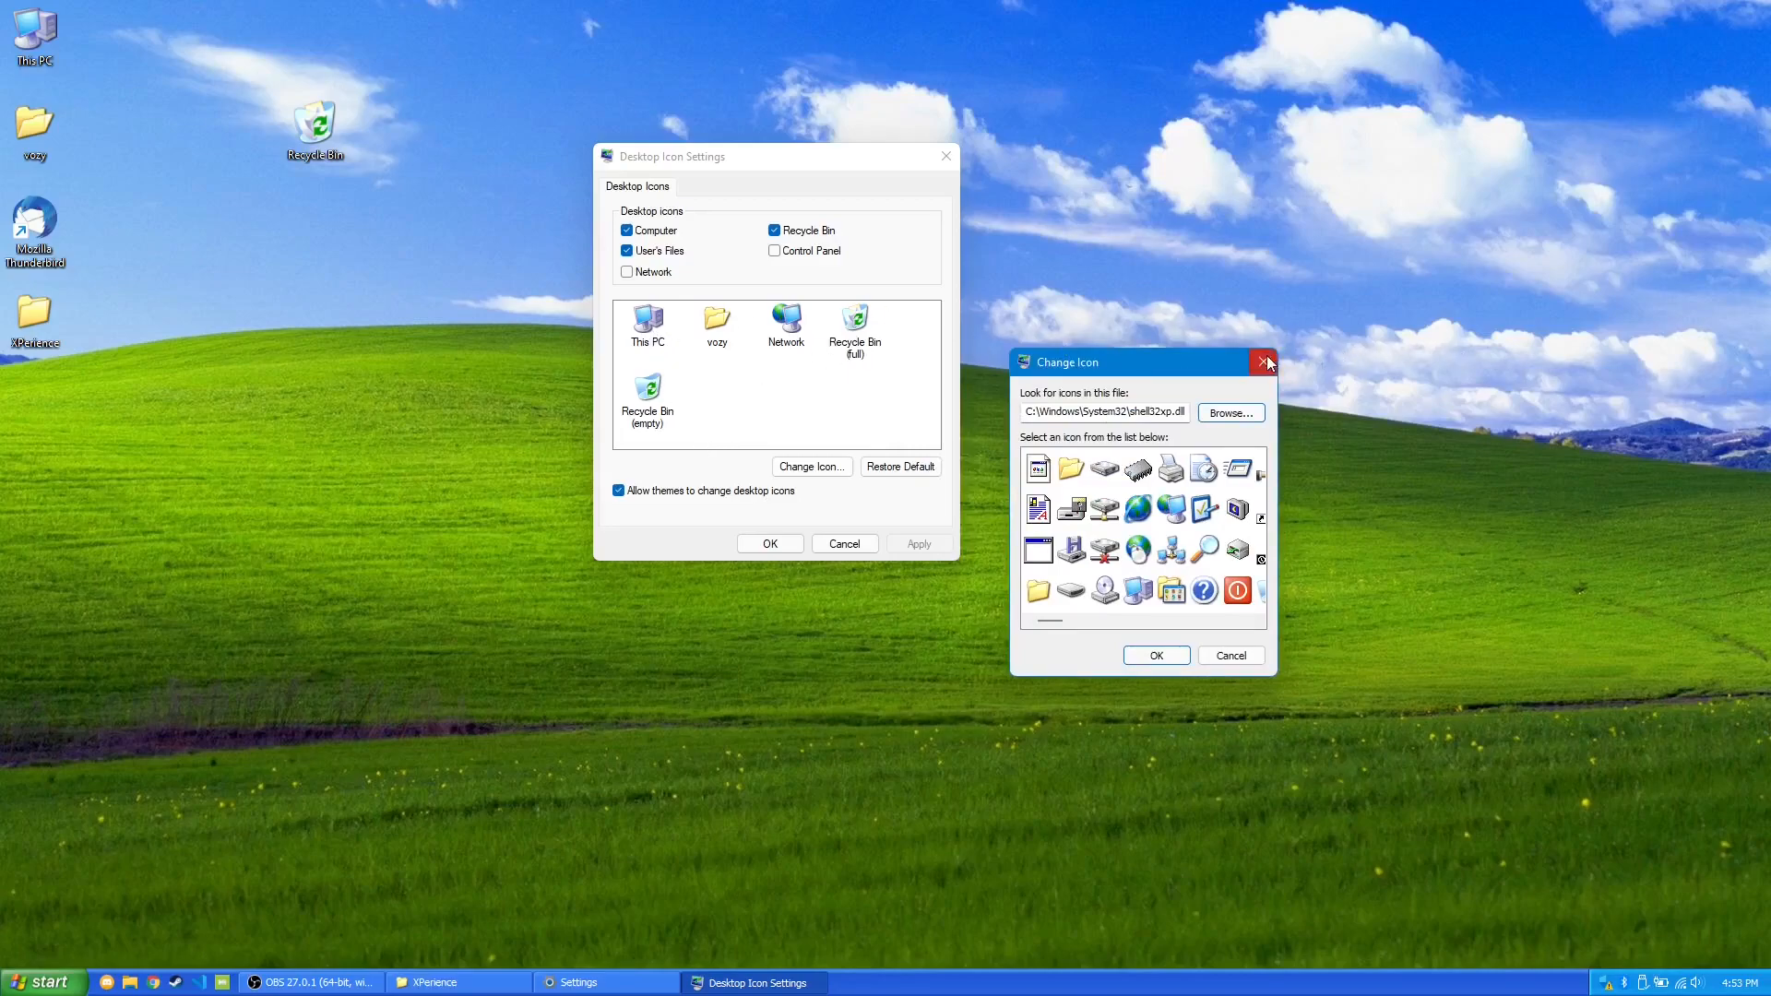
click(1264, 361)
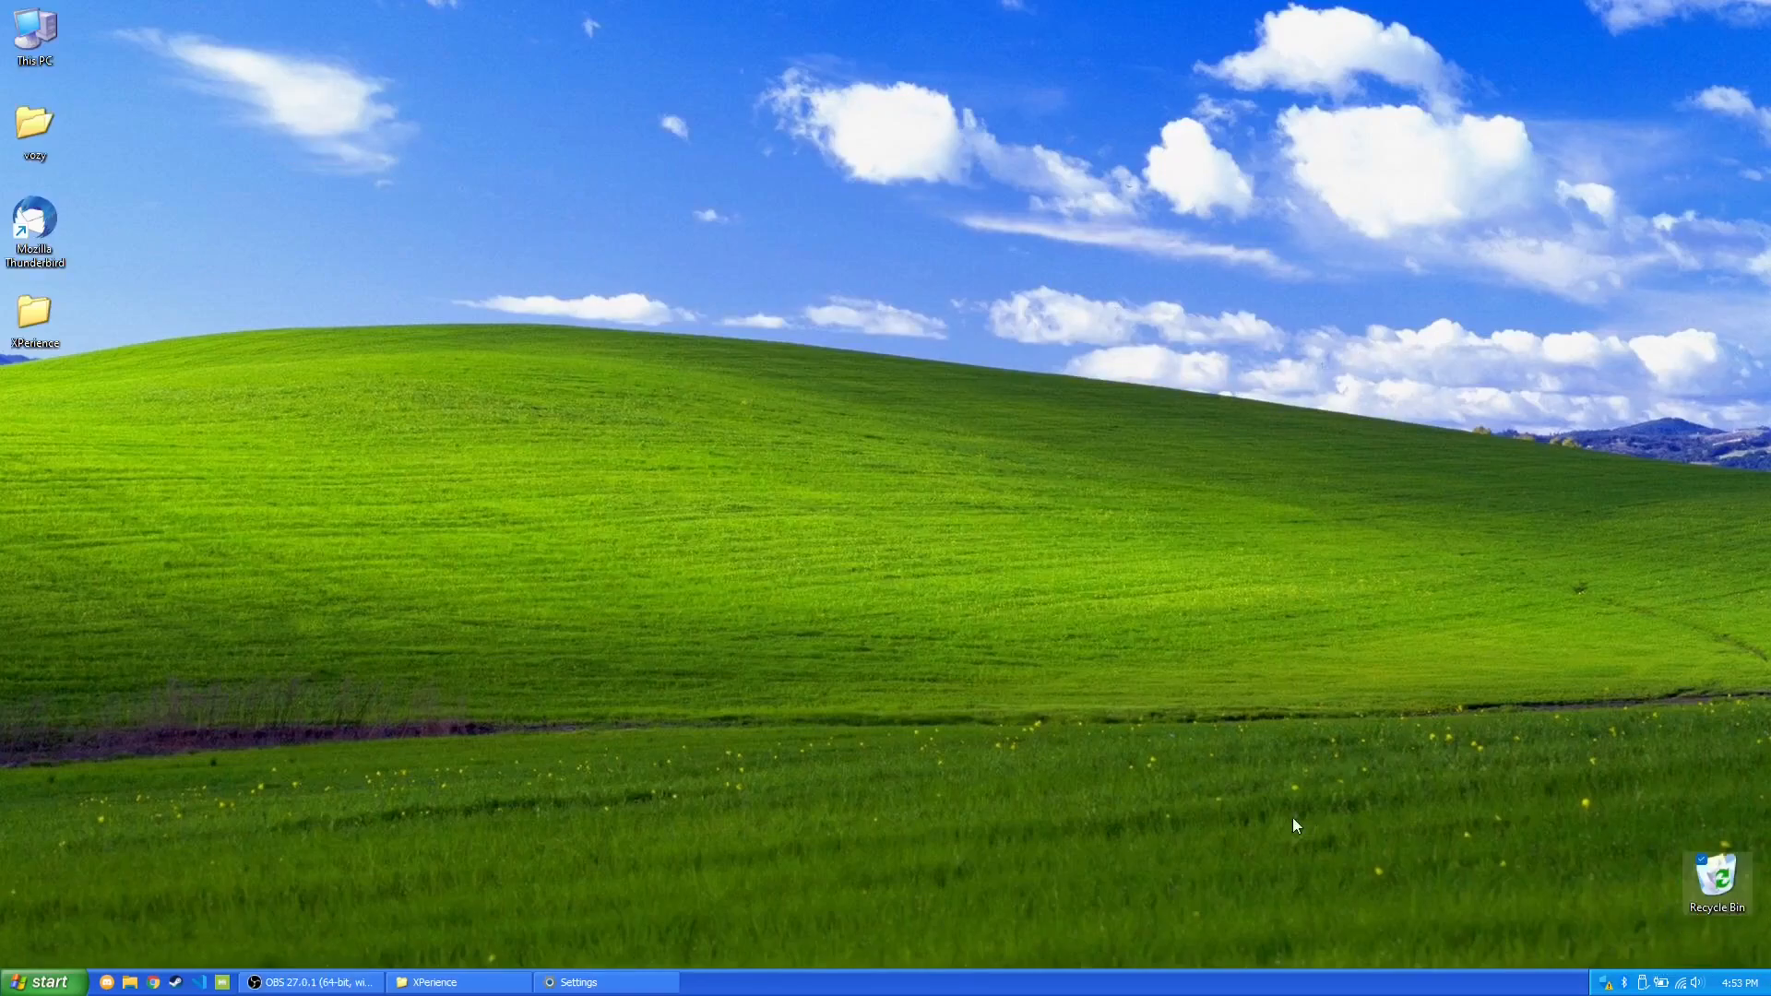
Move the XPerience folder to the top centre of the desktop and refresh via the context menu.
drag(33, 316, 467, 187)
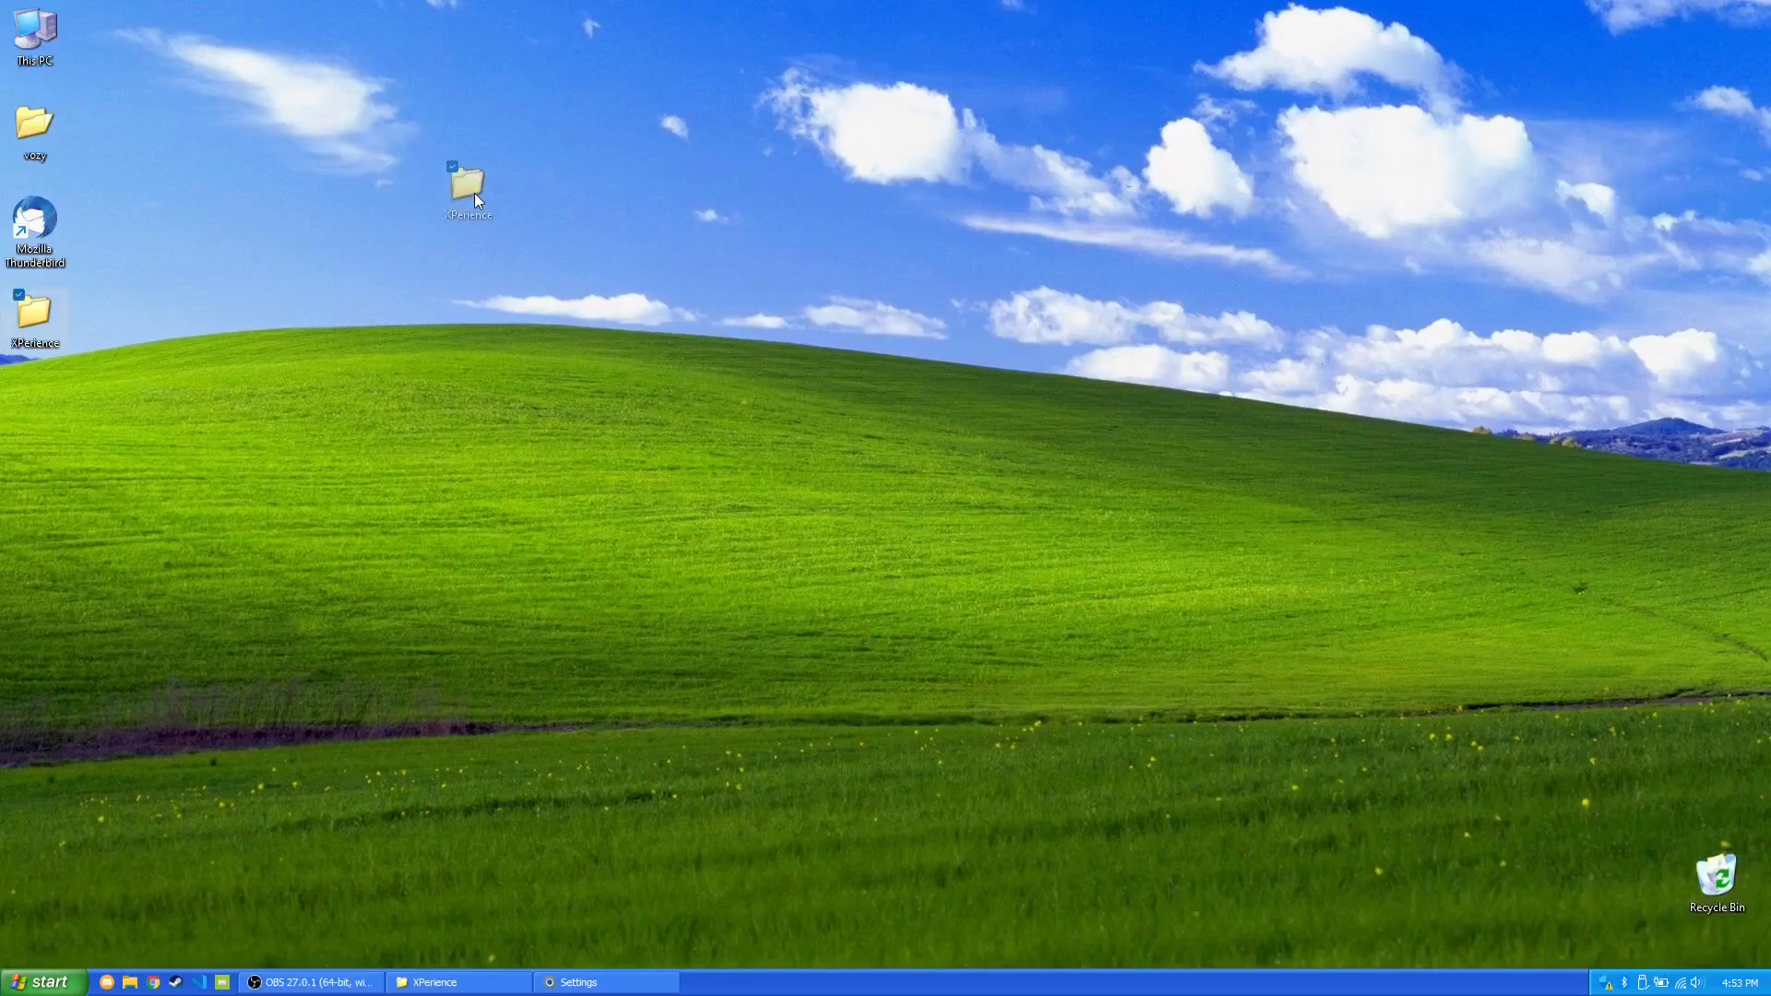
drag(467, 186, 456, 220)
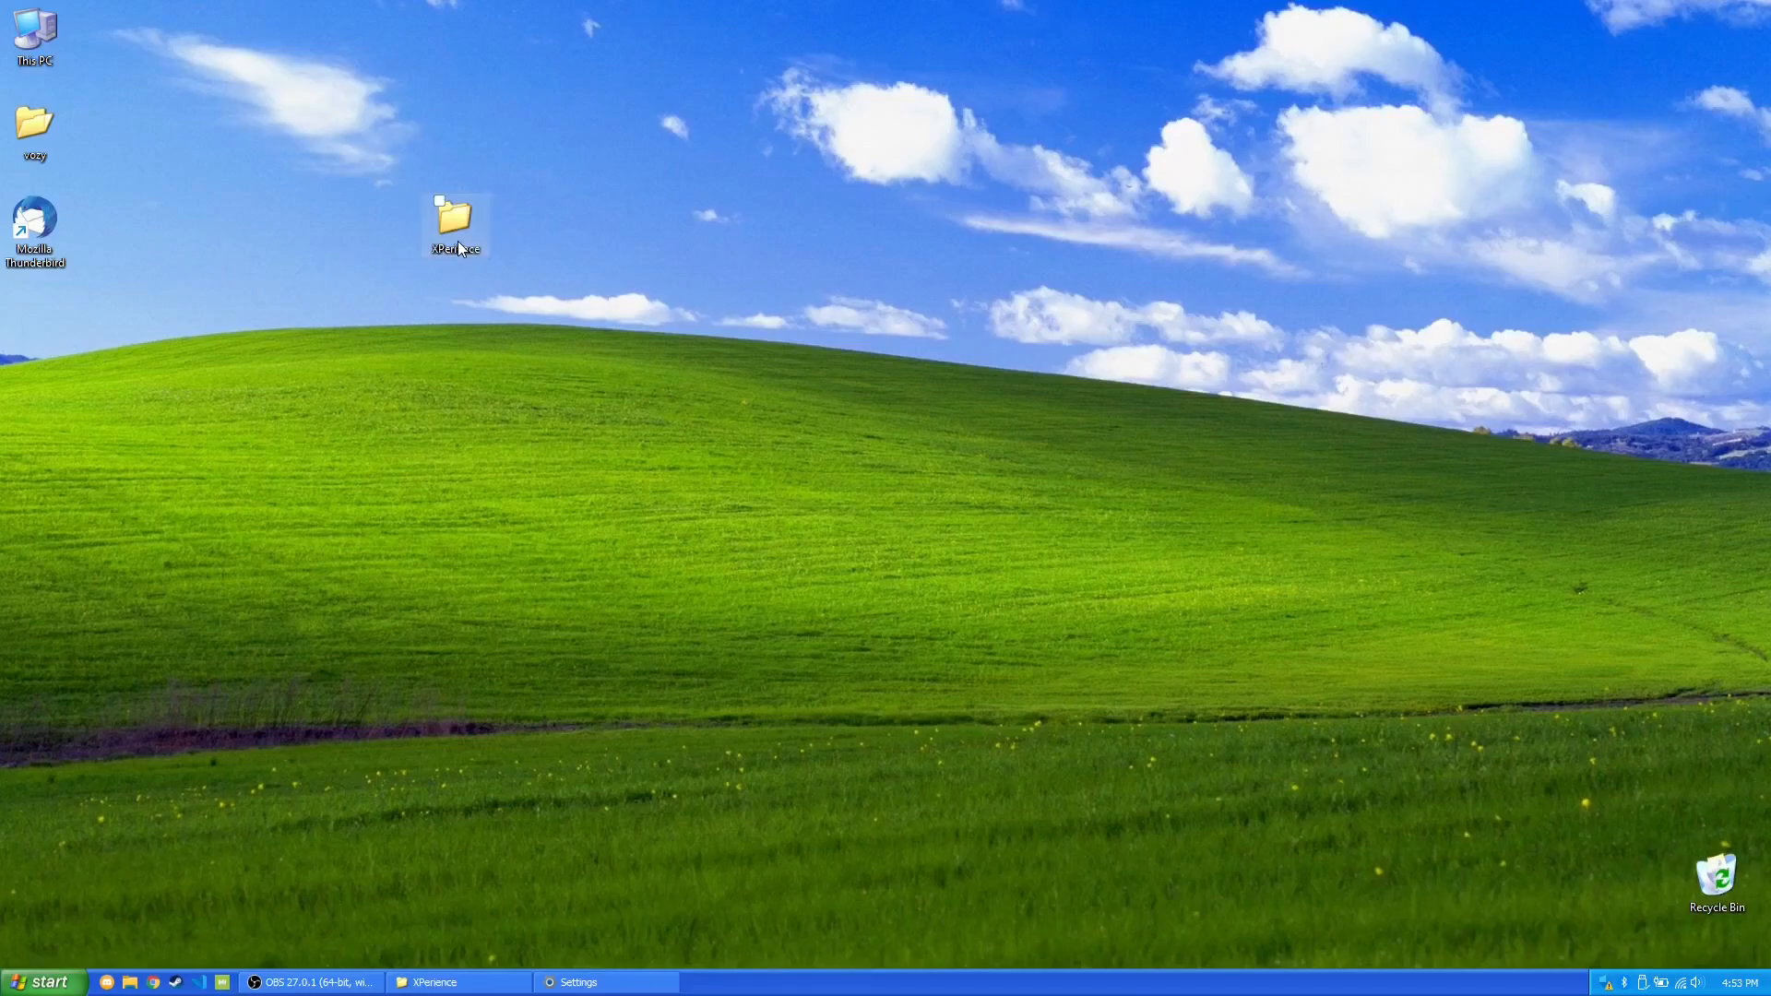
right_click(576, 598)
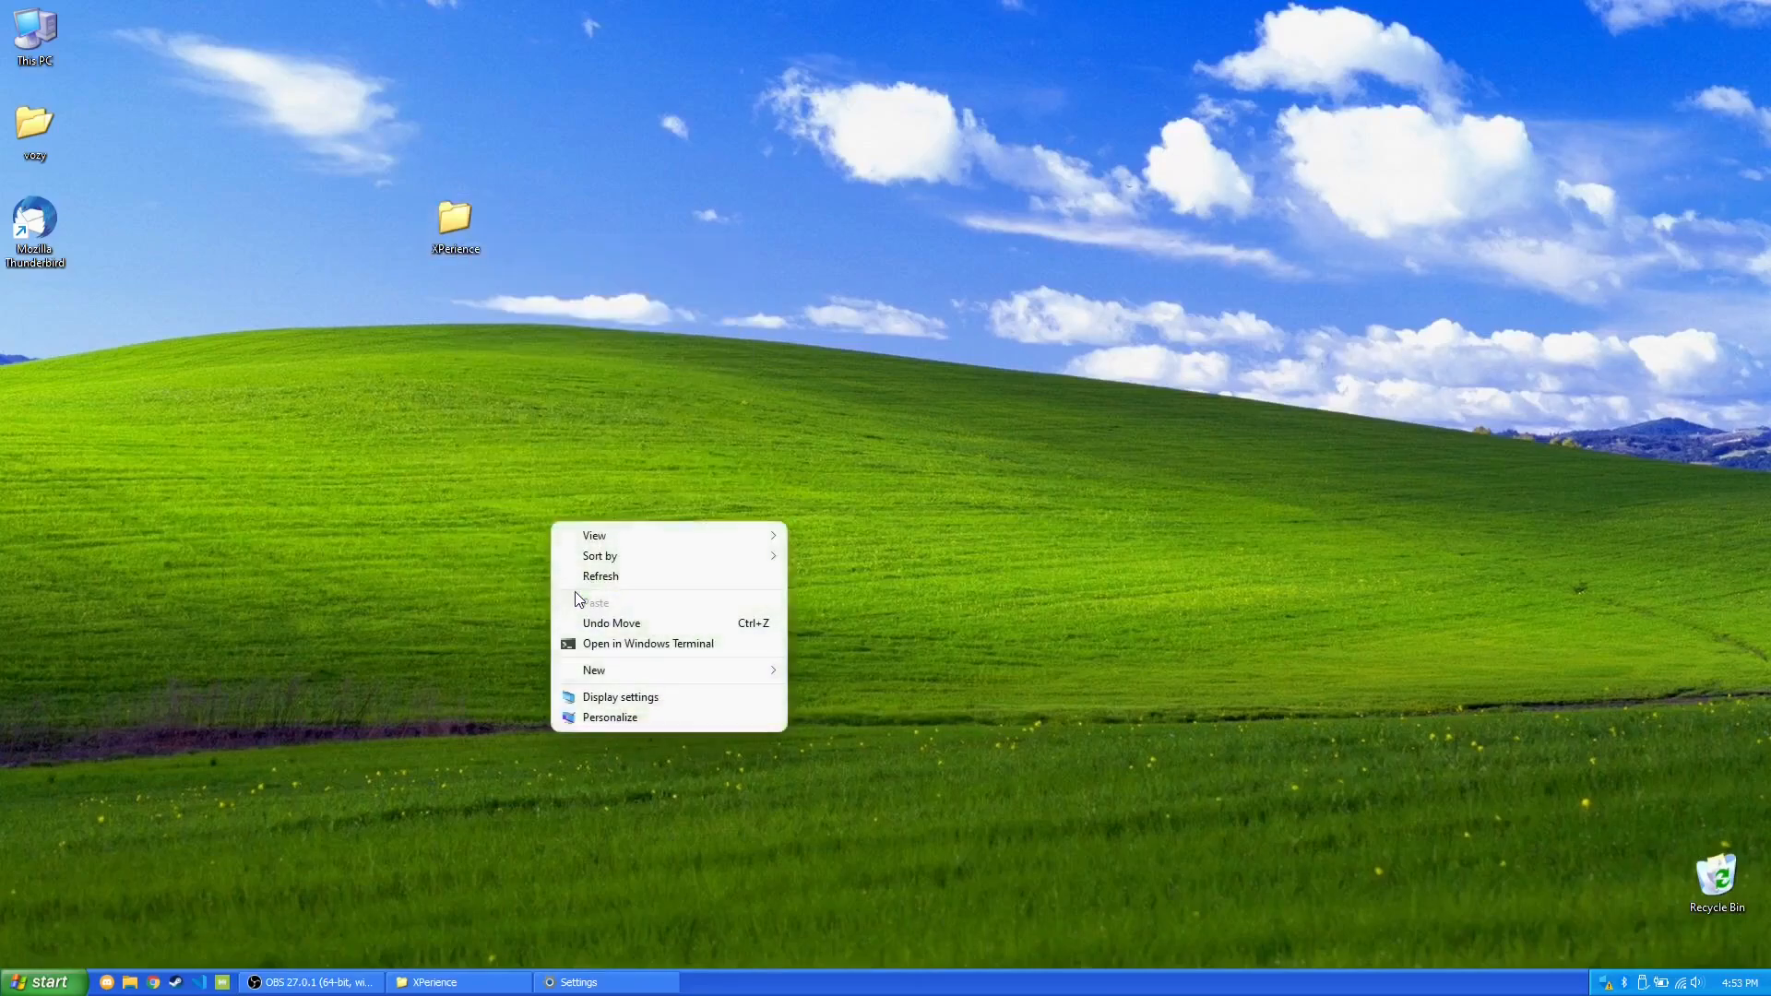
click(611, 718)
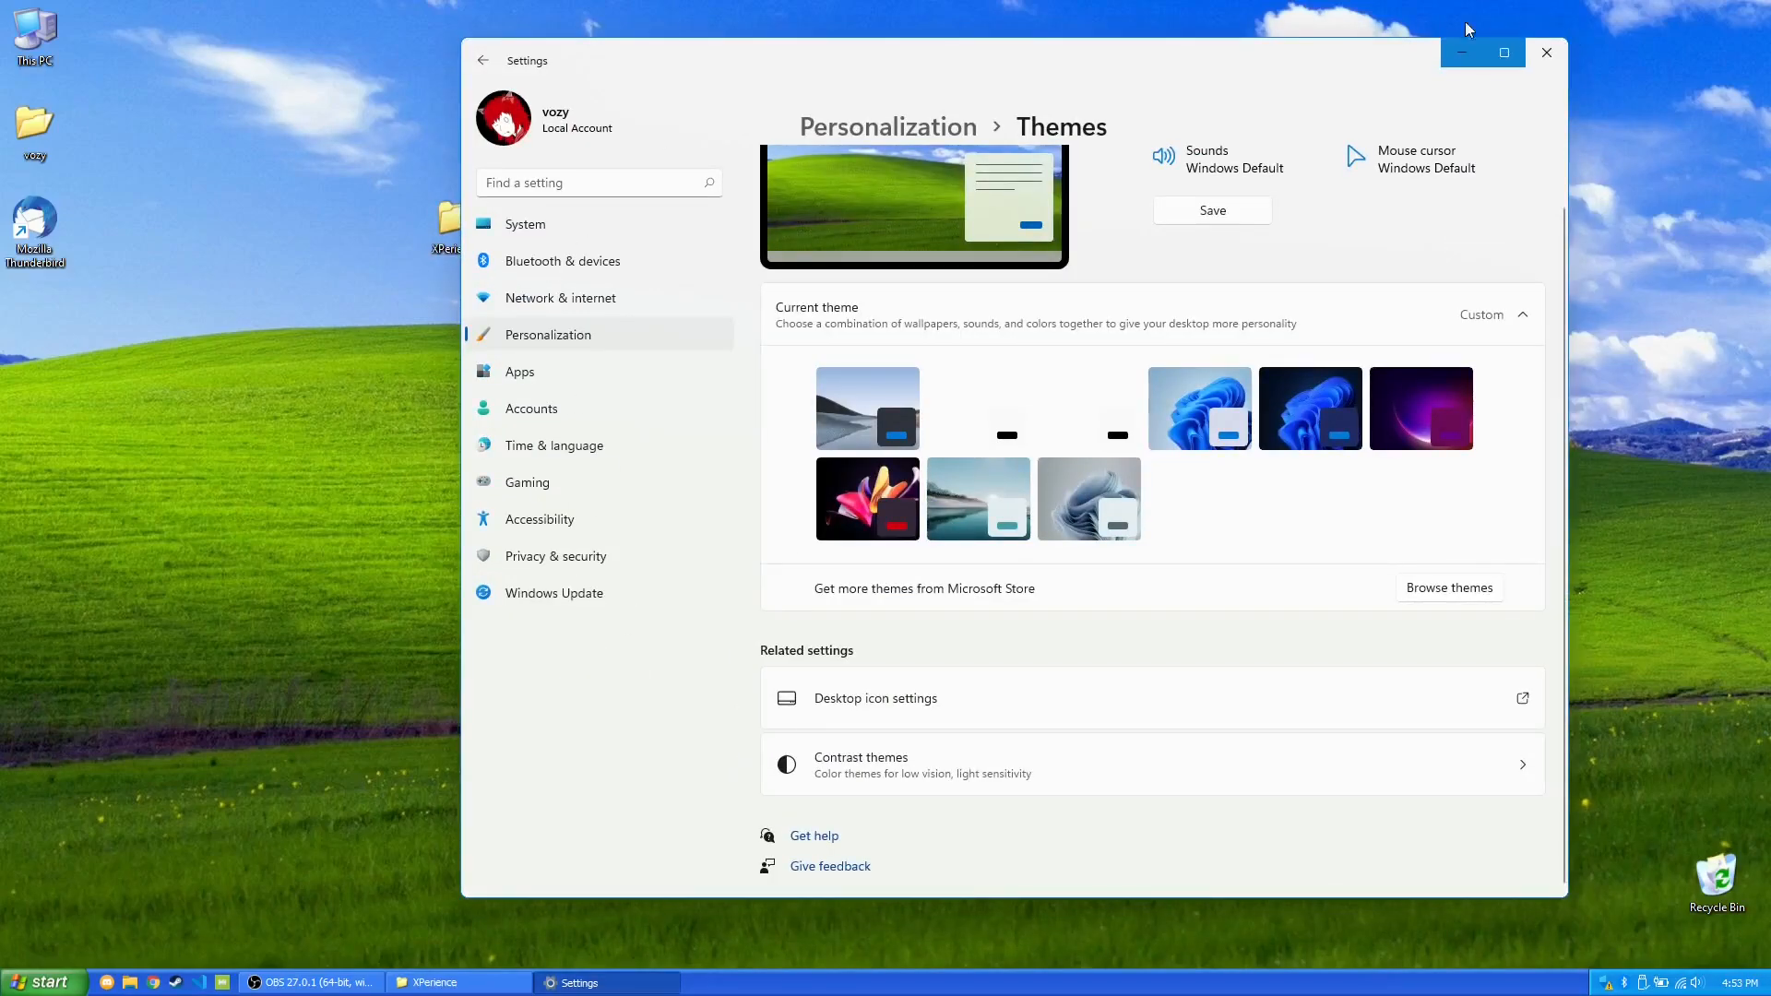
In the XPerience folder's Properties, point the Change Icon chooser to shell32xp.dll, then close it.
right_click(451, 220)
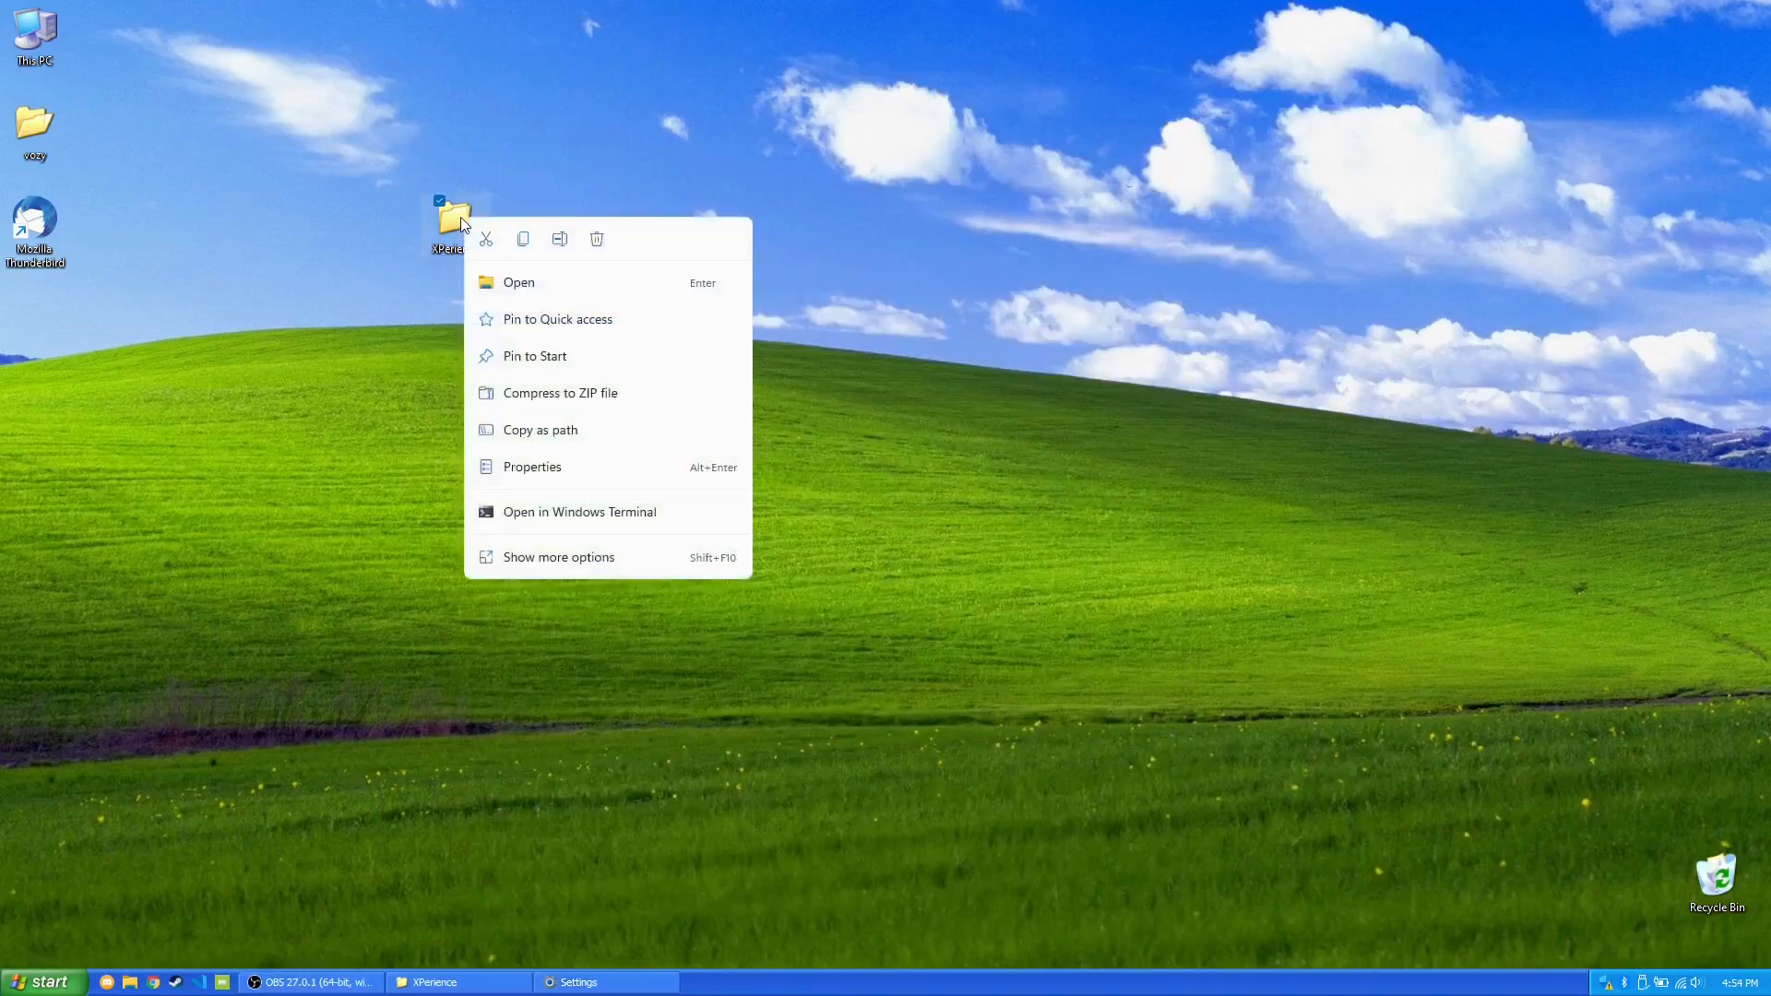
click(531, 467)
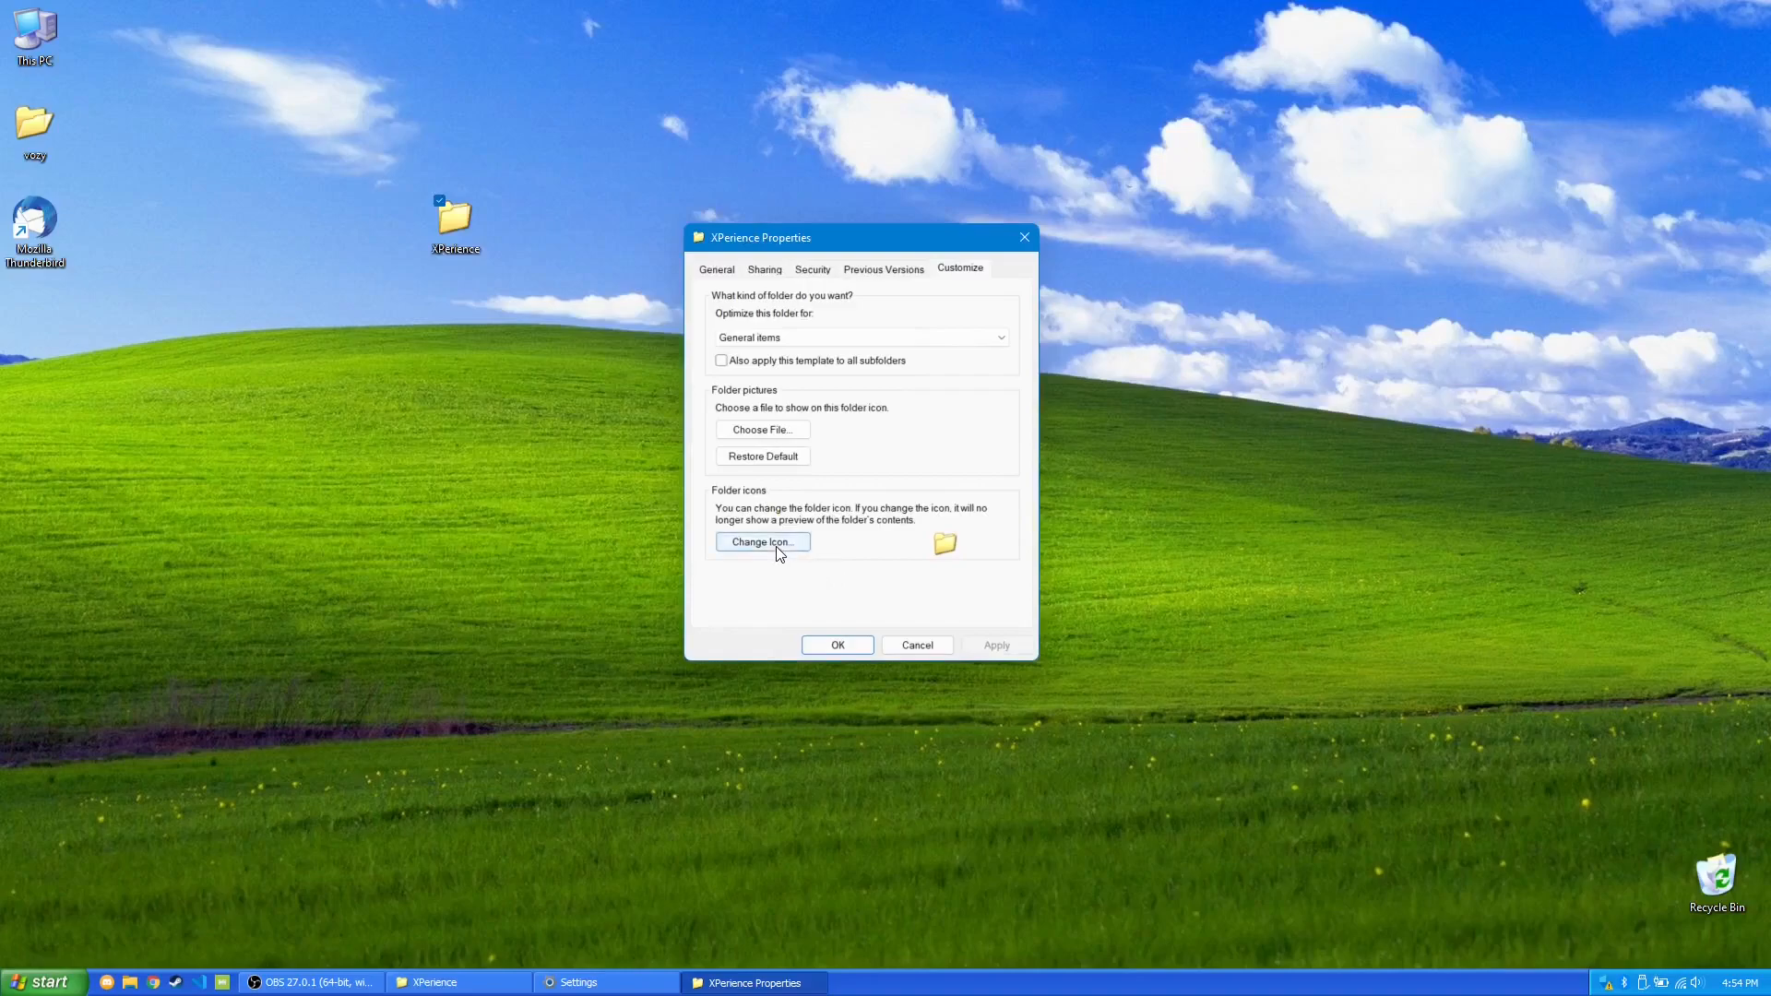
click(762, 540)
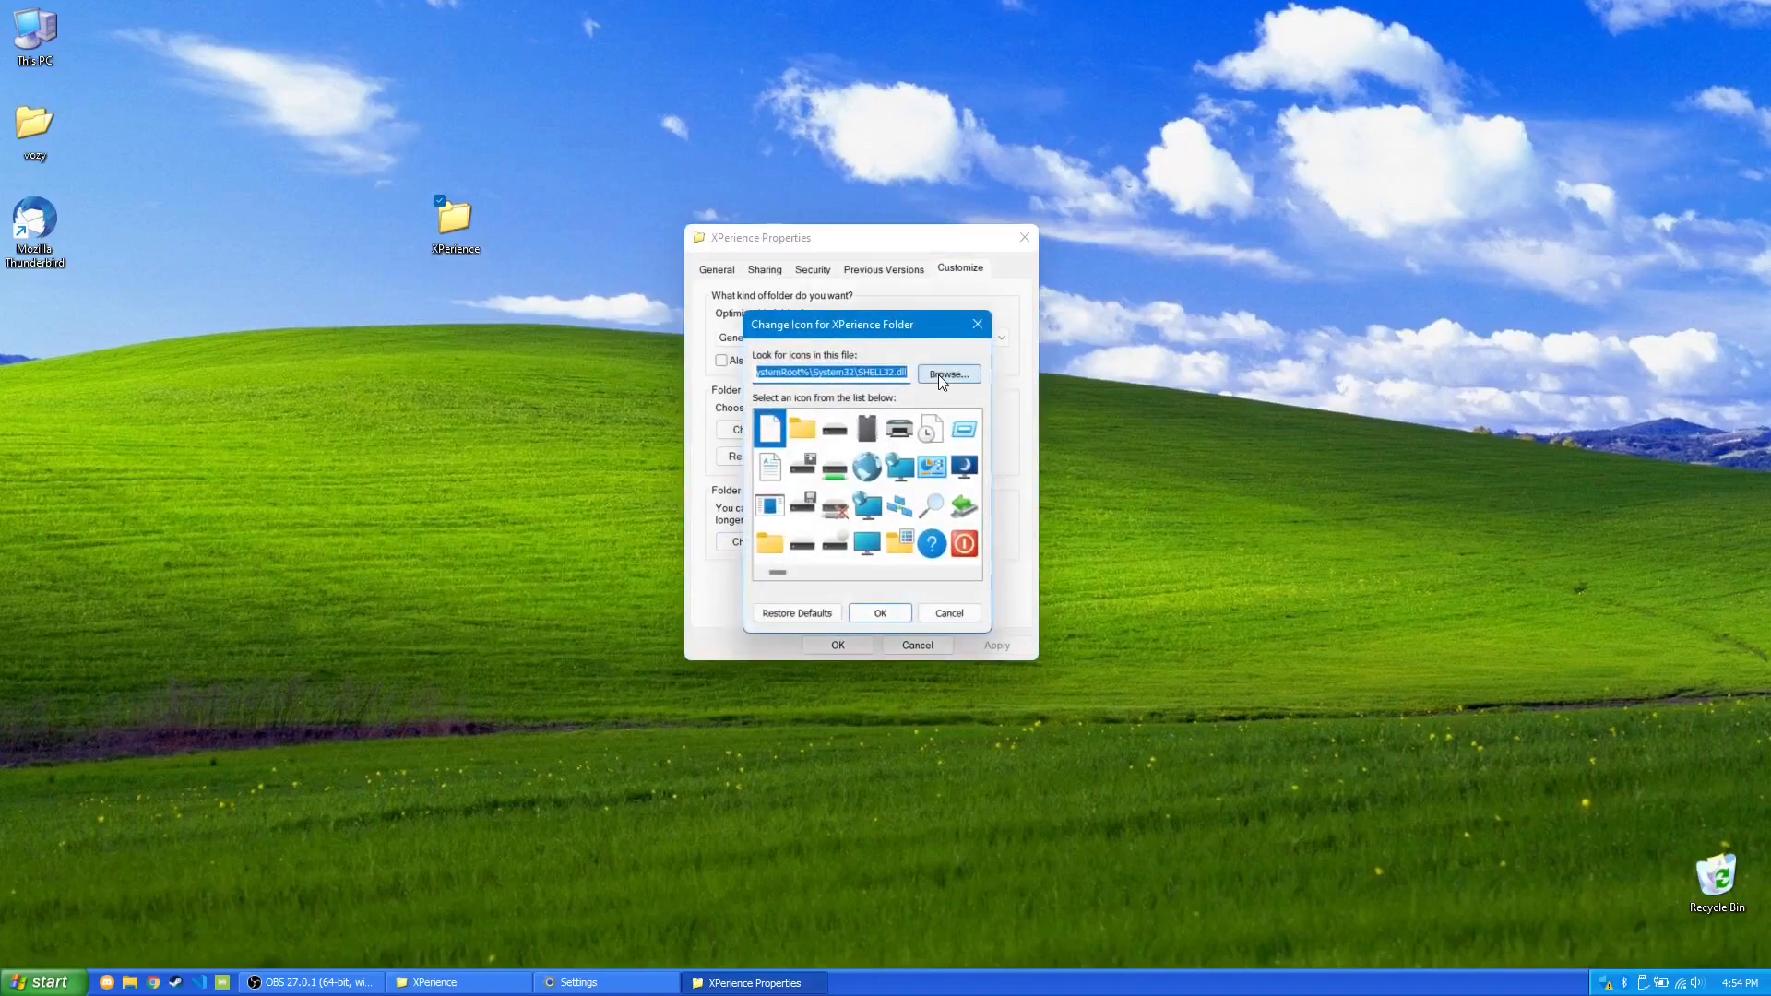
click(947, 374)
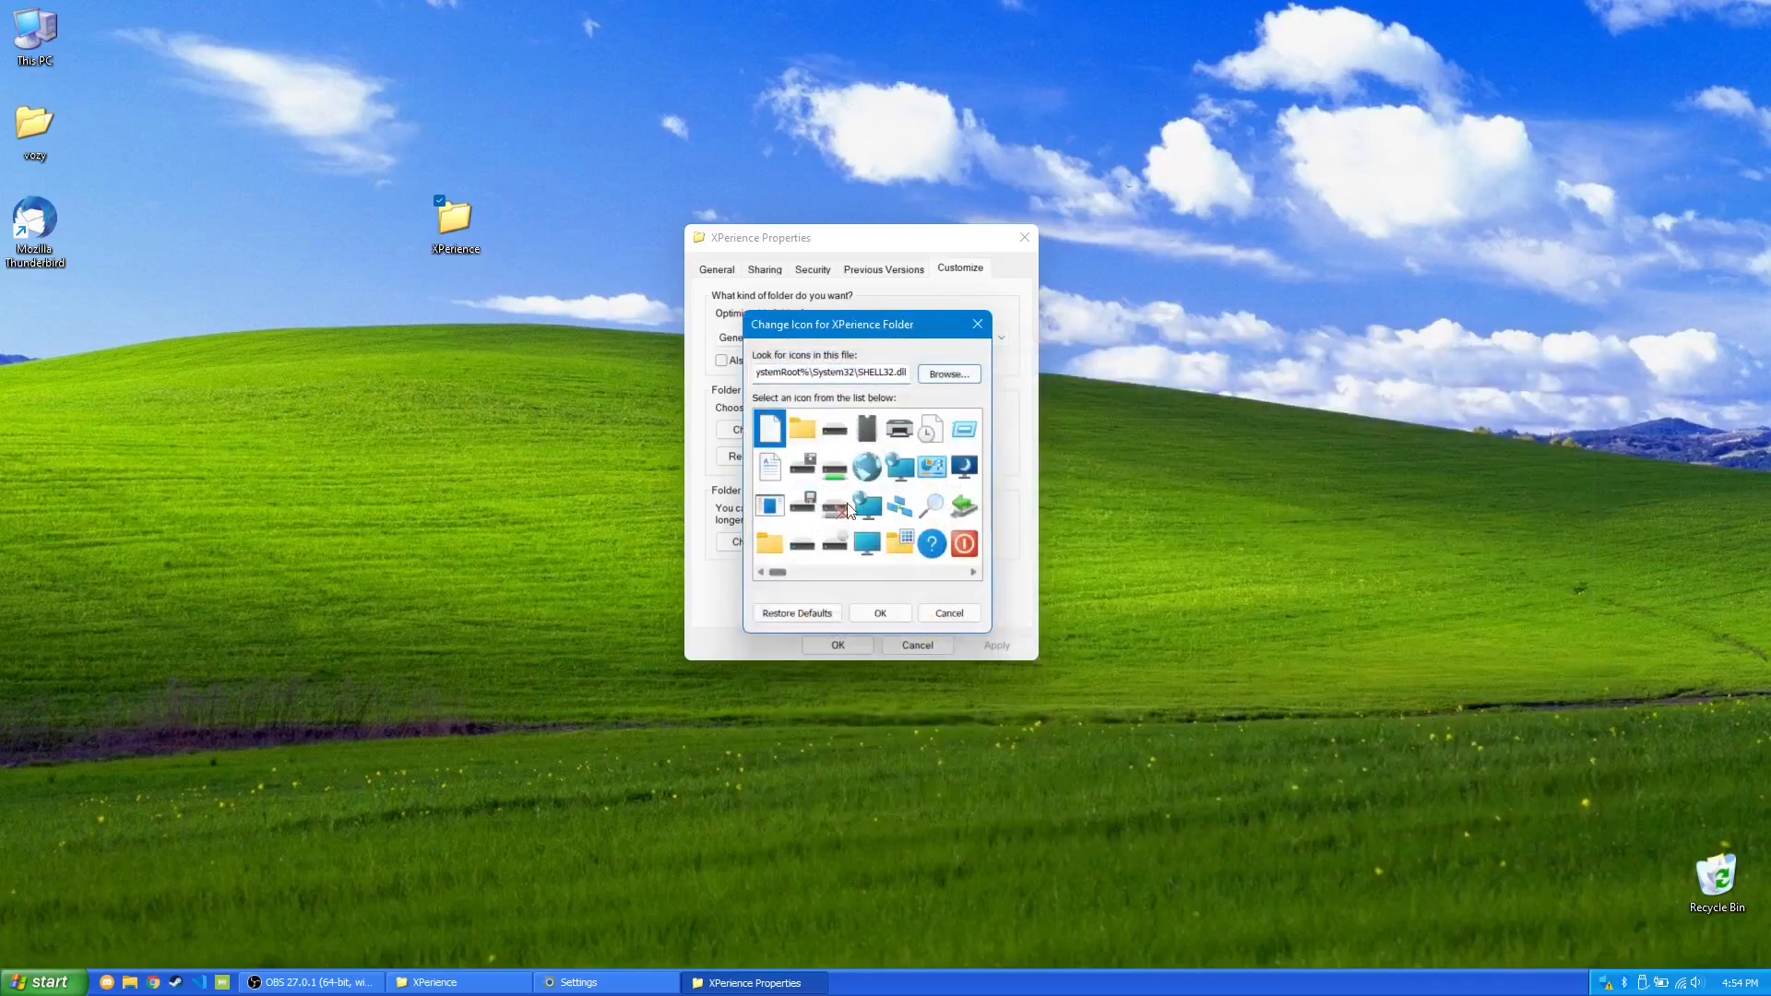
click(949, 373)
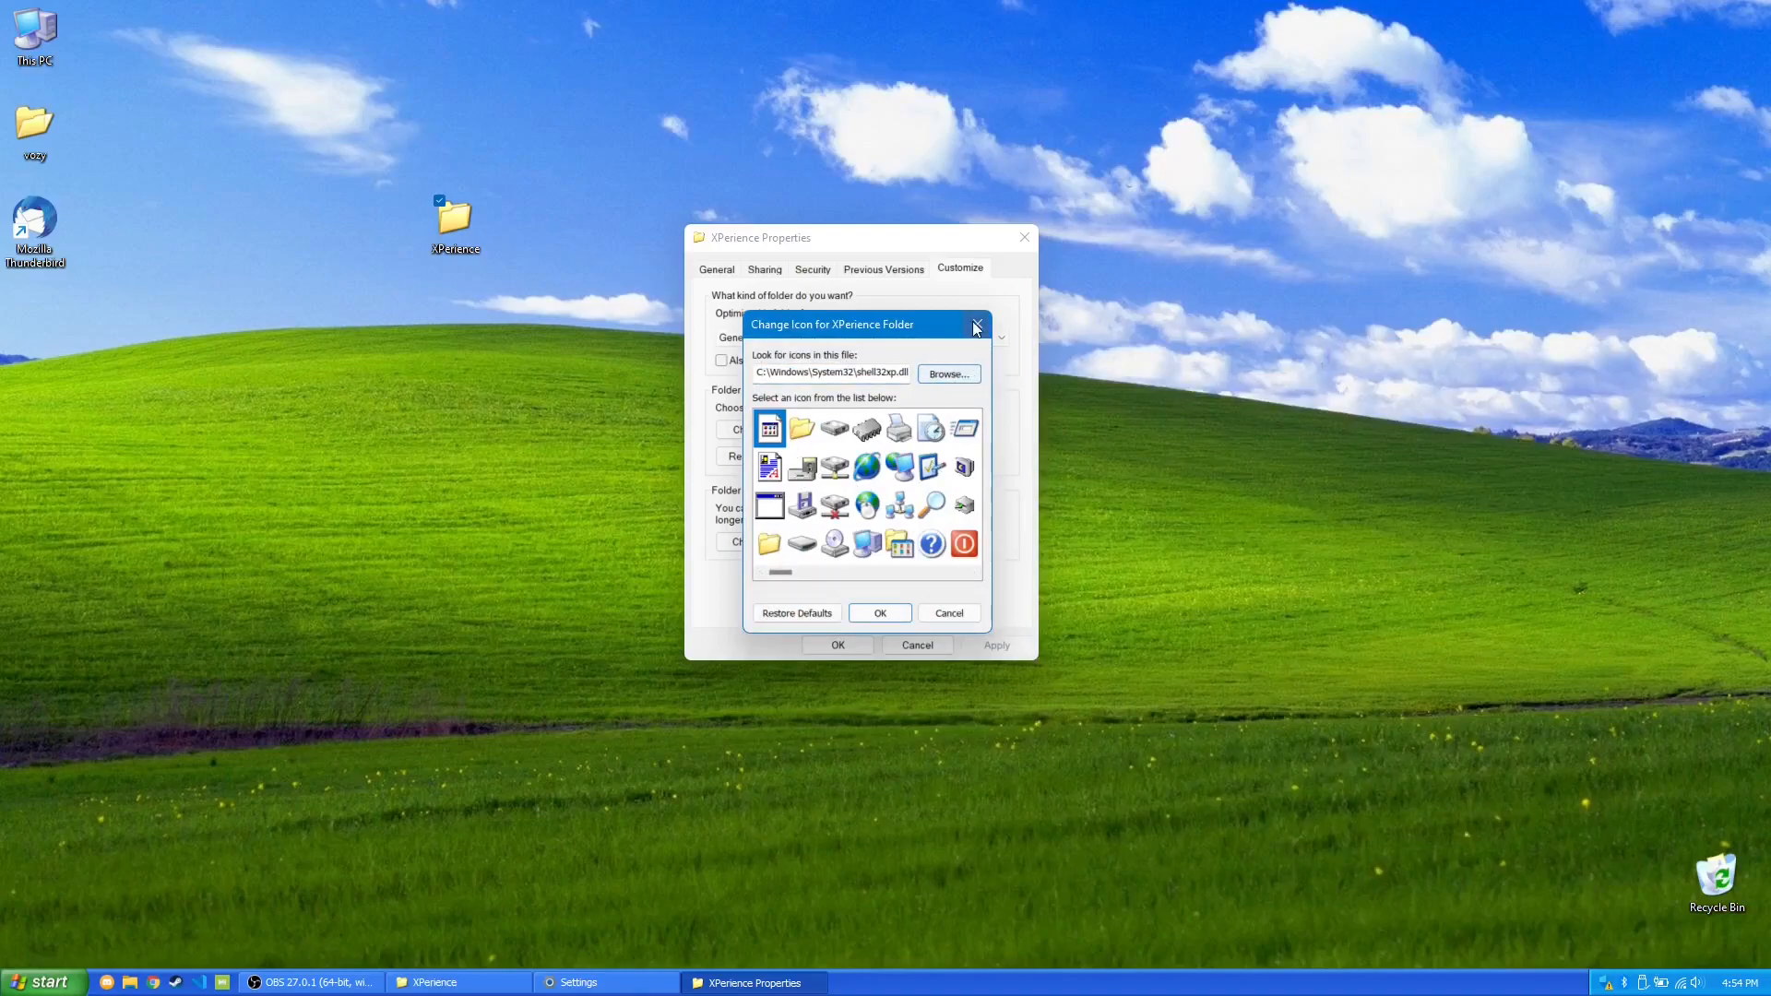
click(974, 325)
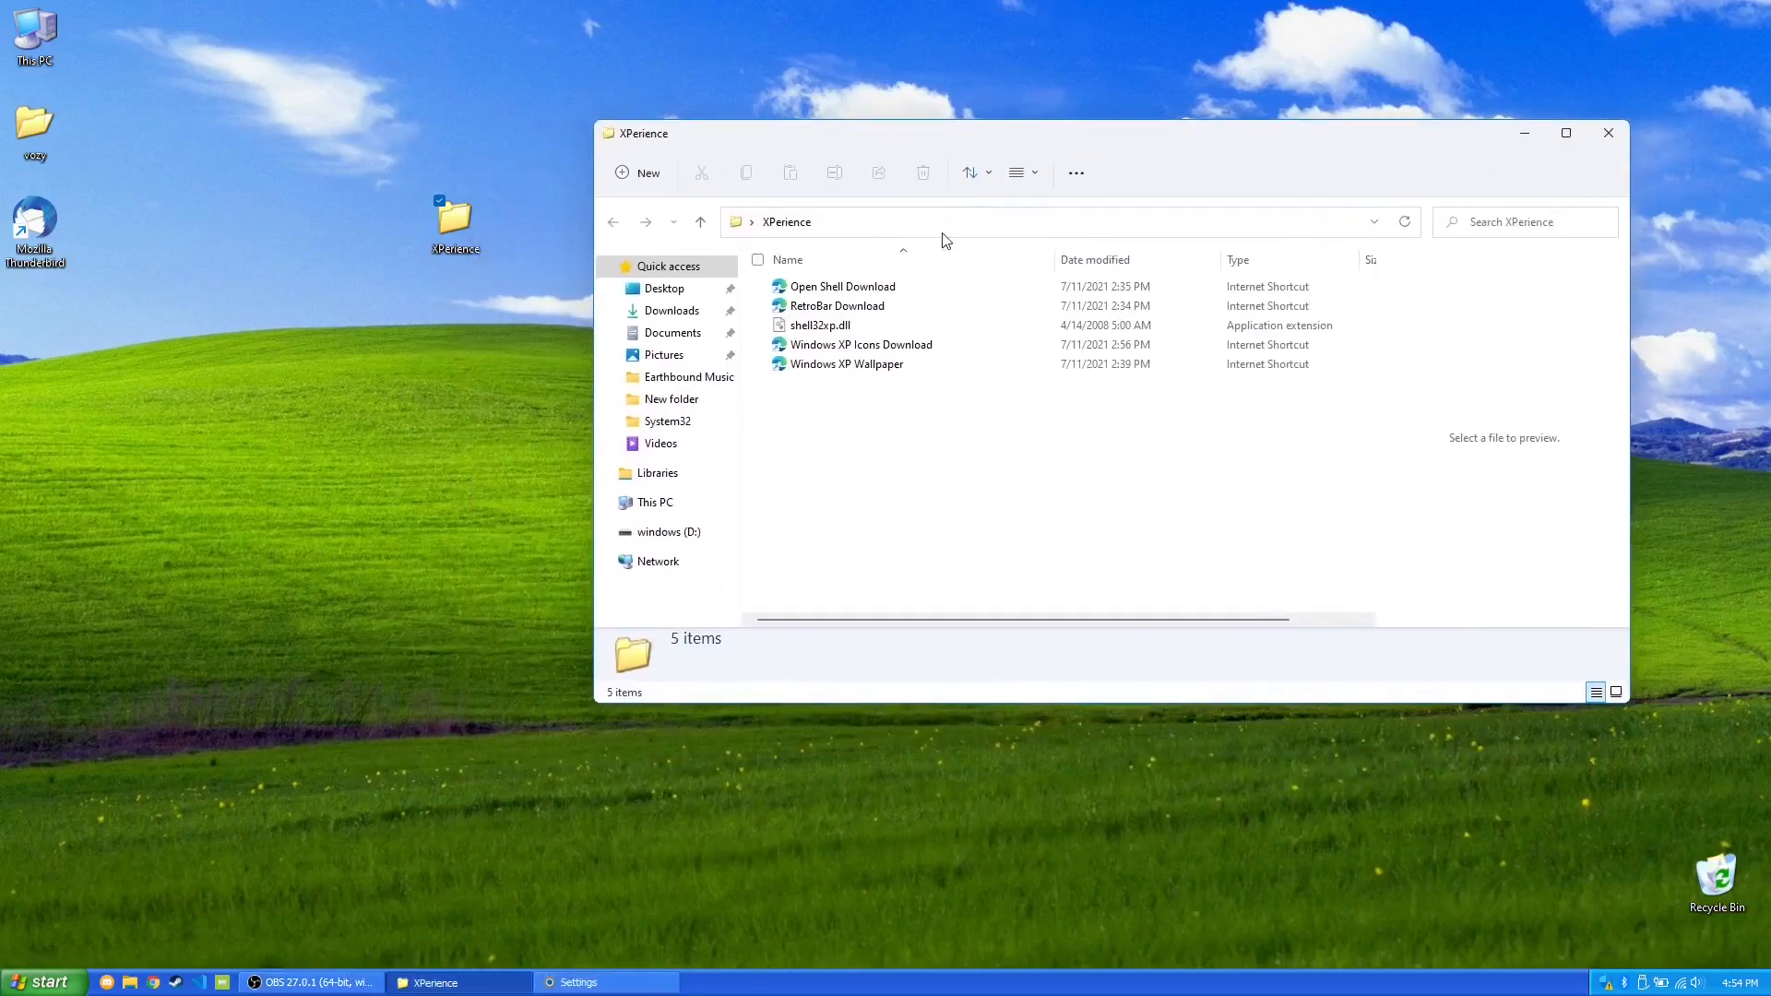
View the Windows XP Wallpaper shortcut's WallpaperHub download page in Edge, then close the browser.
click(847, 364)
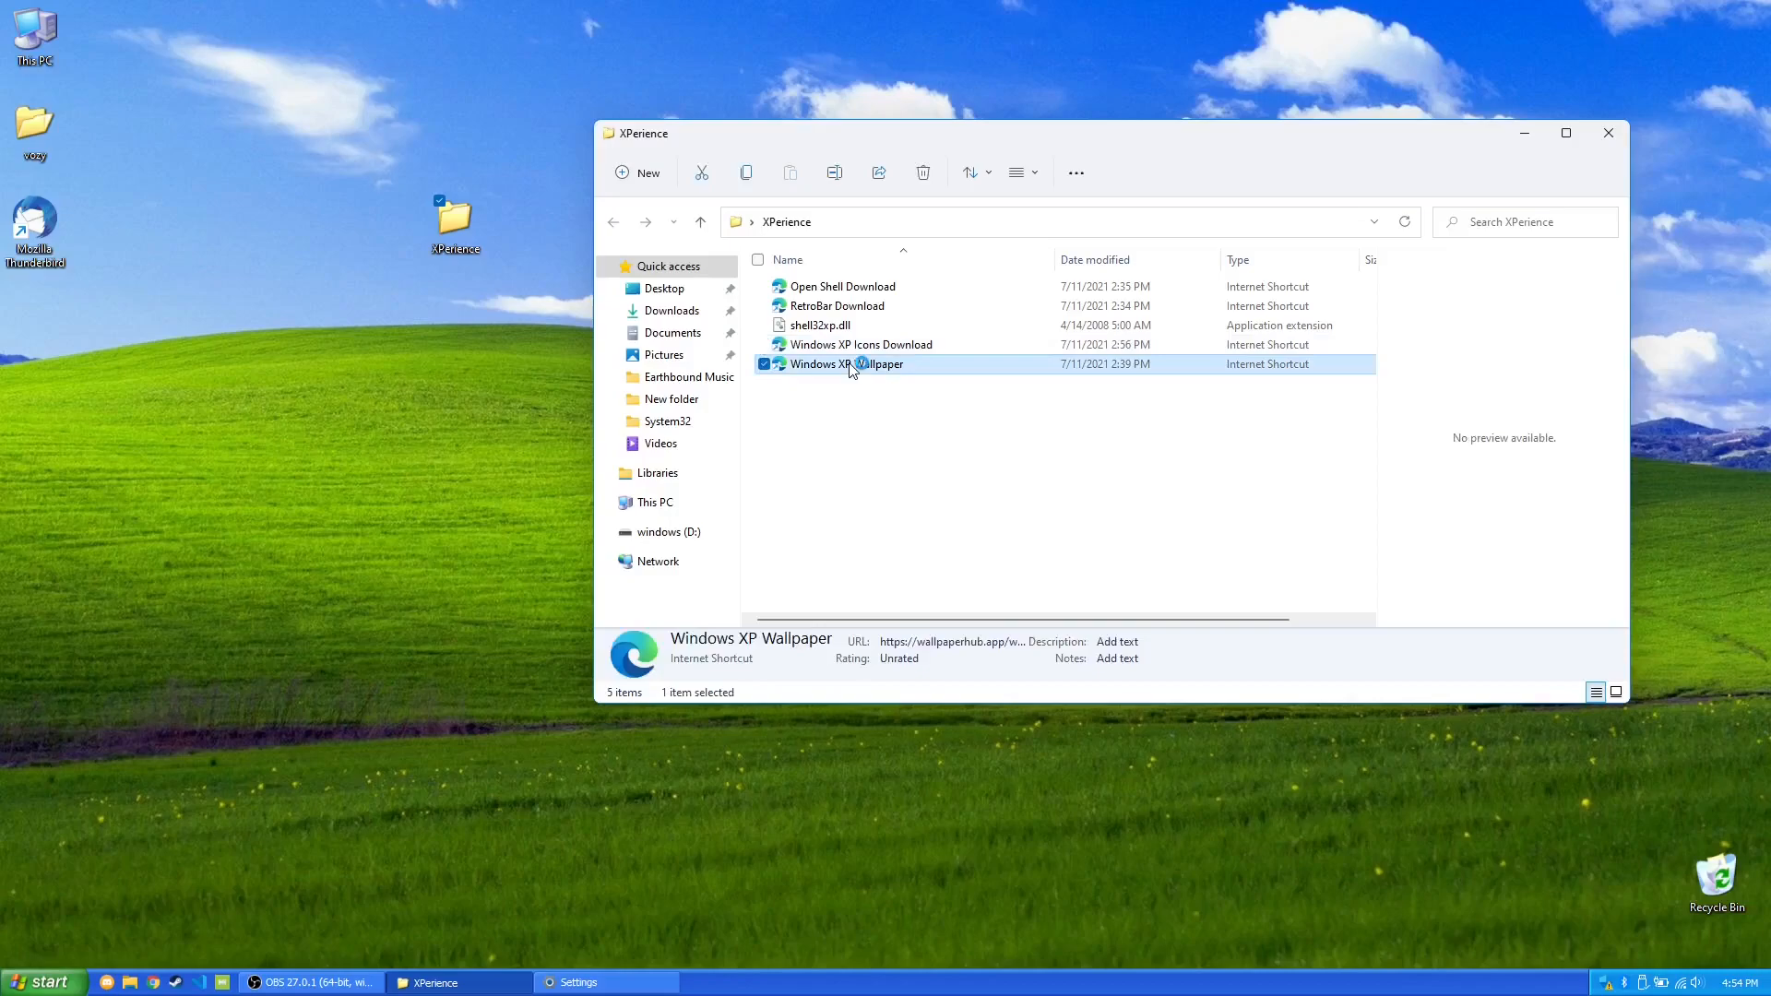
double_click(841, 364)
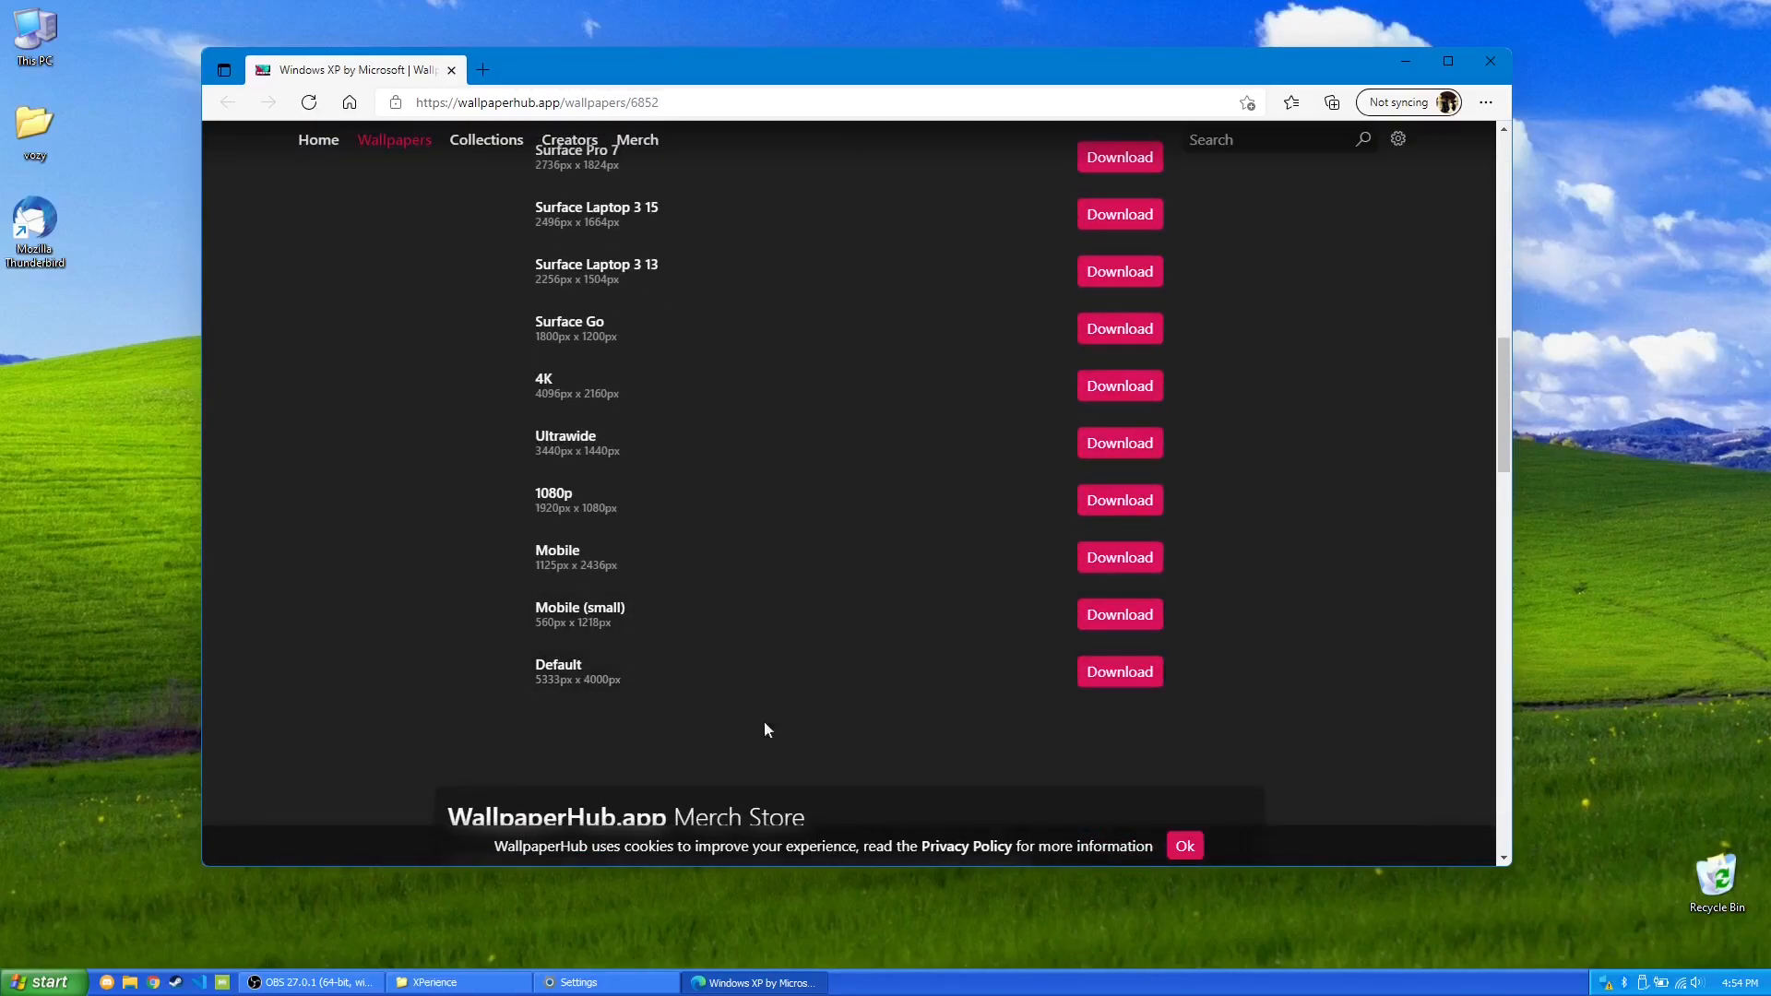
scroll(up, 3)
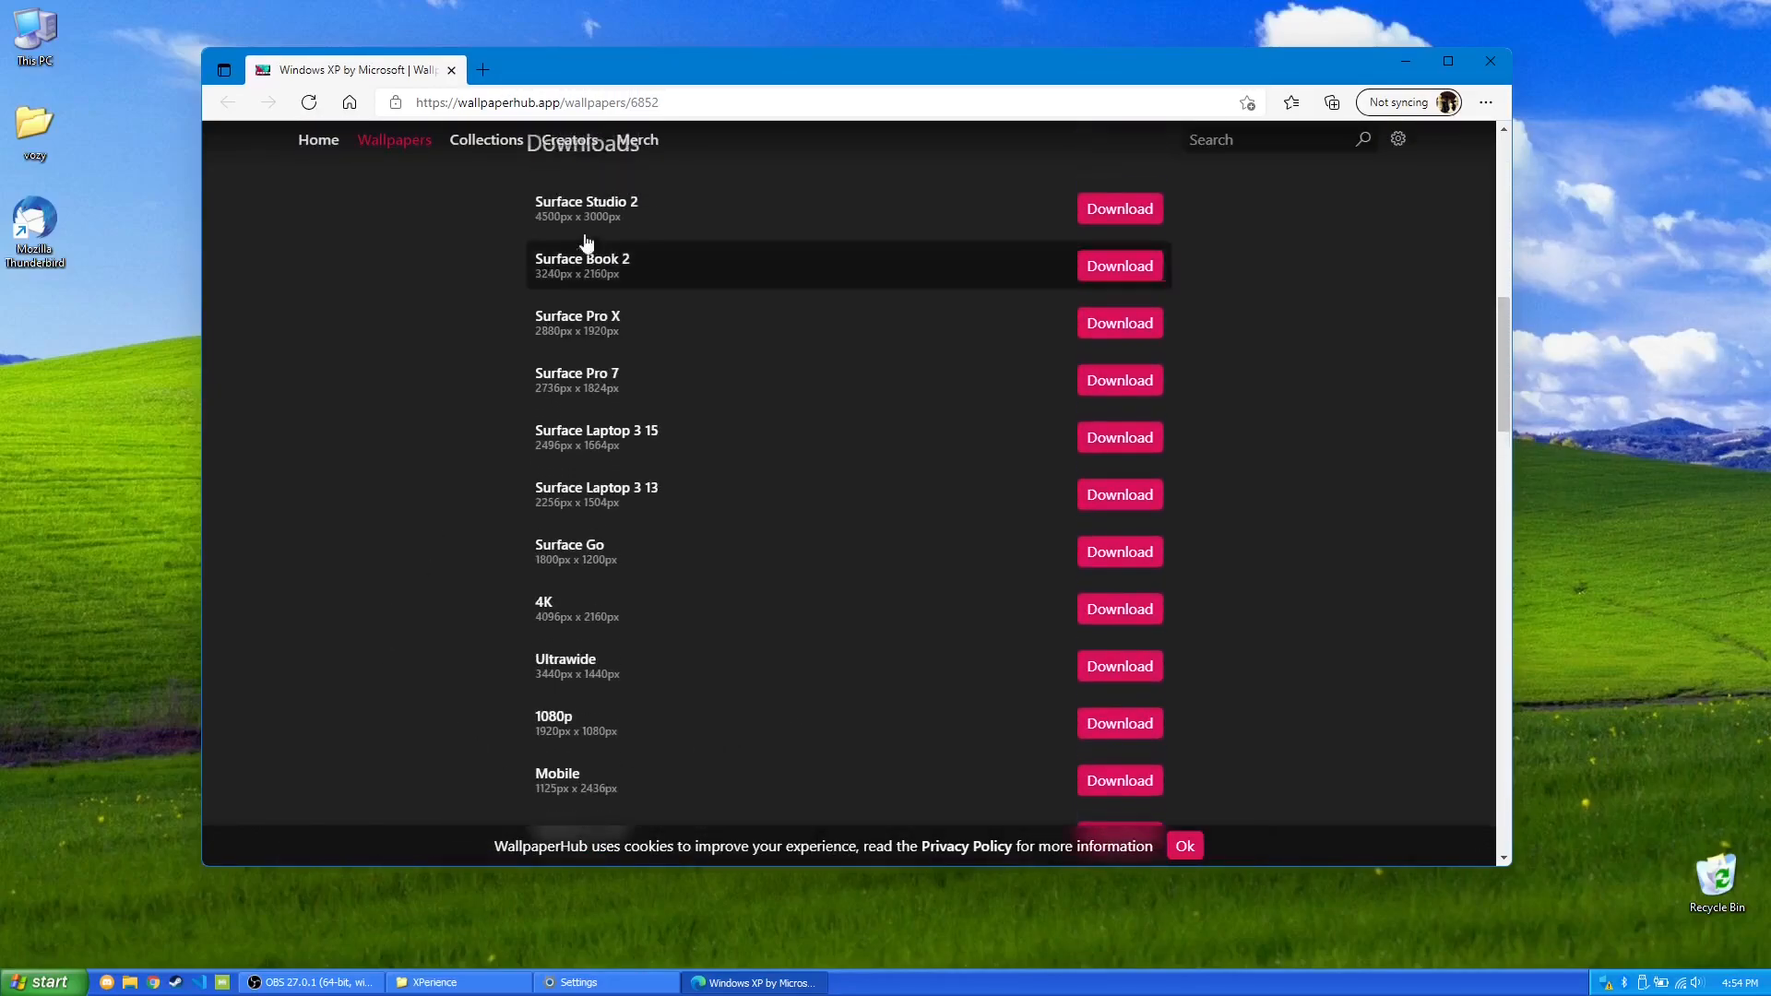
mouse_move(1089, 682)
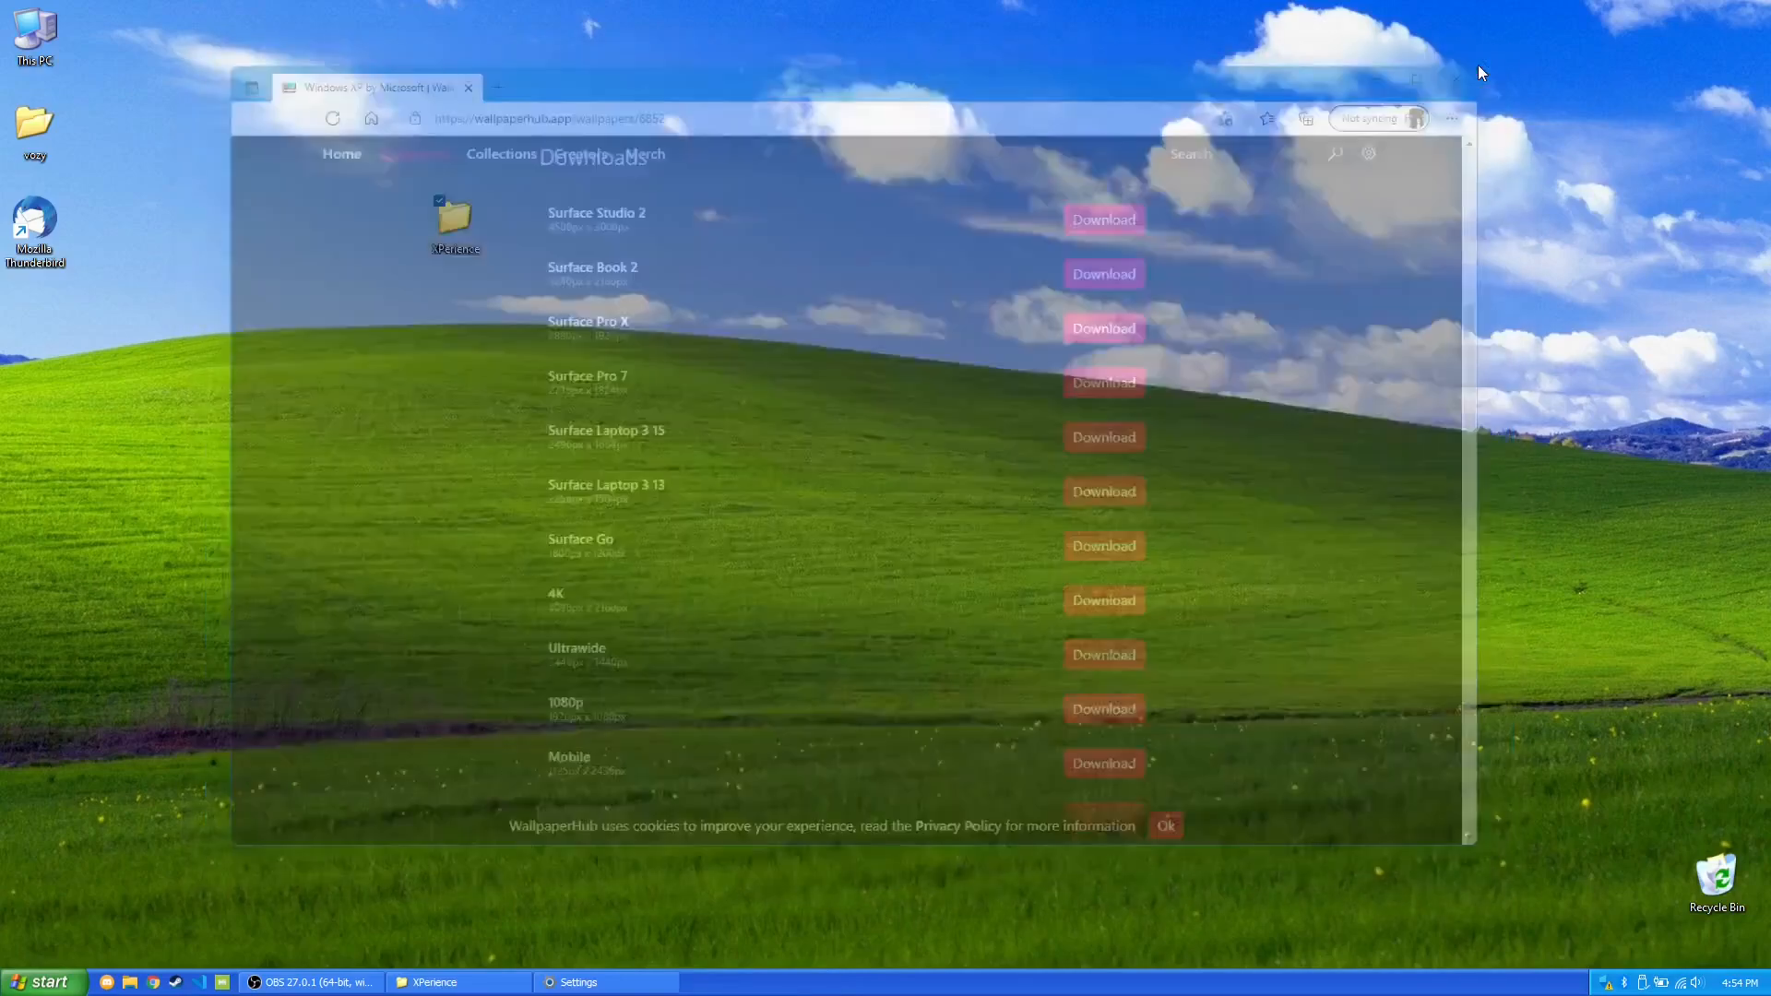
click(467, 87)
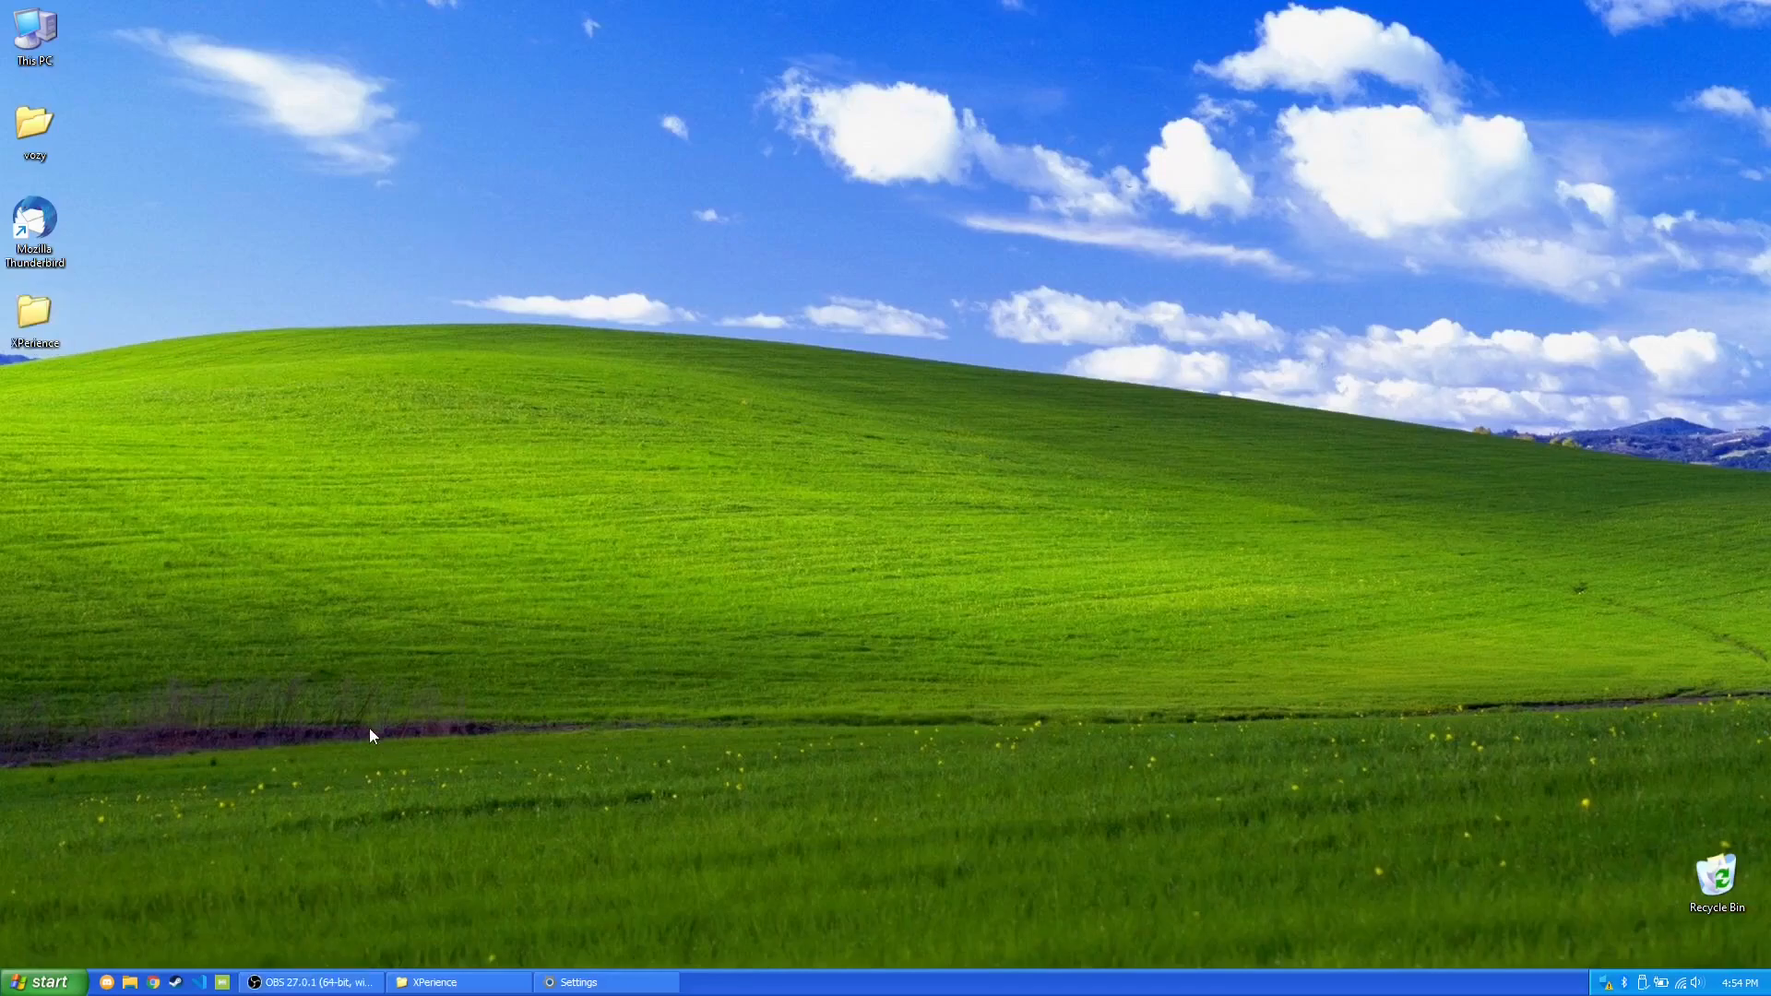
mouse_move(260, 930)
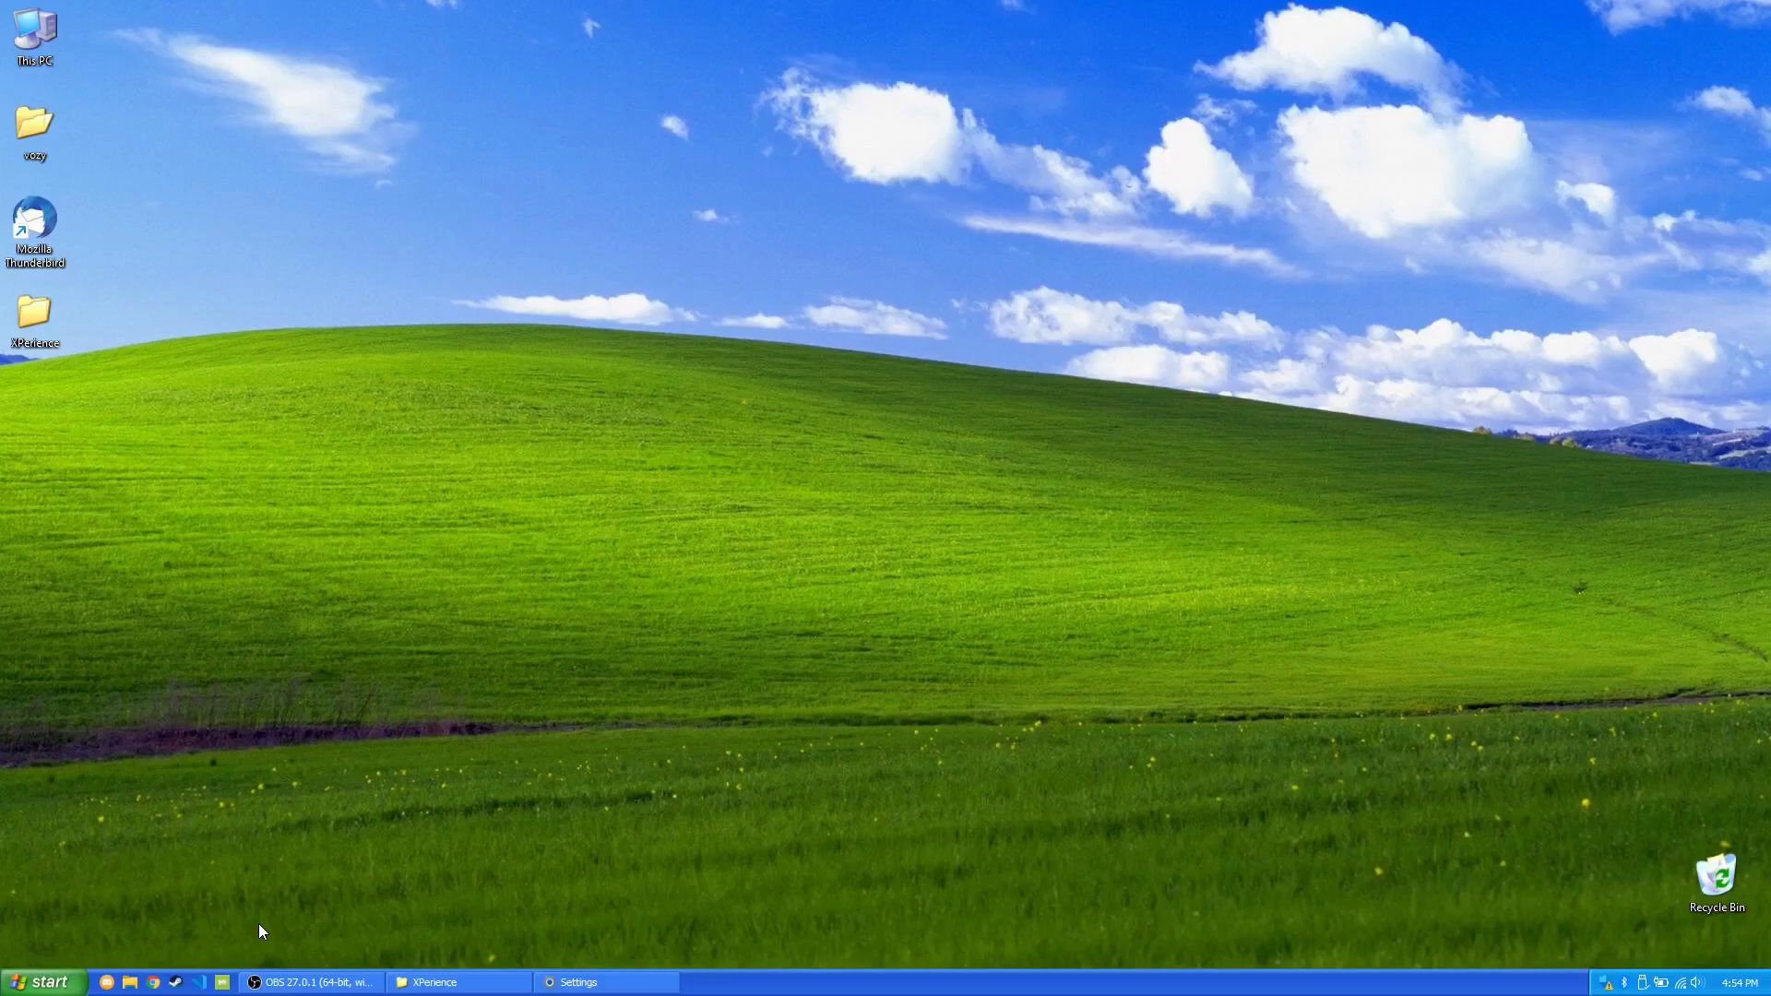
mouse_move(233, 861)
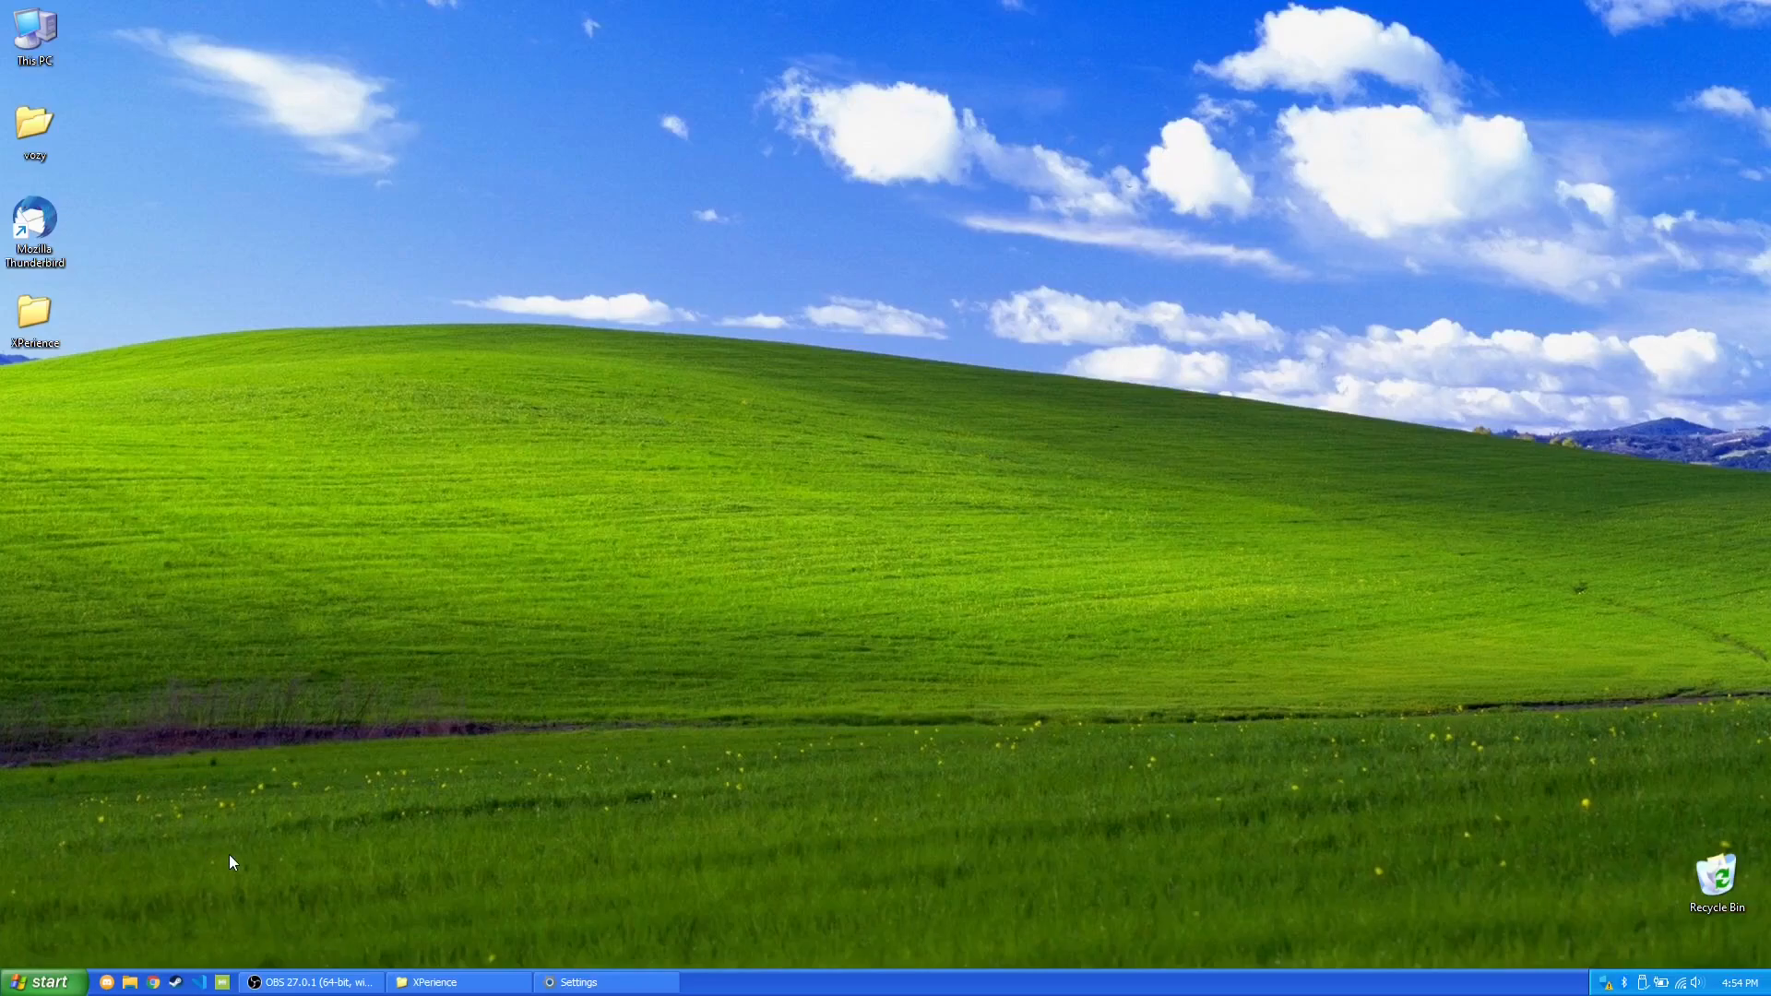
Show the XP start menu over the finished Bliss desktop with its blue taskbar.
click(42, 980)
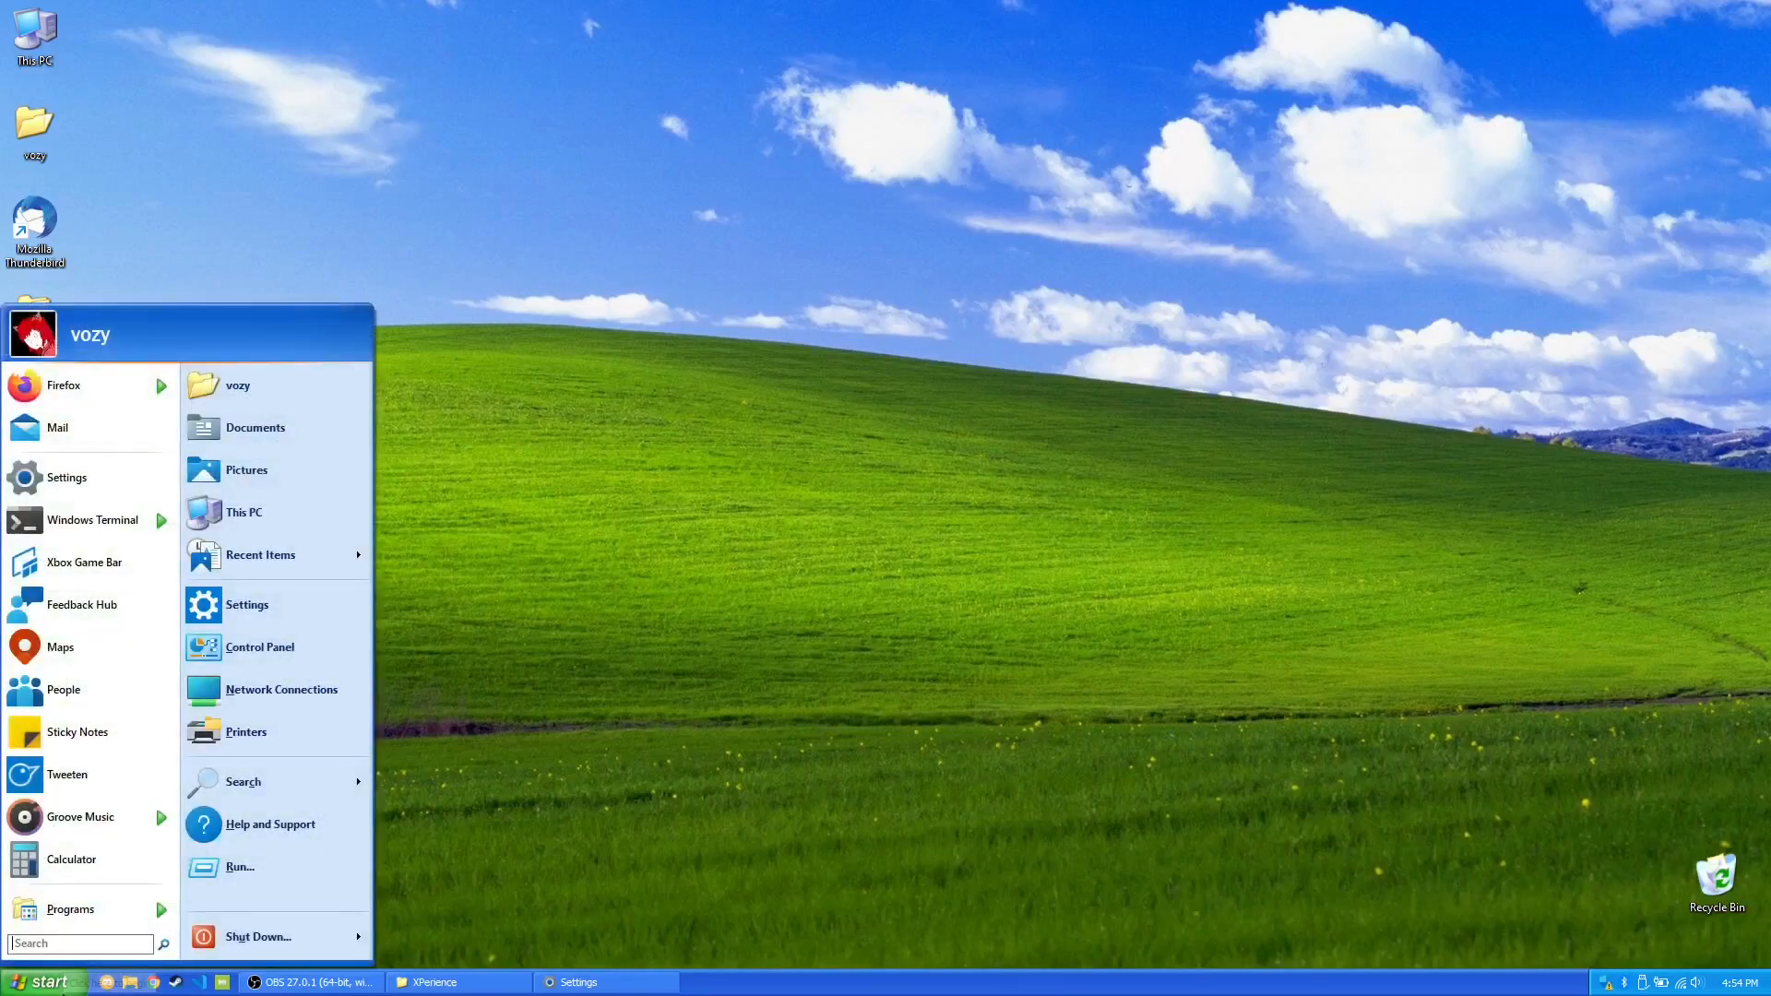